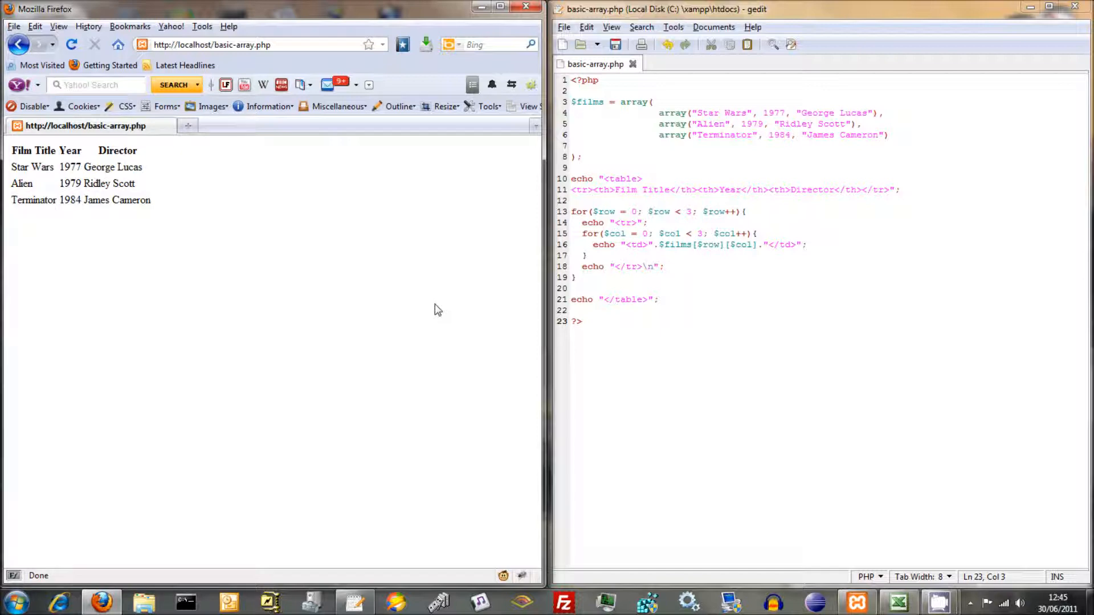
{"action": "mouse_move", "coordinate": [433, 310]}
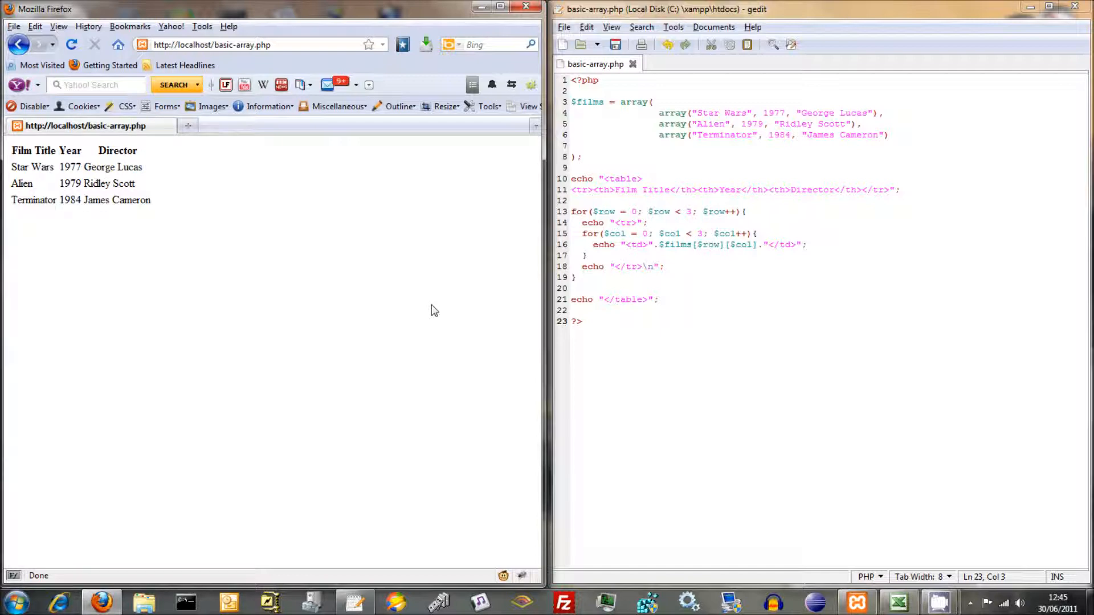
{"action": "mouse_move", "coordinate": [230, 278]}
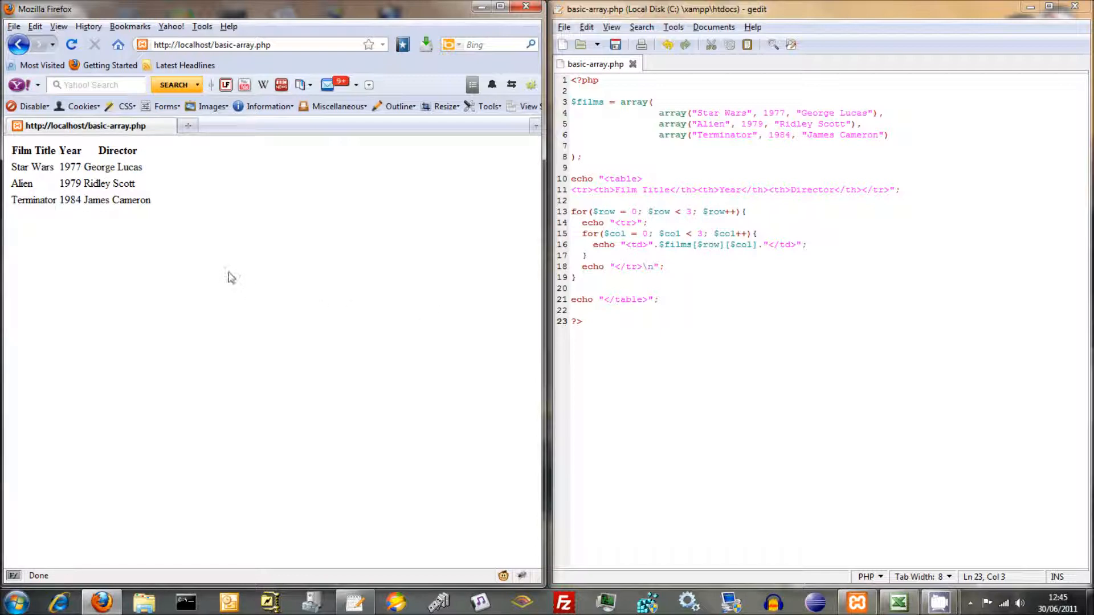
- Bring up the page actions on basic-array.php to inspect its generated source
{"action": "right_click", "coordinate": [230, 278]}
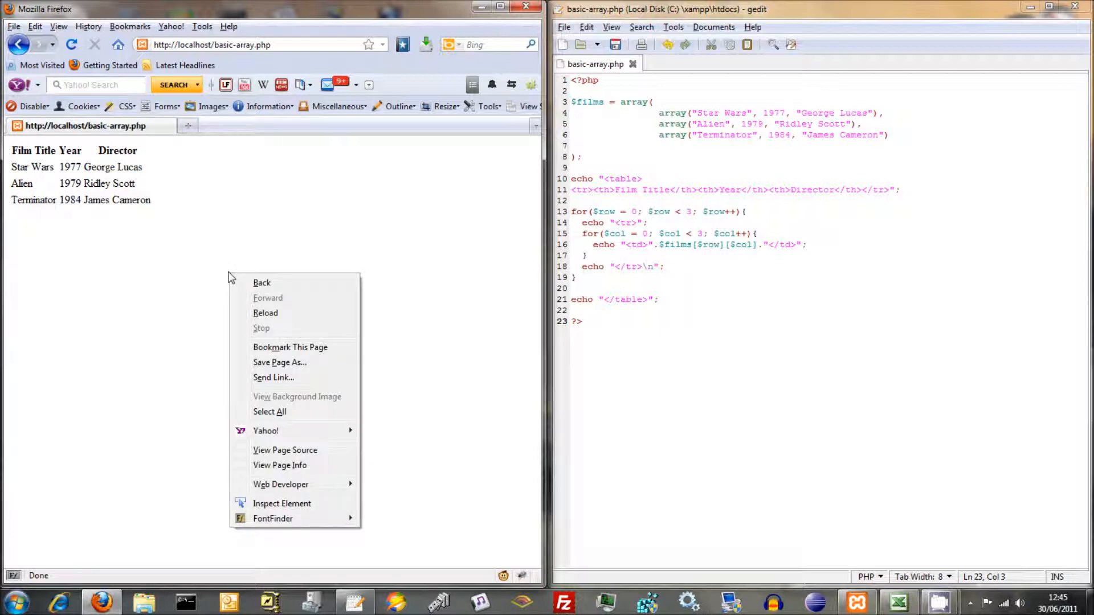
{"action": "mouse_move", "coordinate": [256, 398]}
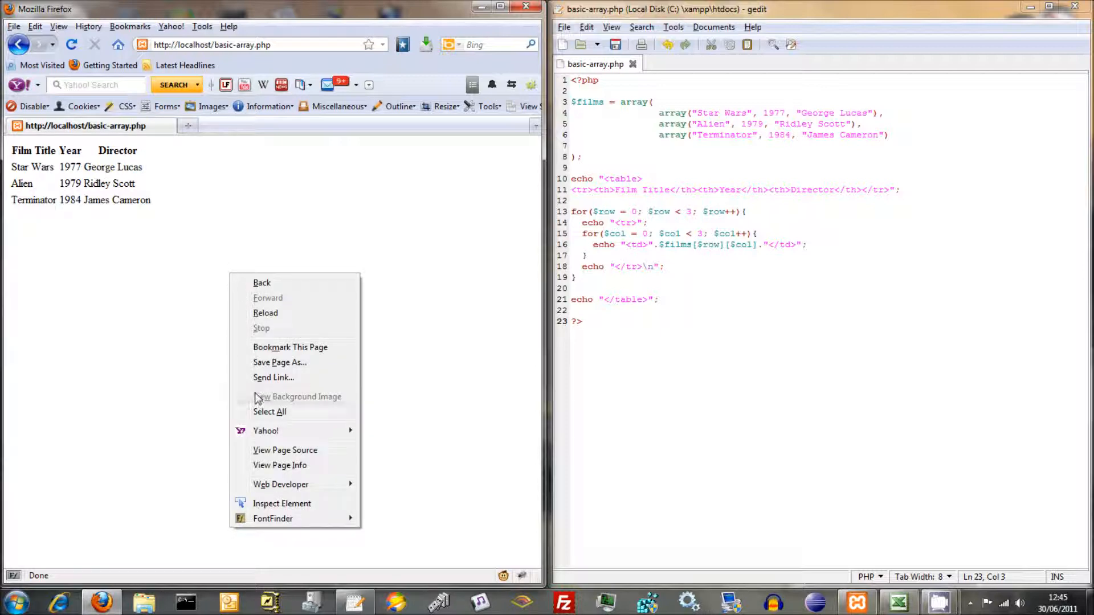
{"action": "mouse_move", "coordinate": [269, 411]}
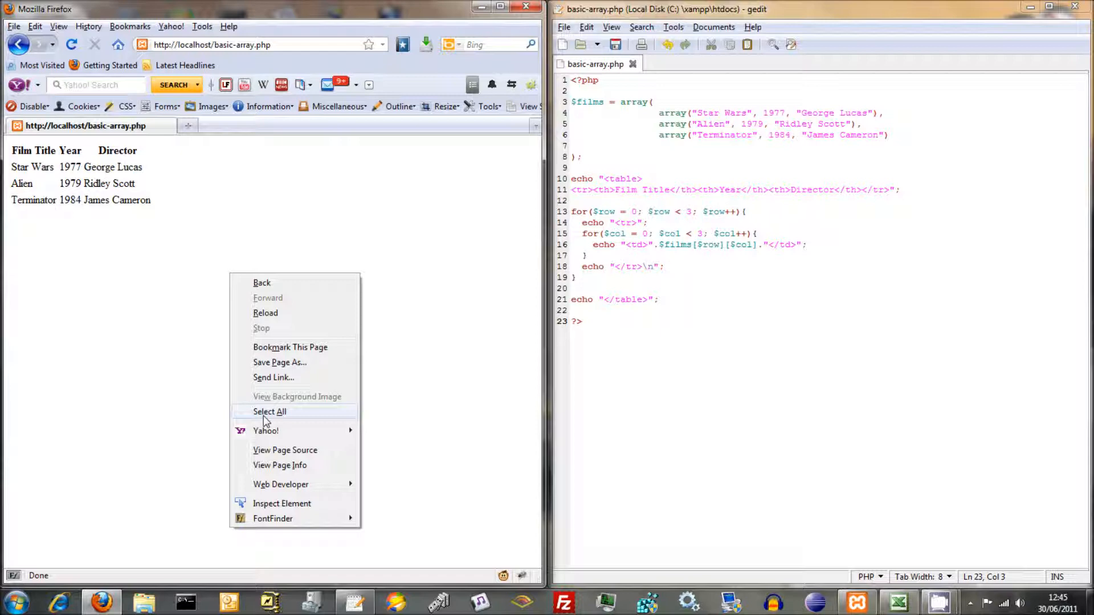
{"action": "mouse_move", "coordinate": [263, 450]}
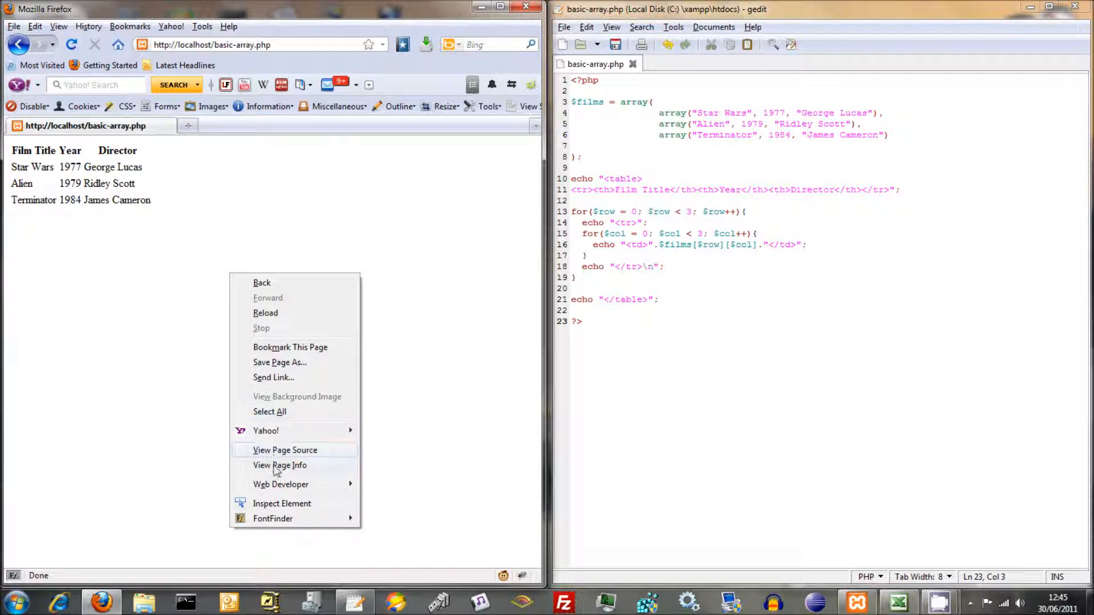
- After viewing the source, add \n after the header row's </tr> in the echo and save
{"action": "left_click", "coordinate": [285, 450]}
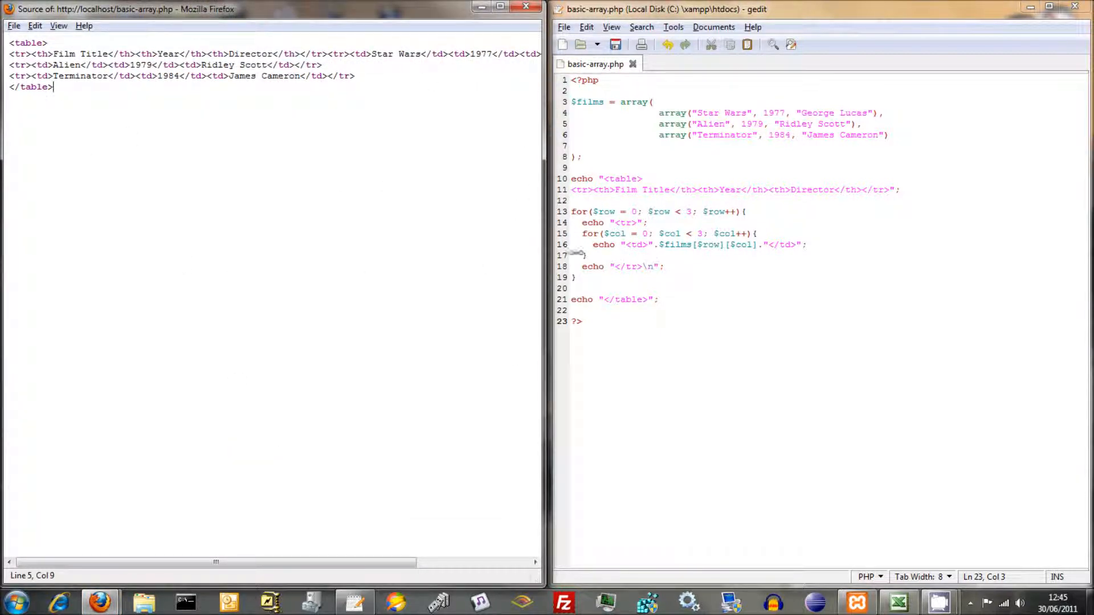
{"action": "left_click", "coordinate": [890, 190]}
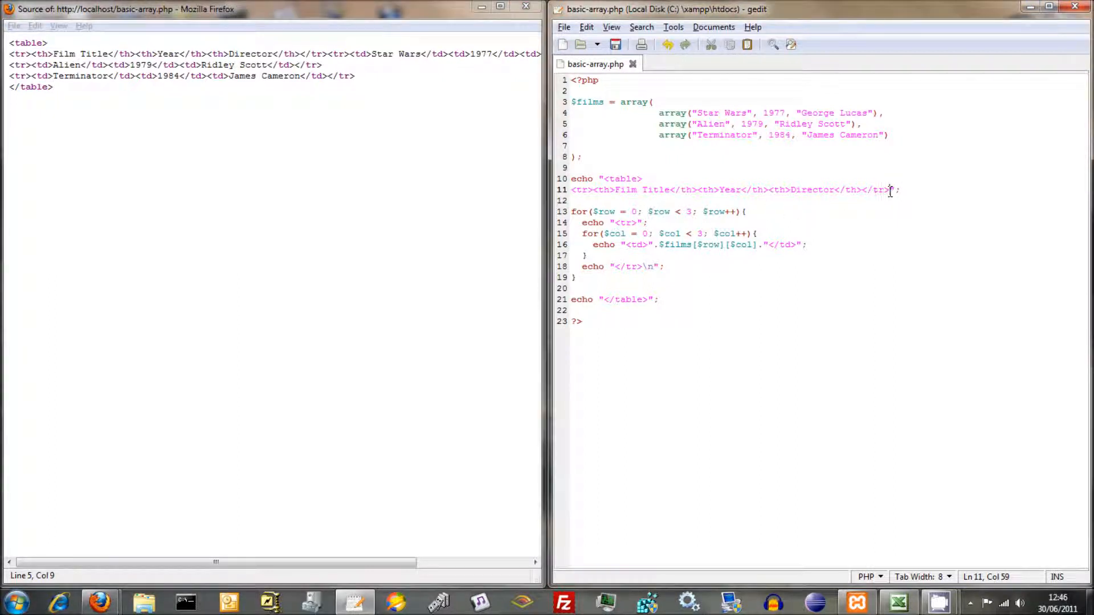
{"action": "type", "text": "\\n"}
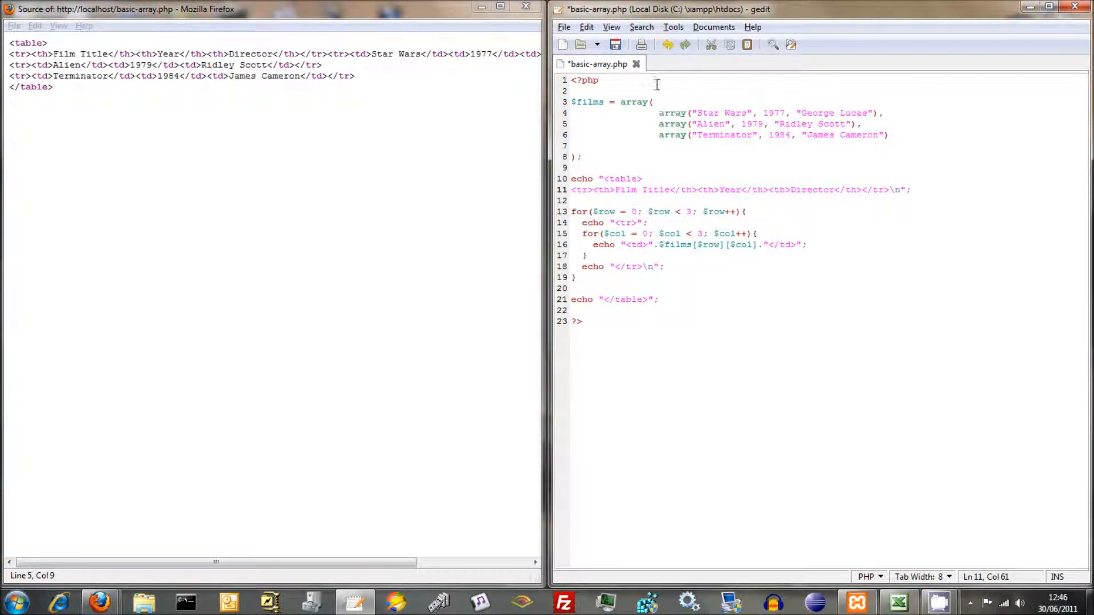
{"action": "left_click", "coordinate": [614, 45]}
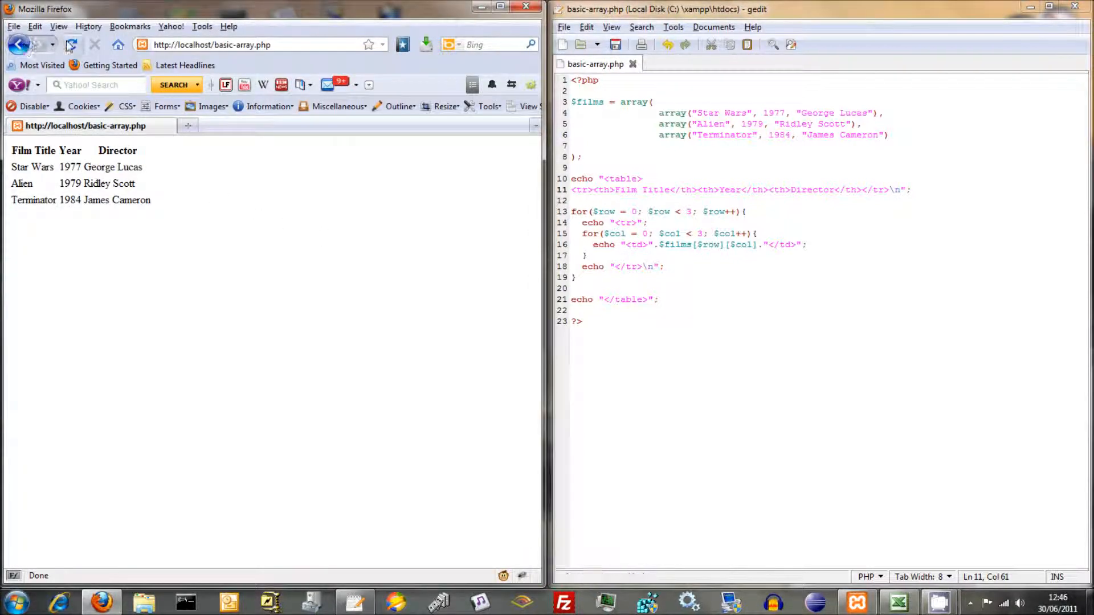
- View the regenerated page source showing each table row on its own line, then close it
{"action": "right_click", "coordinate": [194, 384]}
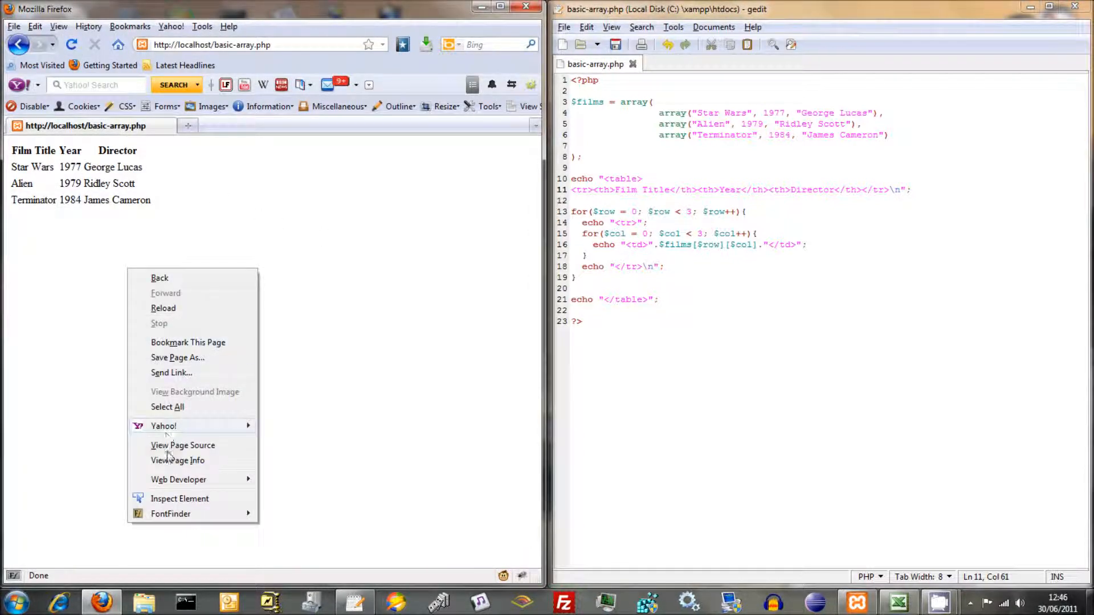
{"action": "left_click", "coordinate": [182, 445]}
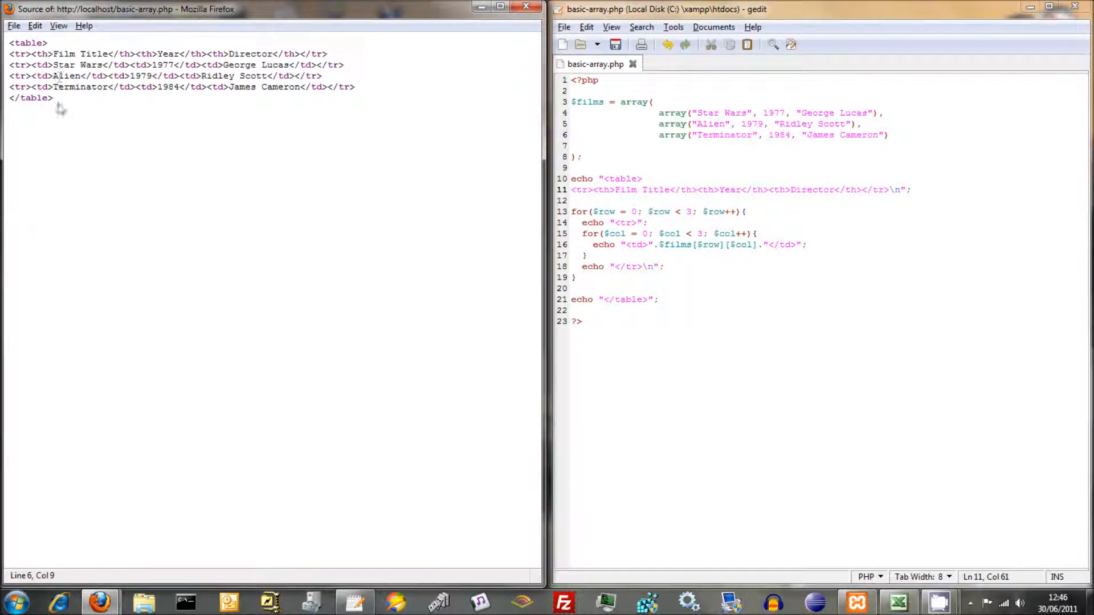
{"action": "mouse_move", "coordinate": [75, 106]}
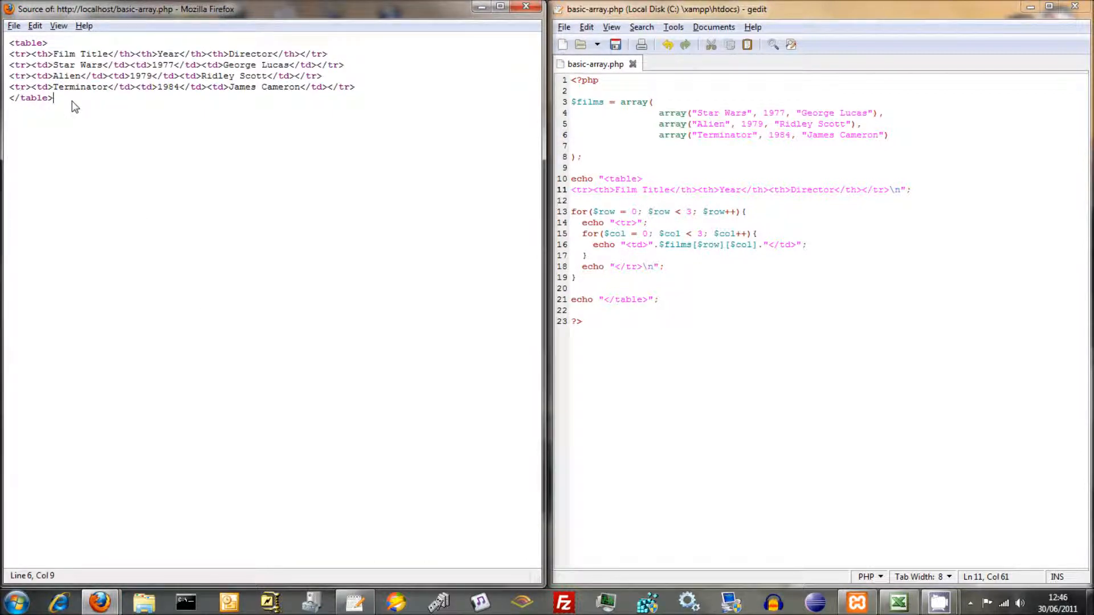
{"action": "key", "text": "ctrl+a"}
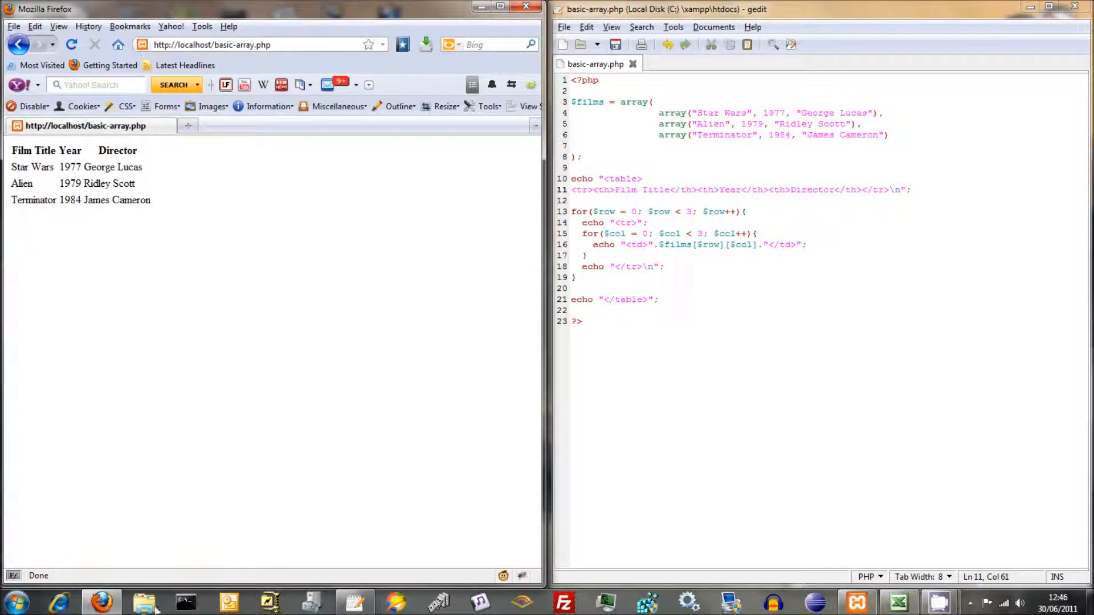
- Browse to the basic-html folder in Documents and select the table and style files
{"action": "left_click", "coordinate": [144, 601]}
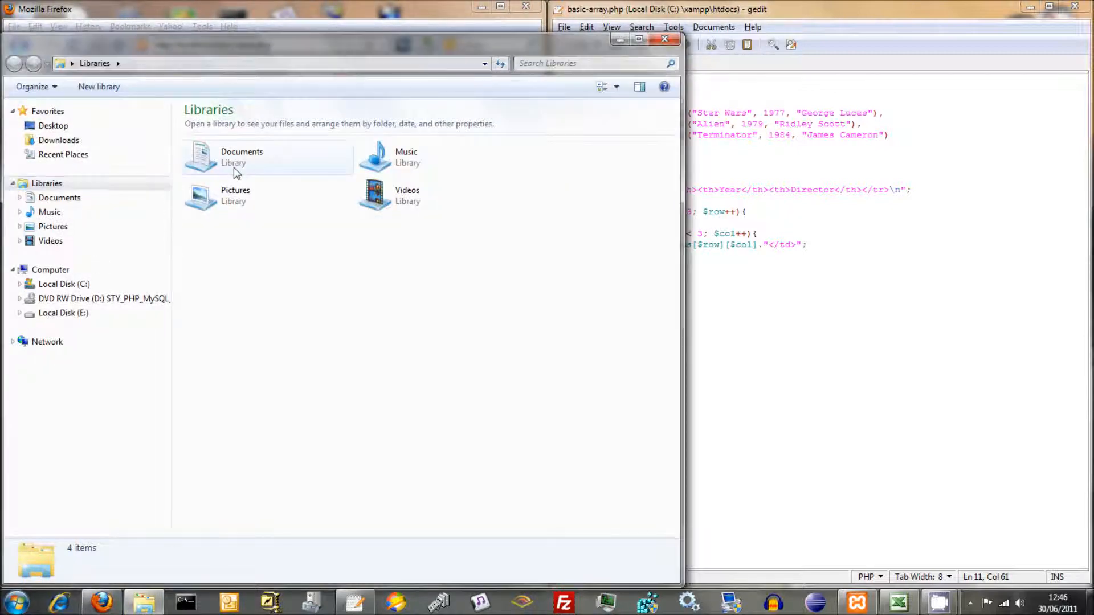
{"action": "double_click", "coordinate": [241, 156]}
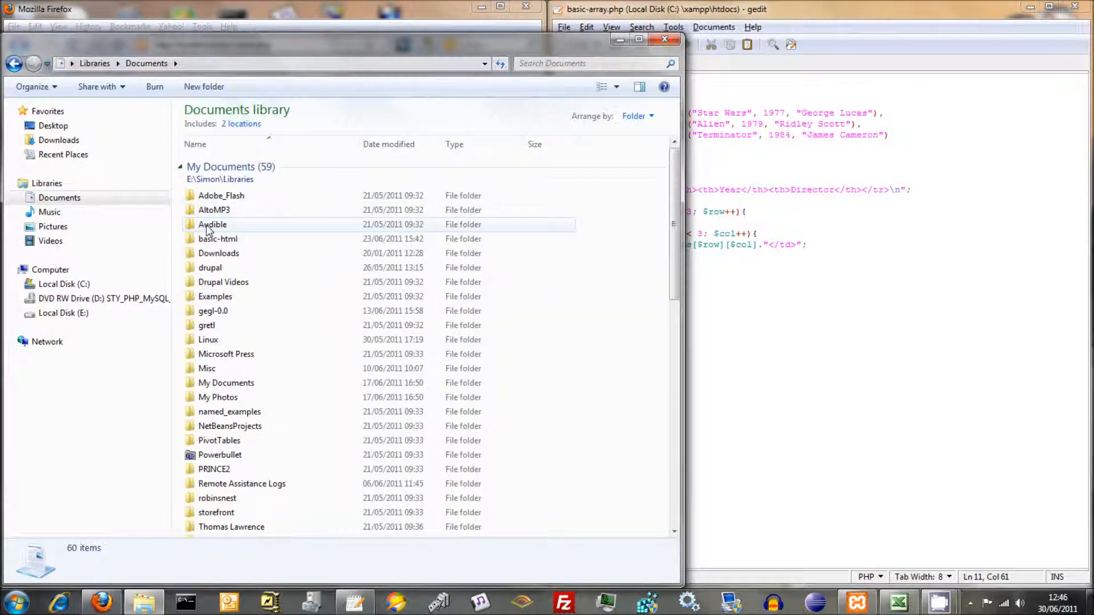
{"action": "double_click", "coordinate": [218, 238]}
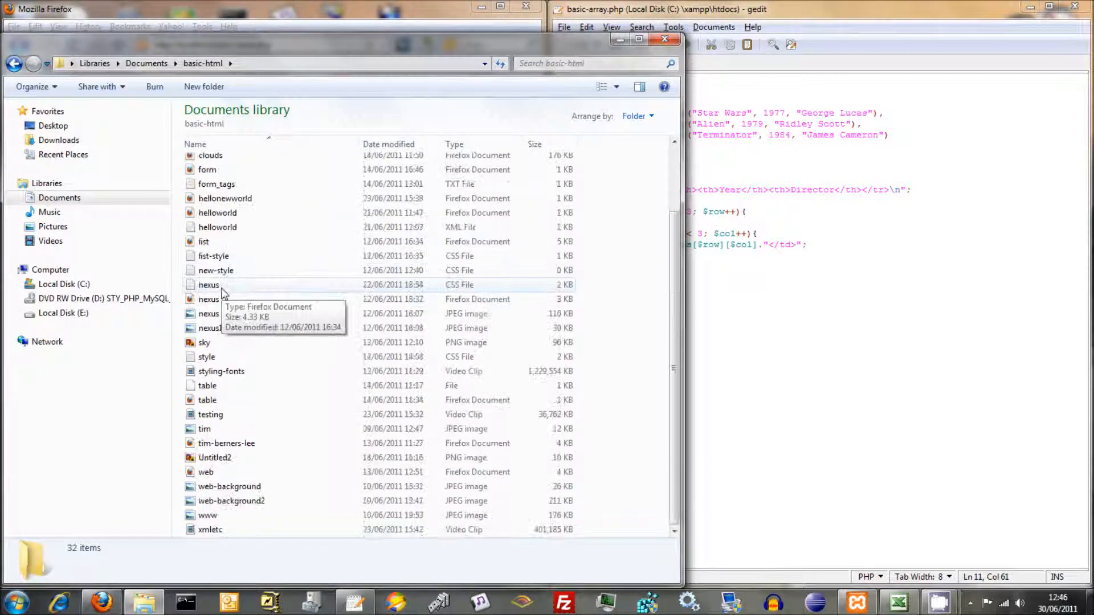
{"action": "left_click", "coordinate": [208, 400]}
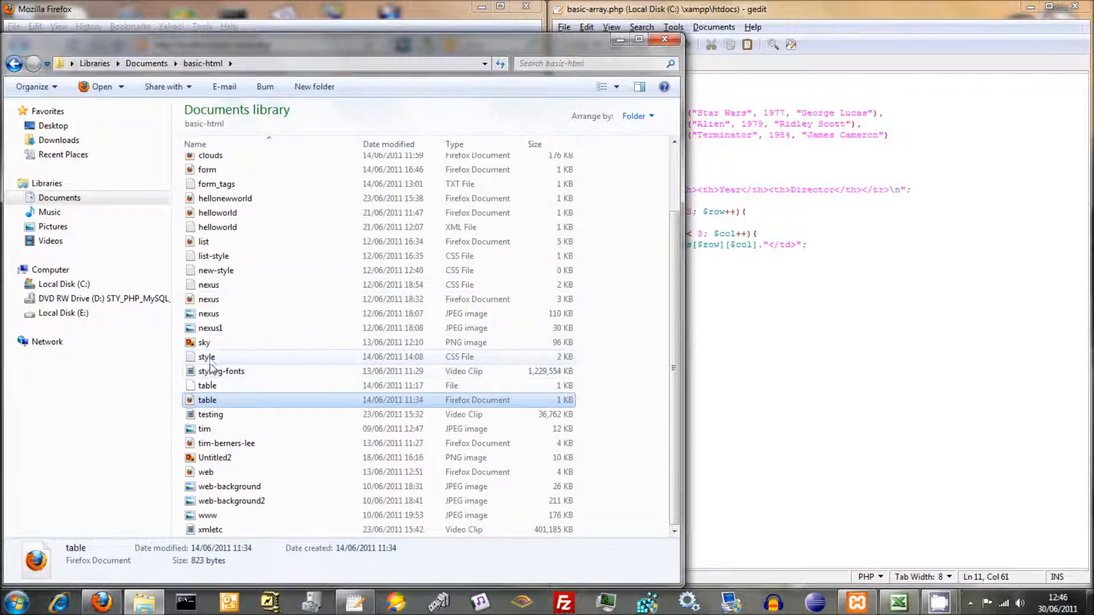
- Copy the style and table files and paste them into C:\xampp\htdocs
{"action": "right_click", "coordinate": [206, 357]}
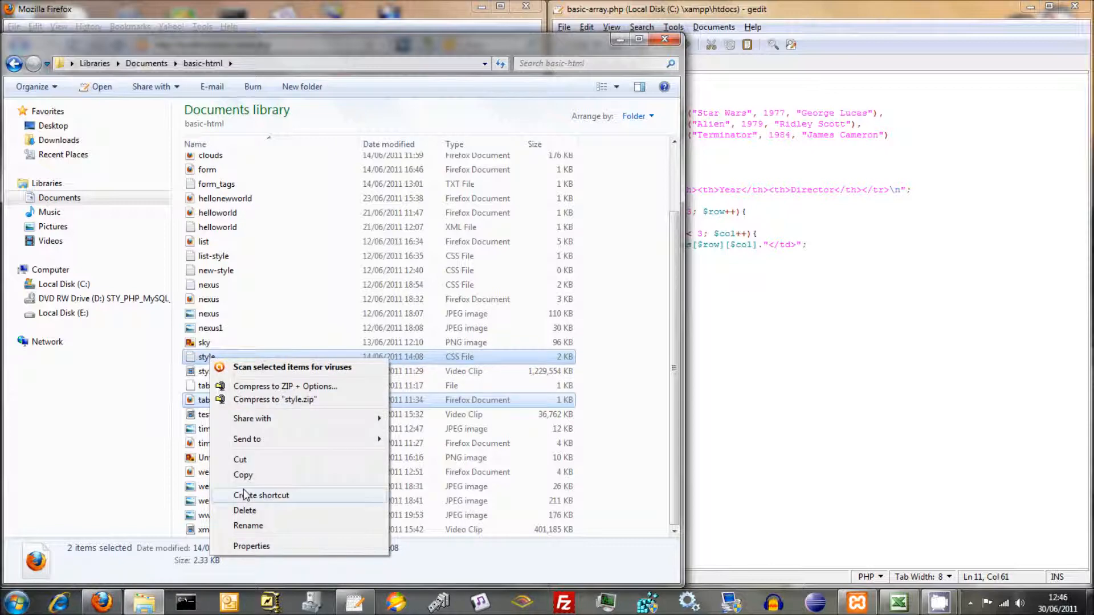
{"action": "left_click", "coordinate": [64, 284]}
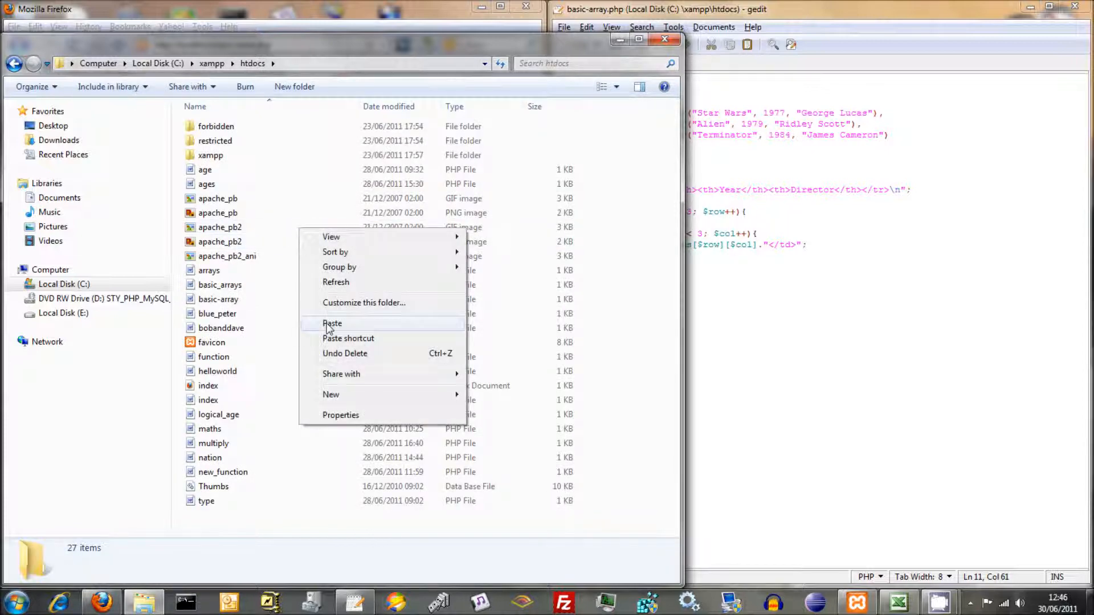
{"action": "left_click", "coordinate": [331, 323]}
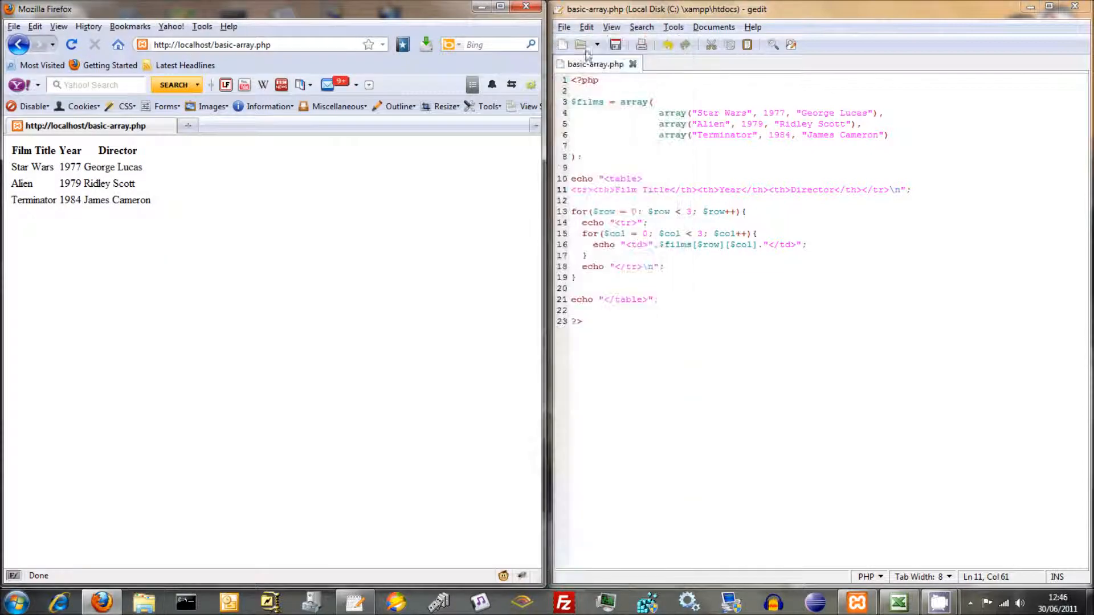
{"action": "left_click", "coordinate": [13, 601]}
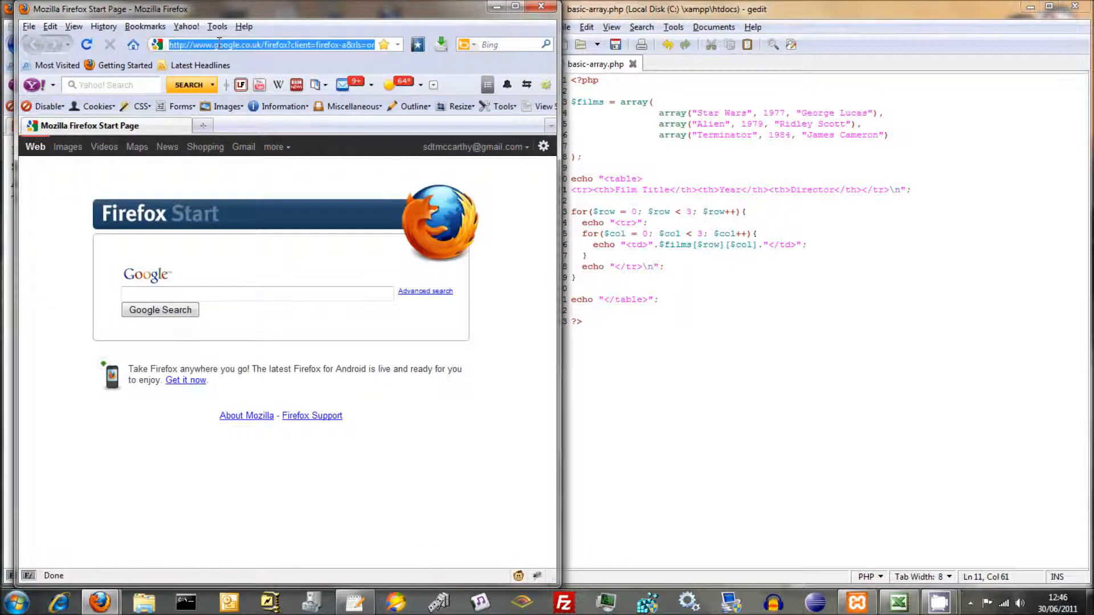
{"action": "type", "text": "localhost/tabl"}
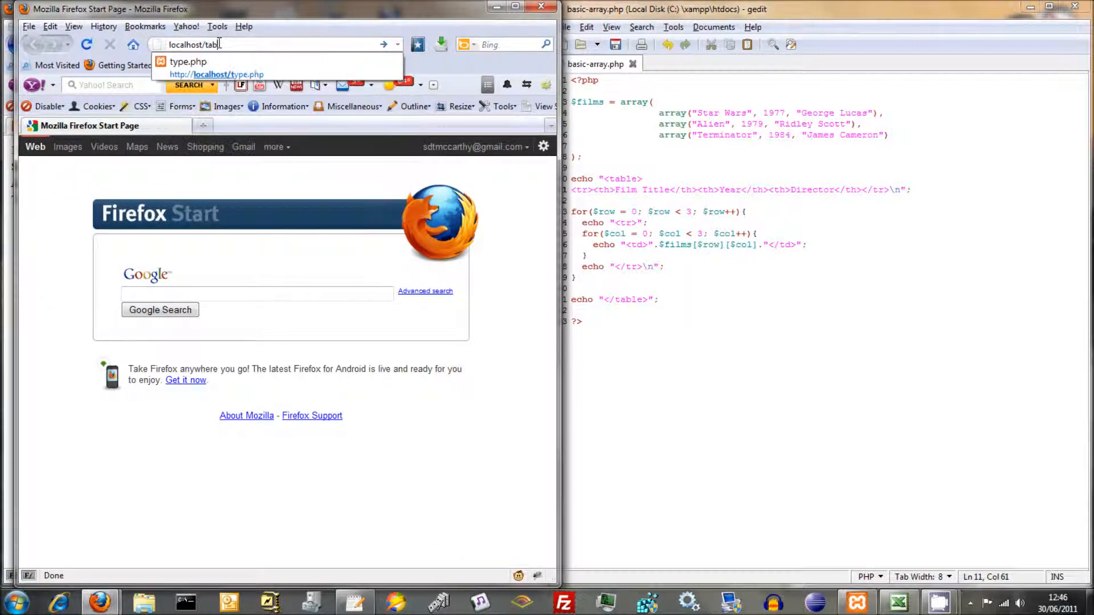
{"action": "key", "text": "Return"}
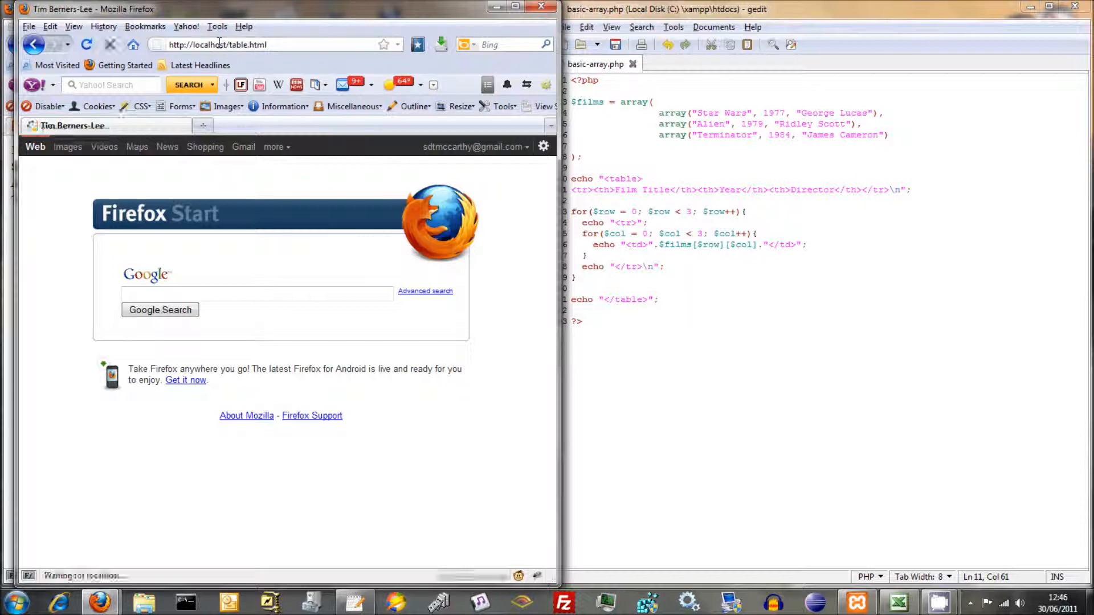
{"action": "key", "text": "Return"}
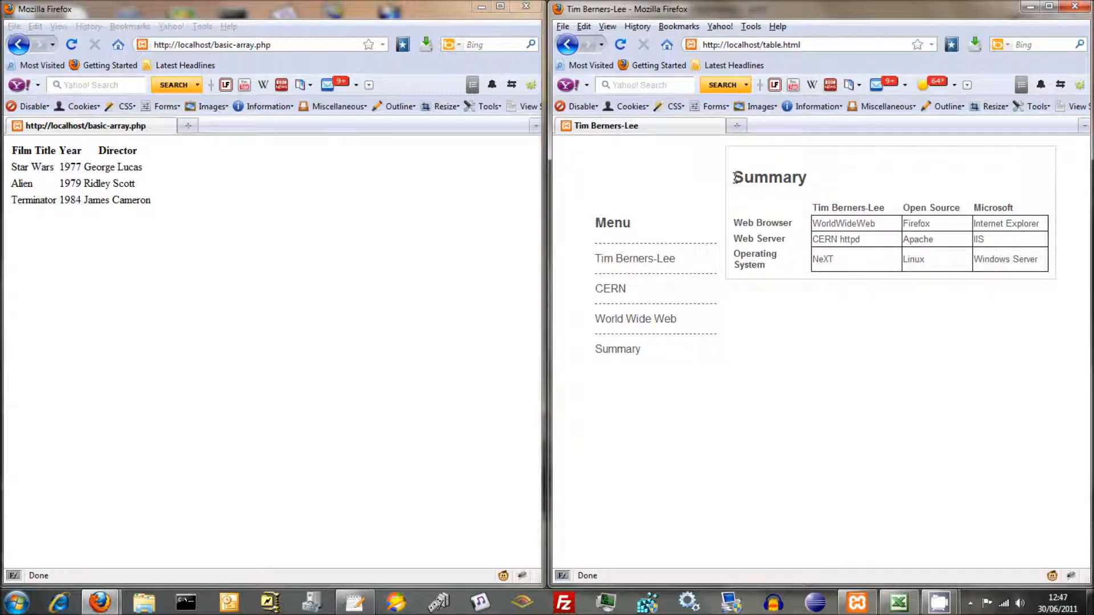
{"action": "mouse_move", "coordinate": [733, 315]}
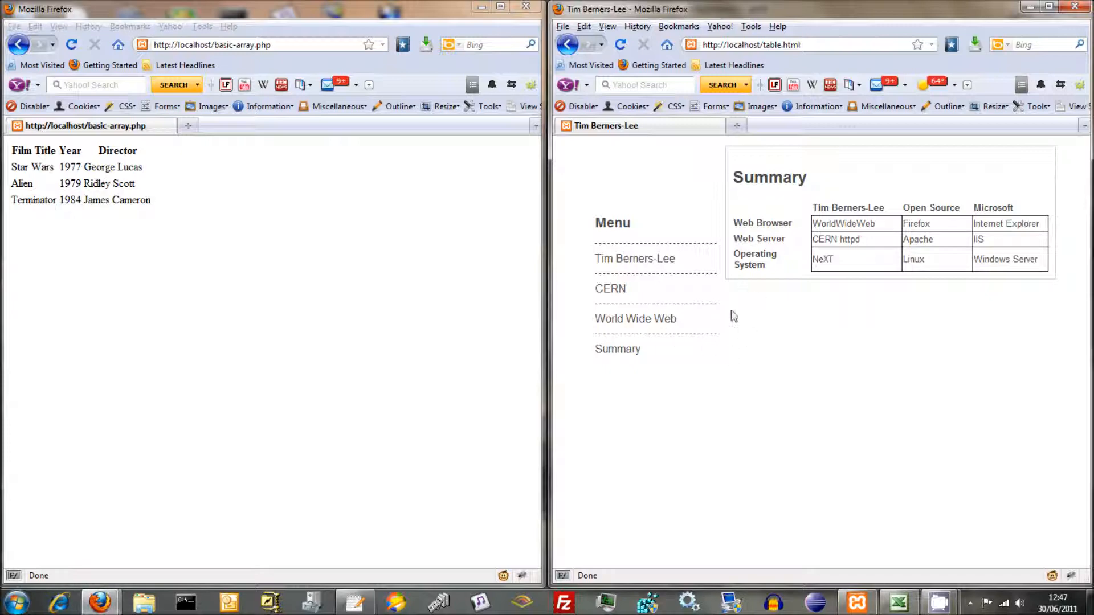
{"action": "mouse_move", "coordinate": [824, 493]}
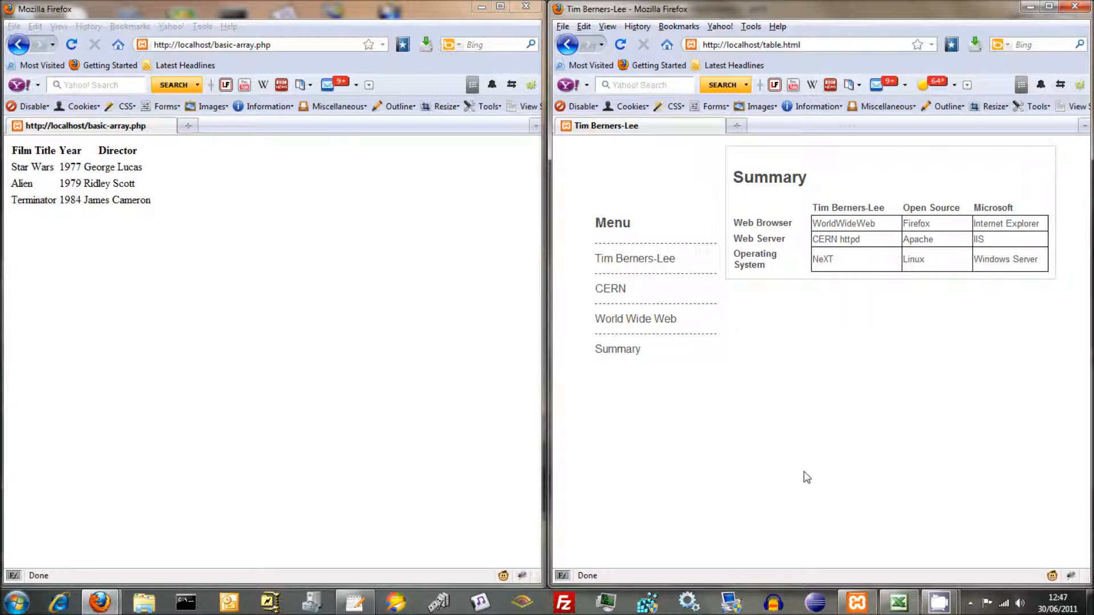
{"action": "mouse_move", "coordinate": [797, 473]}
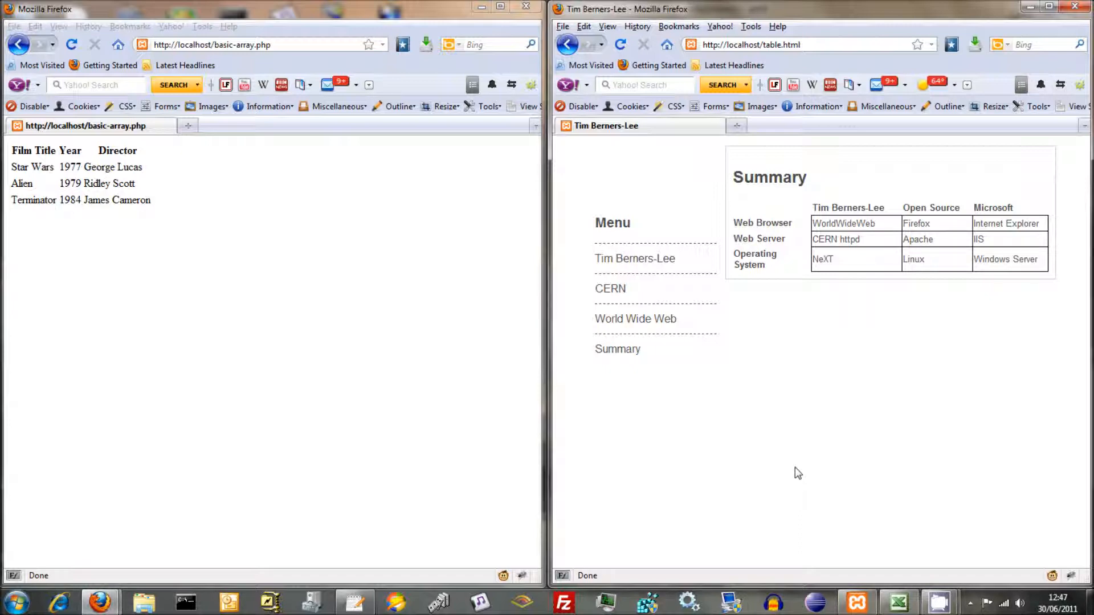
{"action": "mouse_move", "coordinate": [789, 472]}
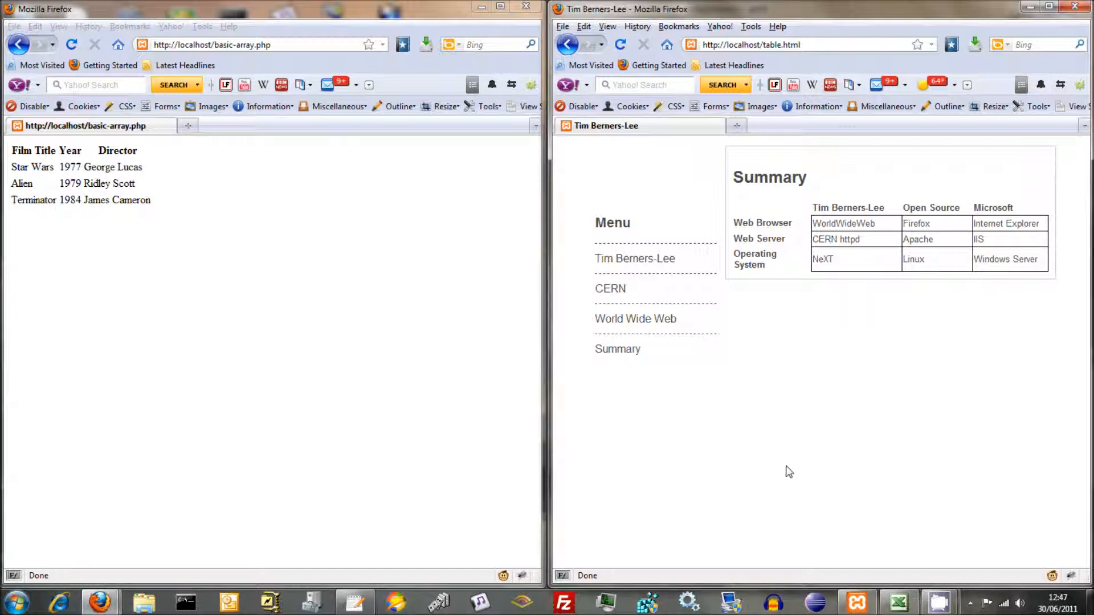
{"action": "mouse_move", "coordinate": [753, 469]}
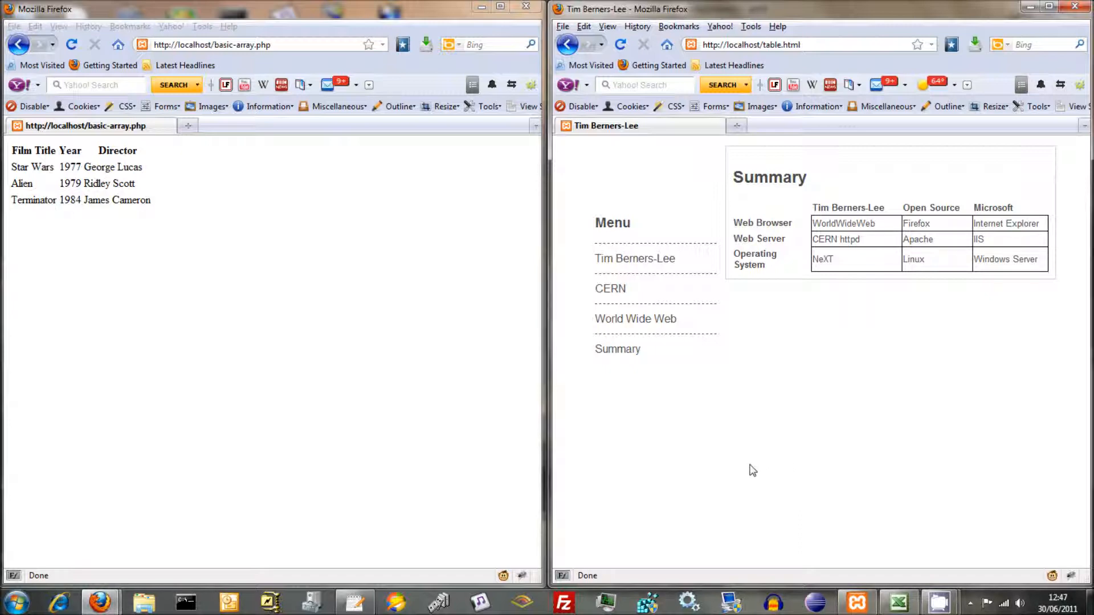
{"action": "mouse_move", "coordinate": [354, 602]}
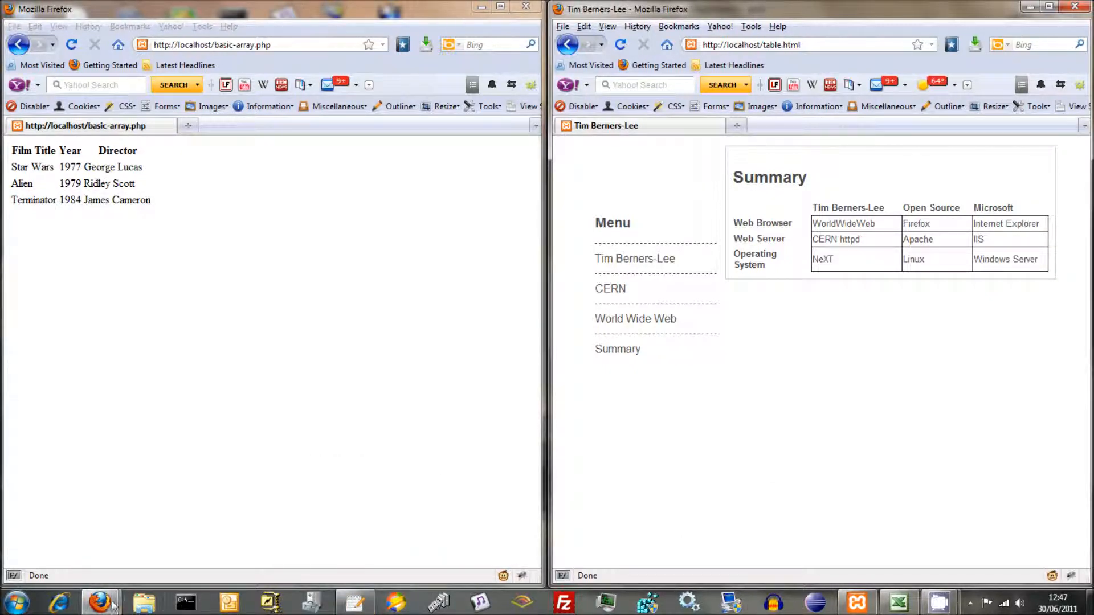
{"action": "mouse_move", "coordinate": [101, 601]}
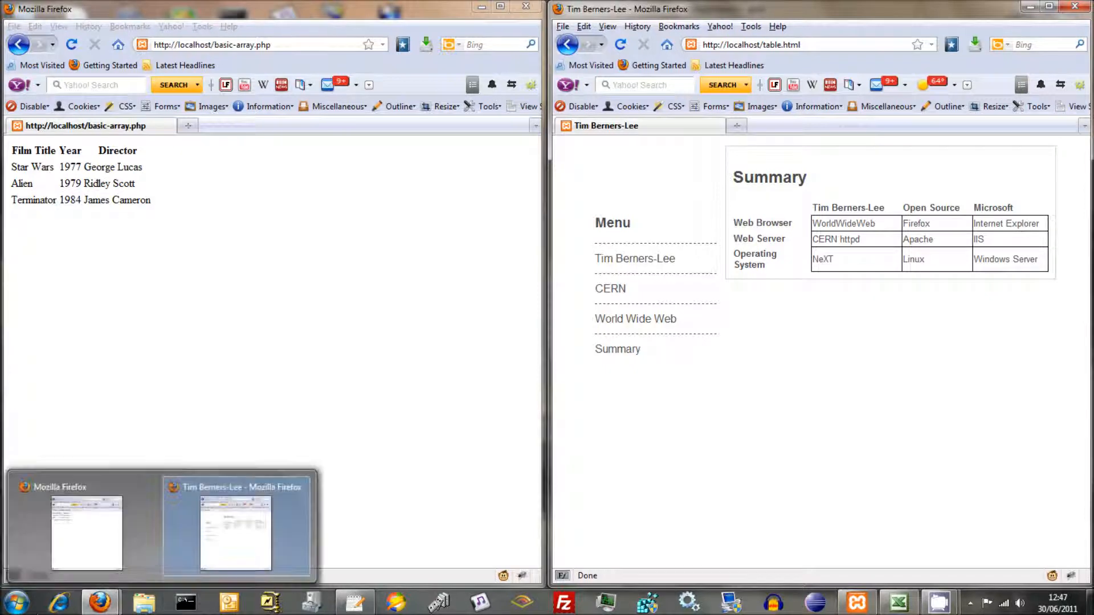
- Navigate from Computer into the C:\xampp\htdocs folder
{"action": "left_click", "coordinate": [15, 601]}
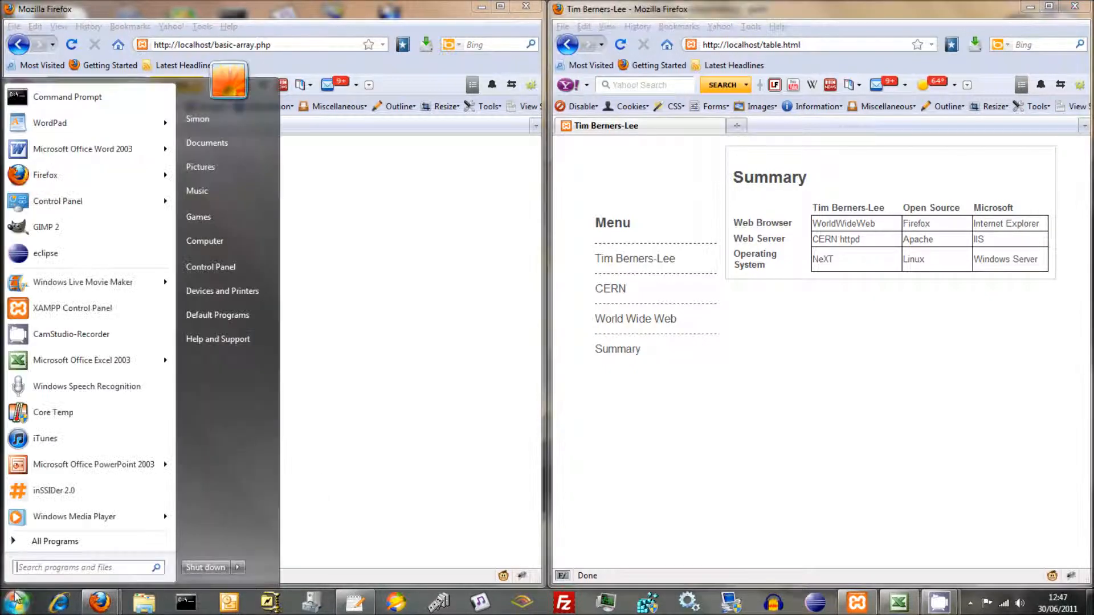
{"action": "left_click", "coordinate": [204, 241]}
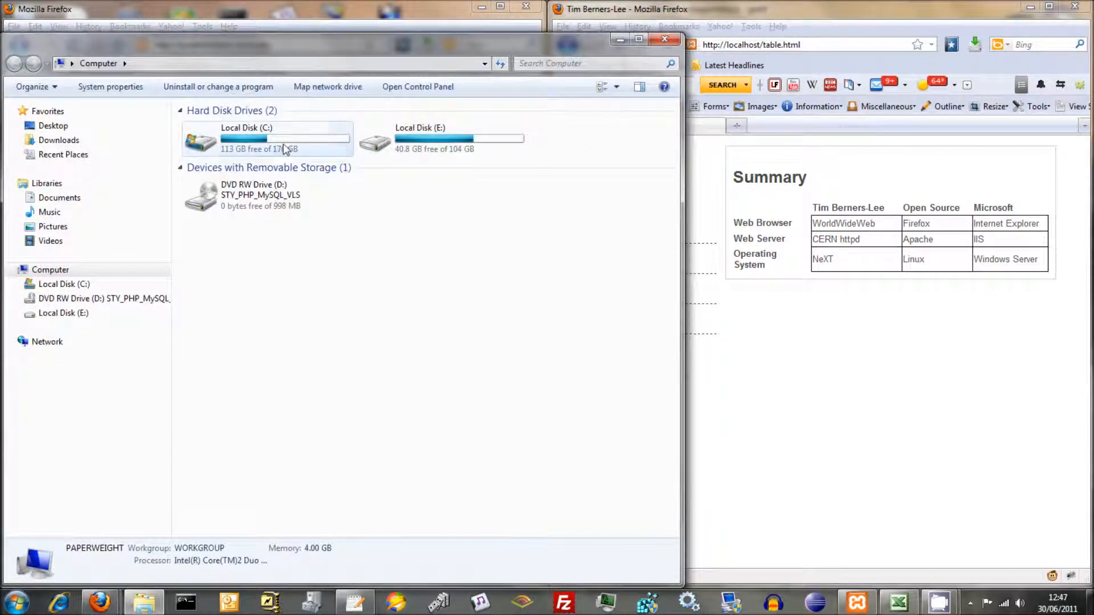
{"action": "double_click", "coordinate": [246, 138]}
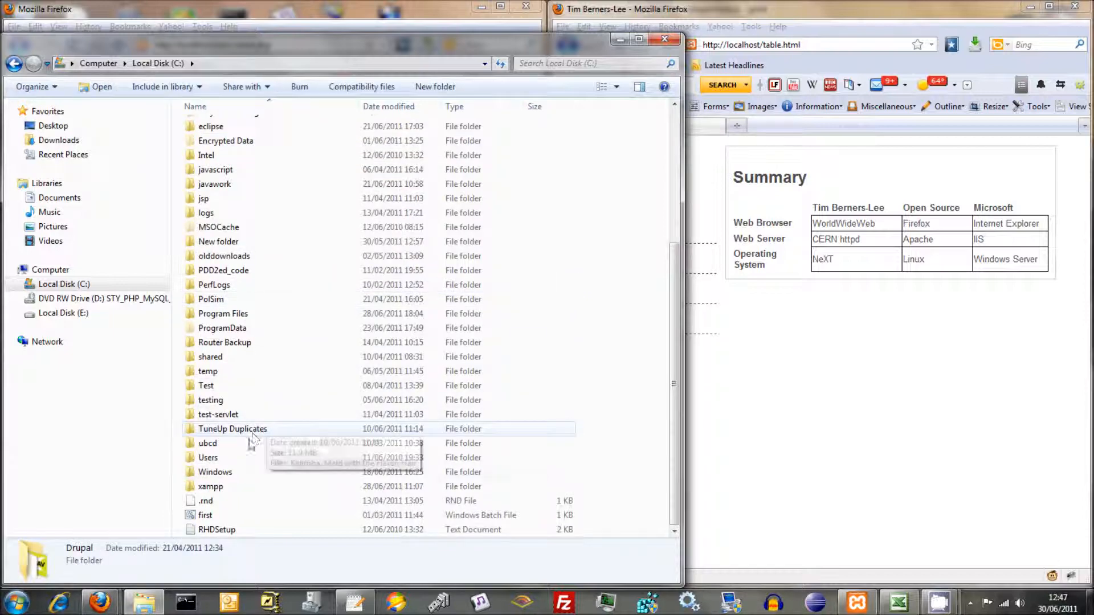
{"action": "double_click", "coordinate": [210, 487]}
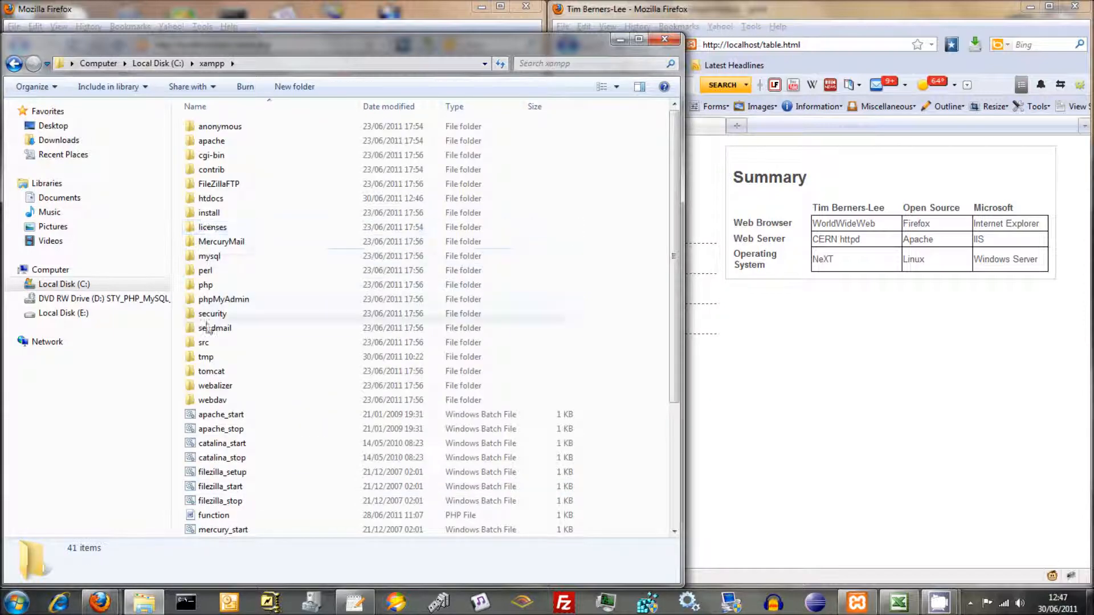
{"action": "double_click", "coordinate": [209, 198]}
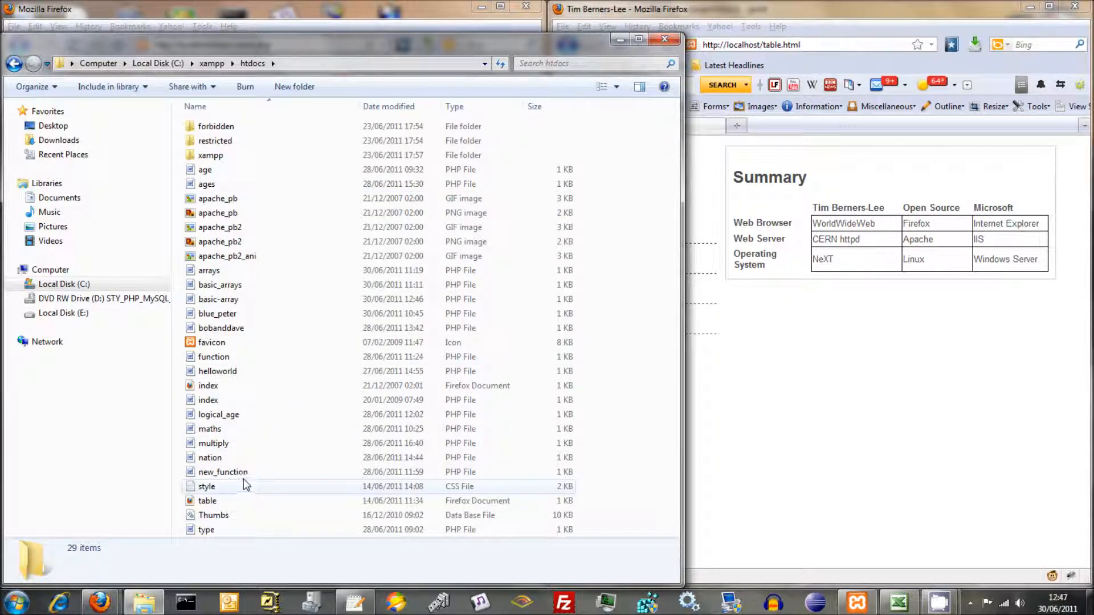
{"action": "mouse_move", "coordinate": [244, 400]}
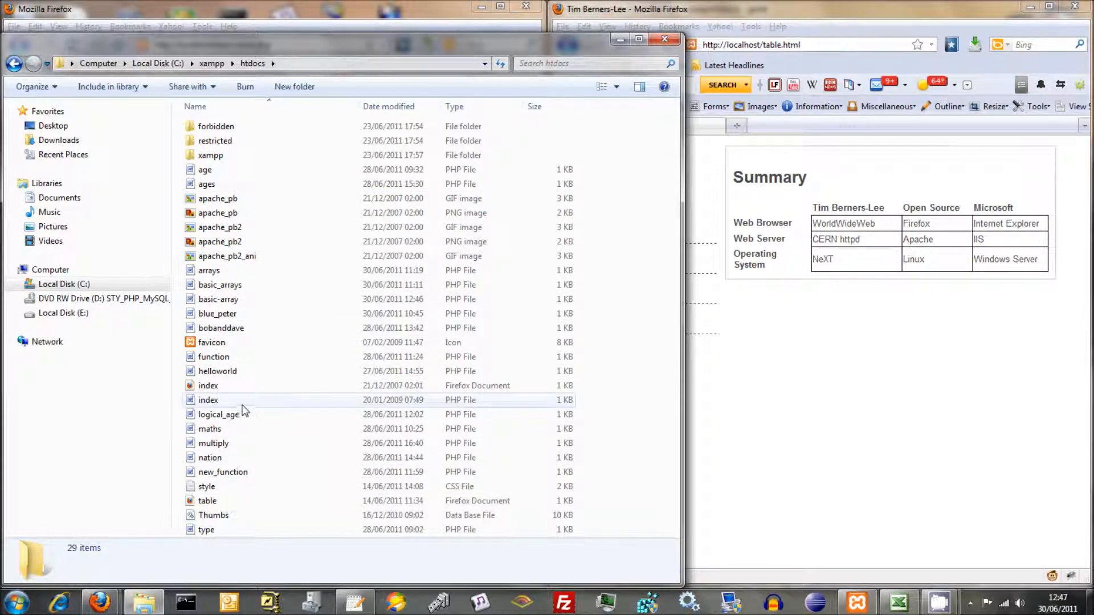
{"action": "mouse_move", "coordinate": [213, 515]}
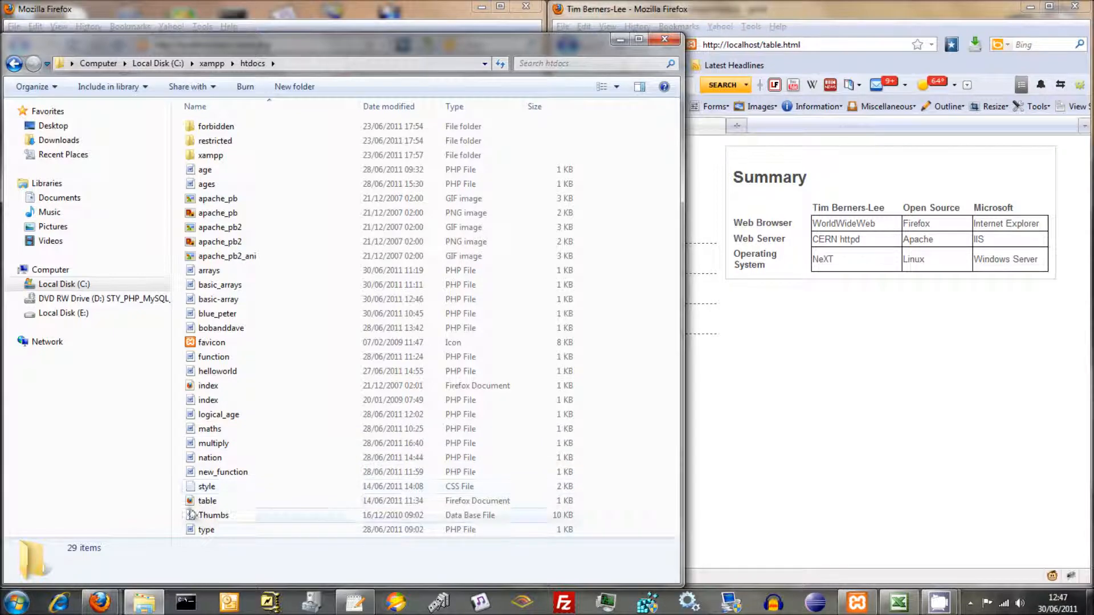
{"action": "mouse_move", "coordinate": [274, 433]}
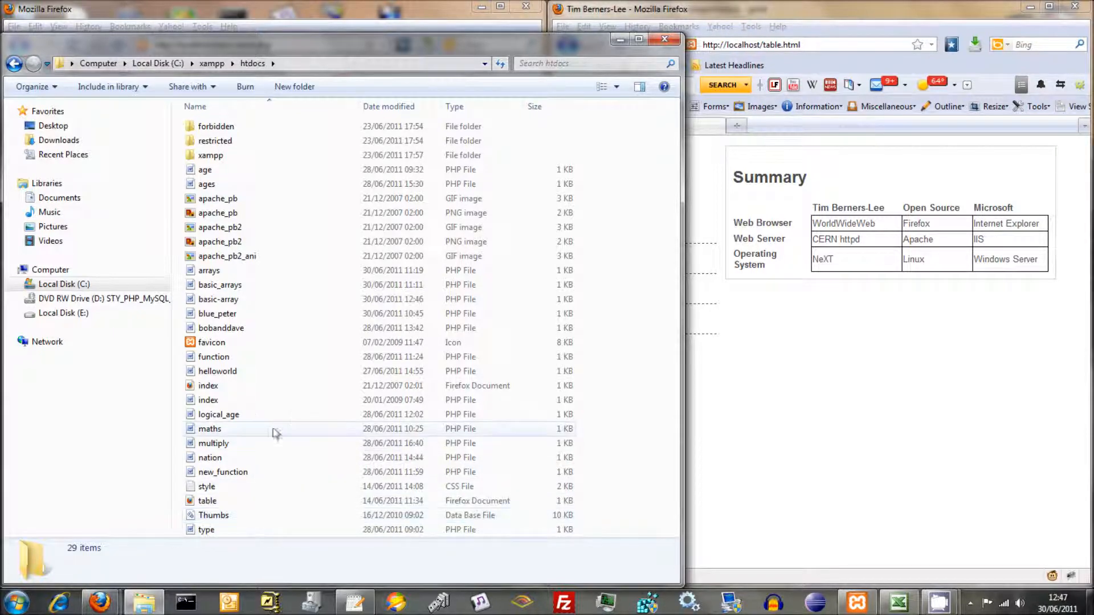
- Sort the htdocs file list by name and bring up the actions for table.html
{"action": "left_click", "coordinate": [208, 385]}
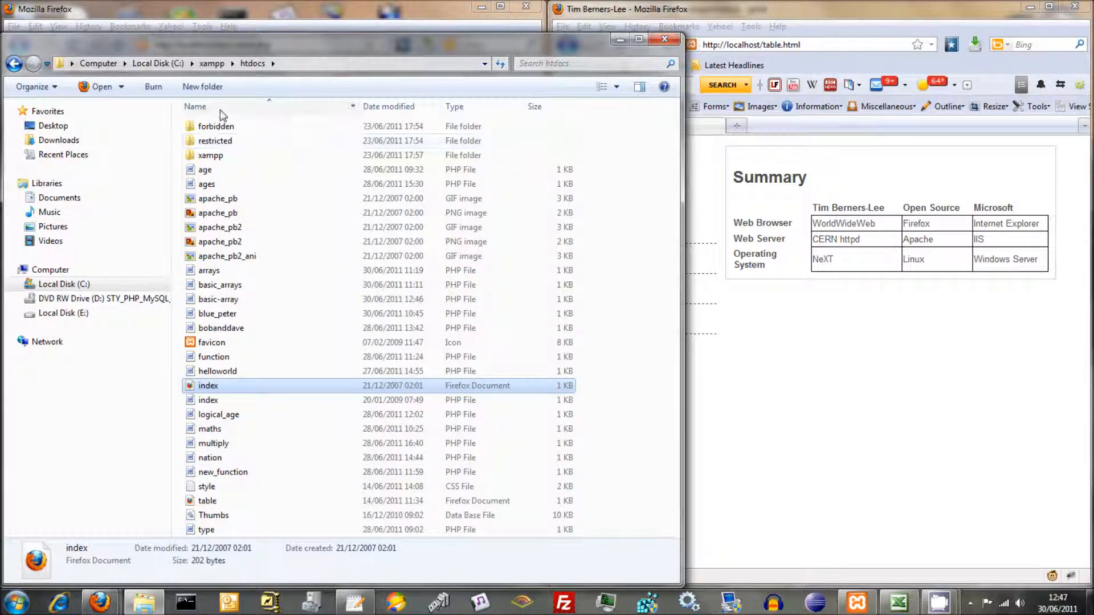
{"action": "left_click", "coordinate": [194, 106]}
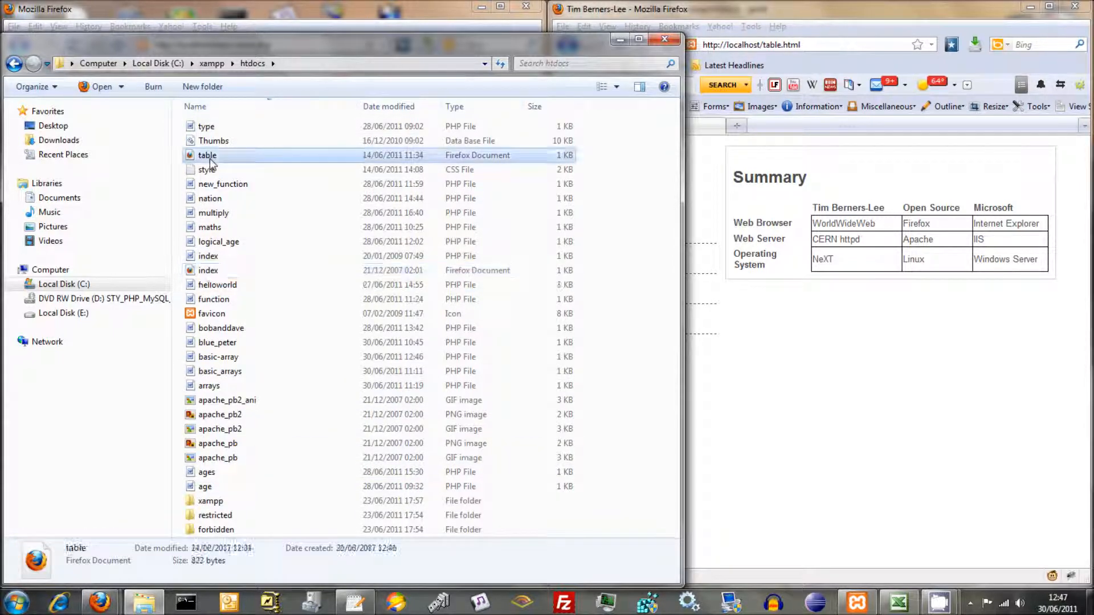
{"action": "right_click", "coordinate": [207, 155]}
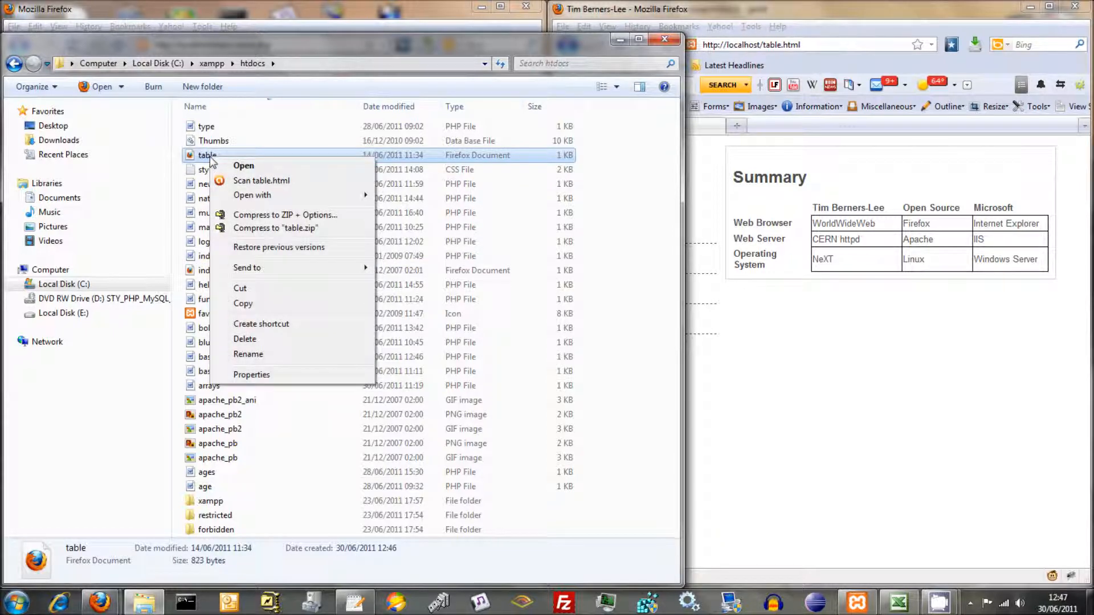
{"action": "mouse_move", "coordinate": [263, 257]}
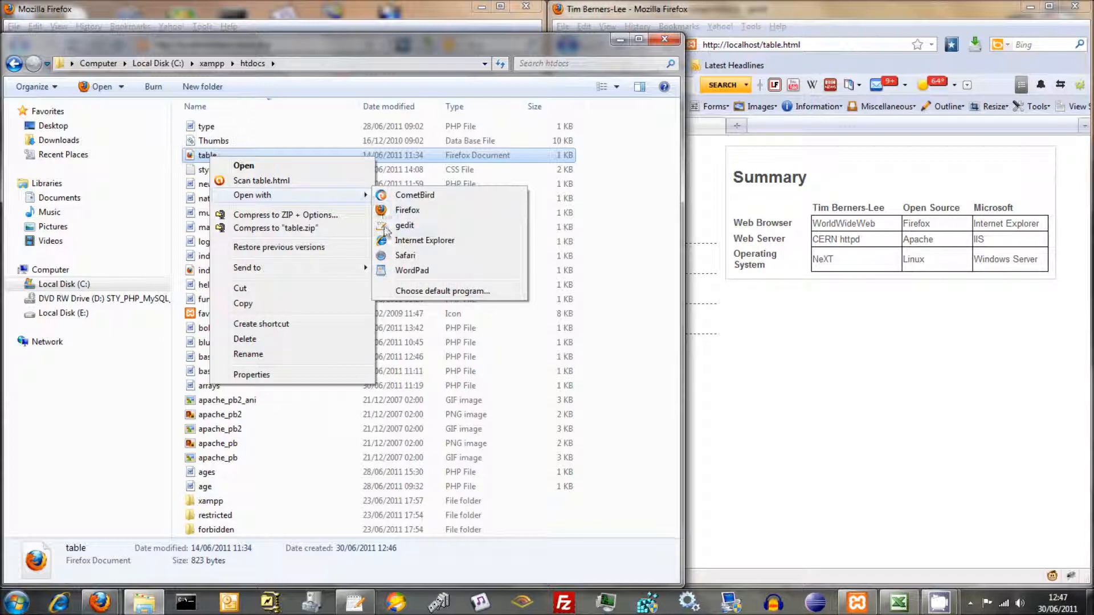
- Open table.html in gedit and save a copy as table.php in htdocs
{"action": "left_click", "coordinate": [403, 225]}
{"action": "type", "text": "table.php"}
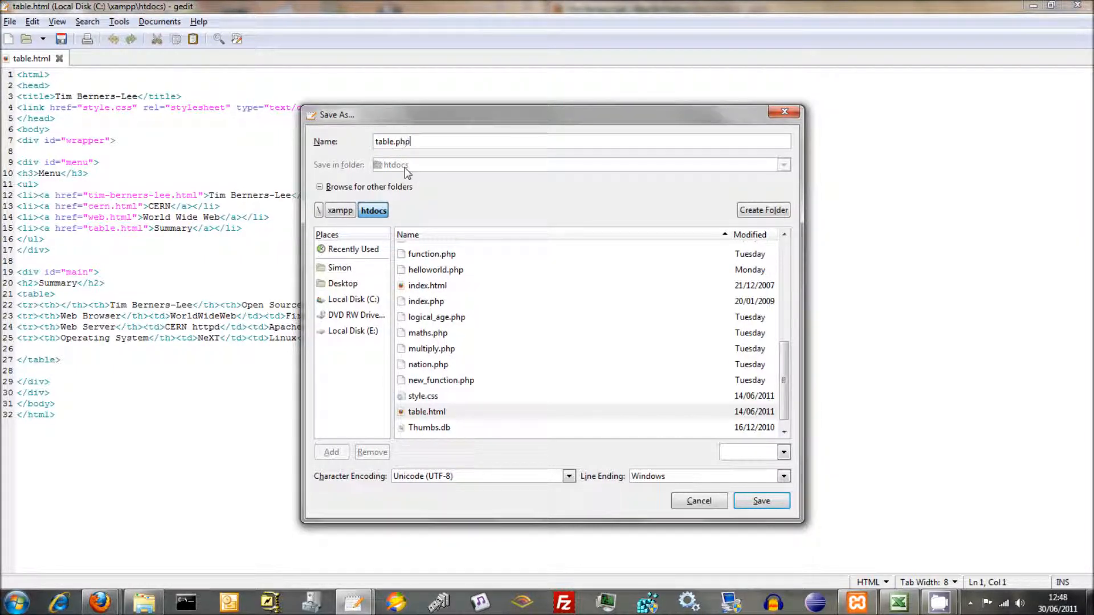
{"action": "left_click", "coordinate": [761, 501]}
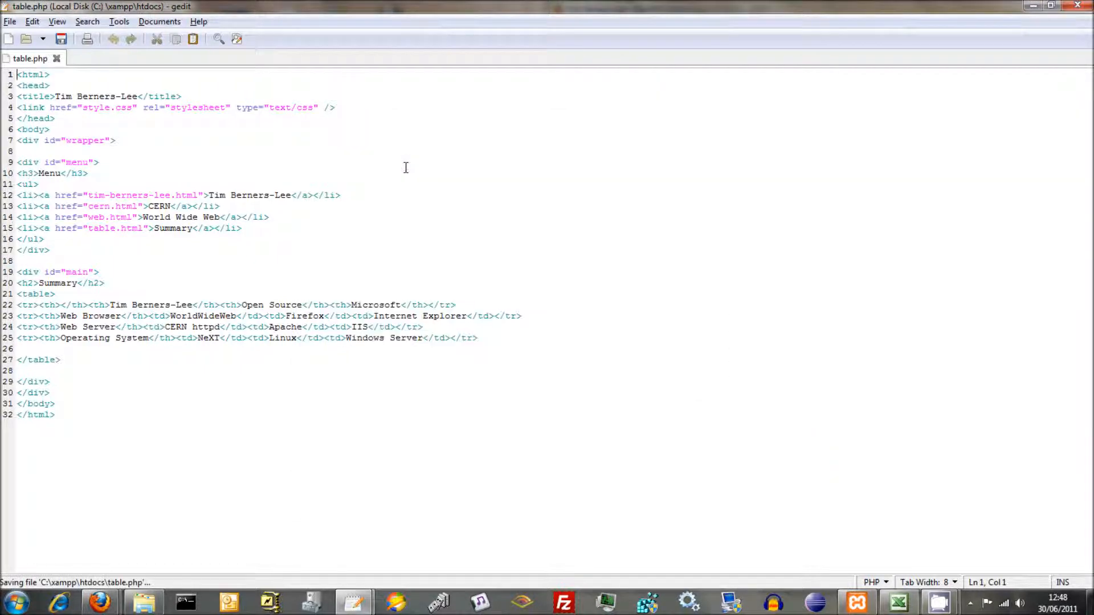
{"action": "mouse_move", "coordinate": [188, 175]}
{"action": "type", "text": "<?php"}
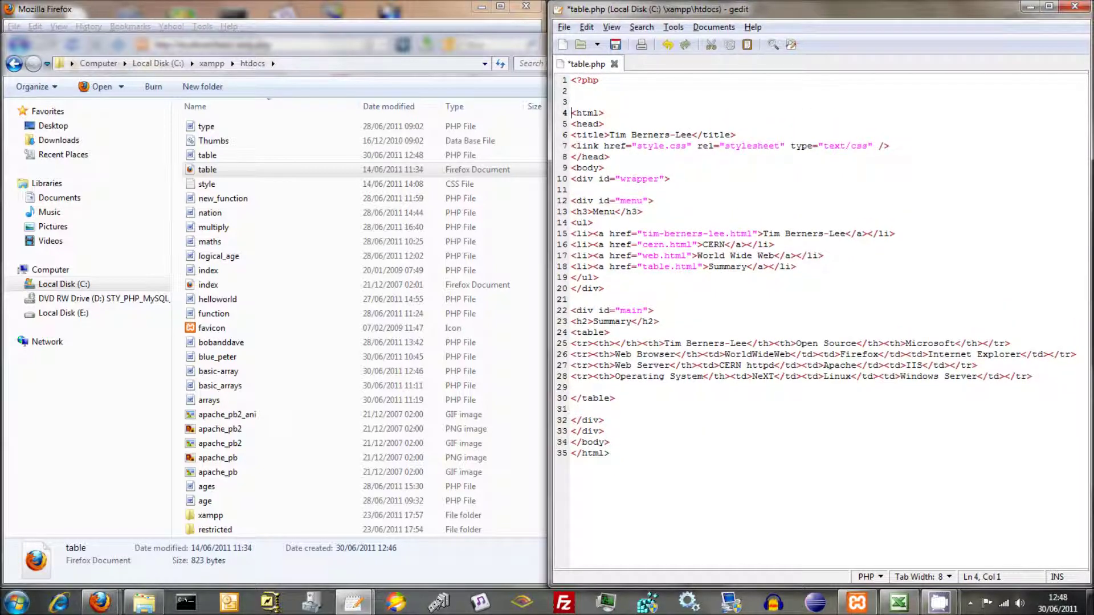
- Wrap the page markup in echo "..."; closed by ?> and save table.php
{"action": "type", "text": "echo \""}
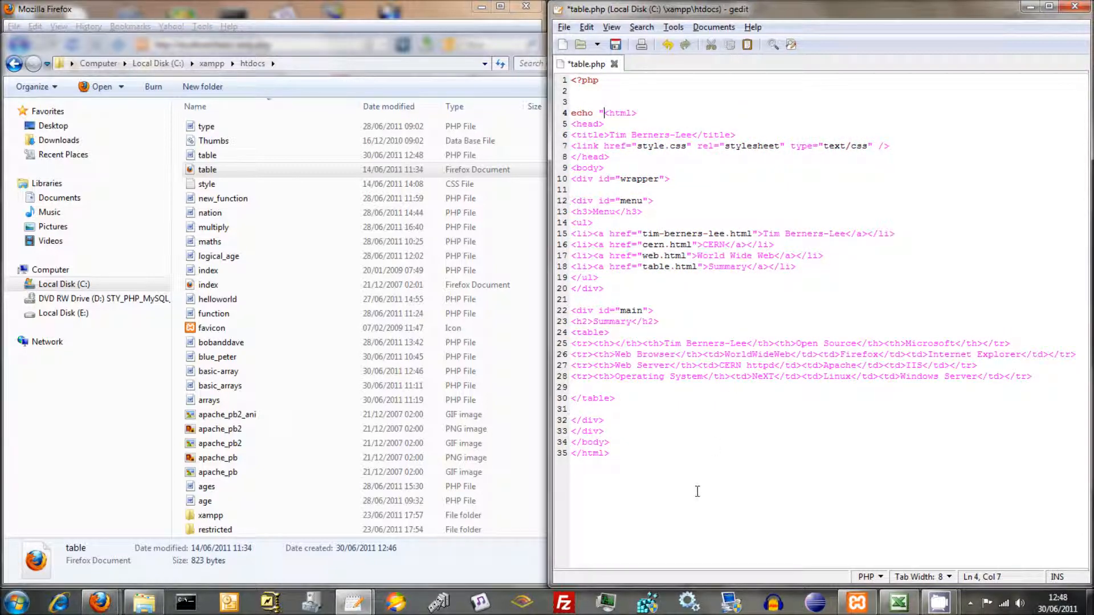
{"action": "left_click", "coordinate": [608, 452]}
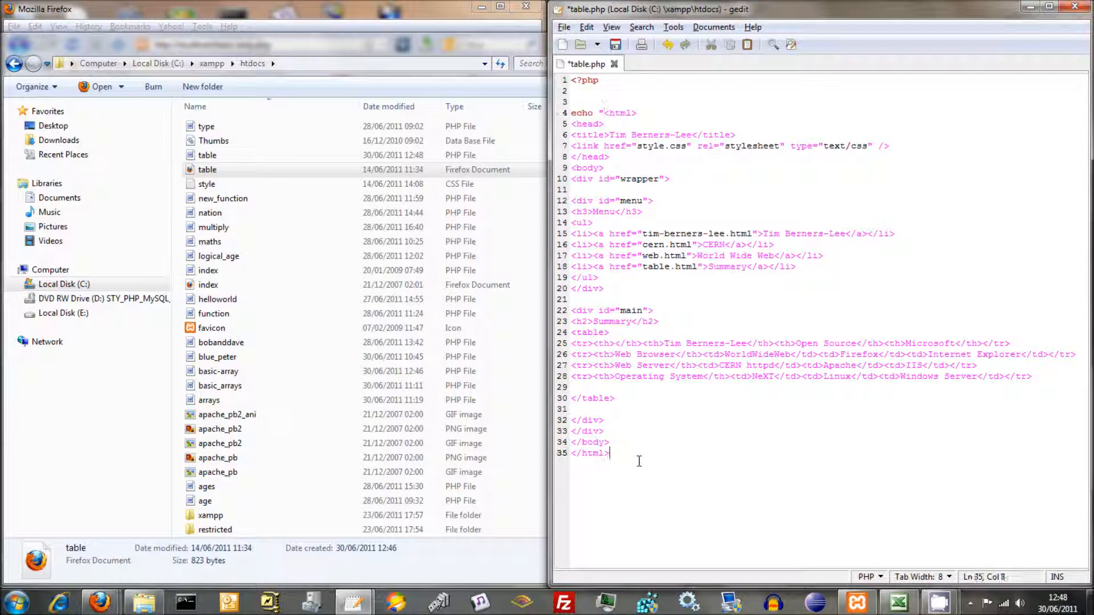
{"action": "type", "text": "\";"}
{"action": "type", "text": "?>"}
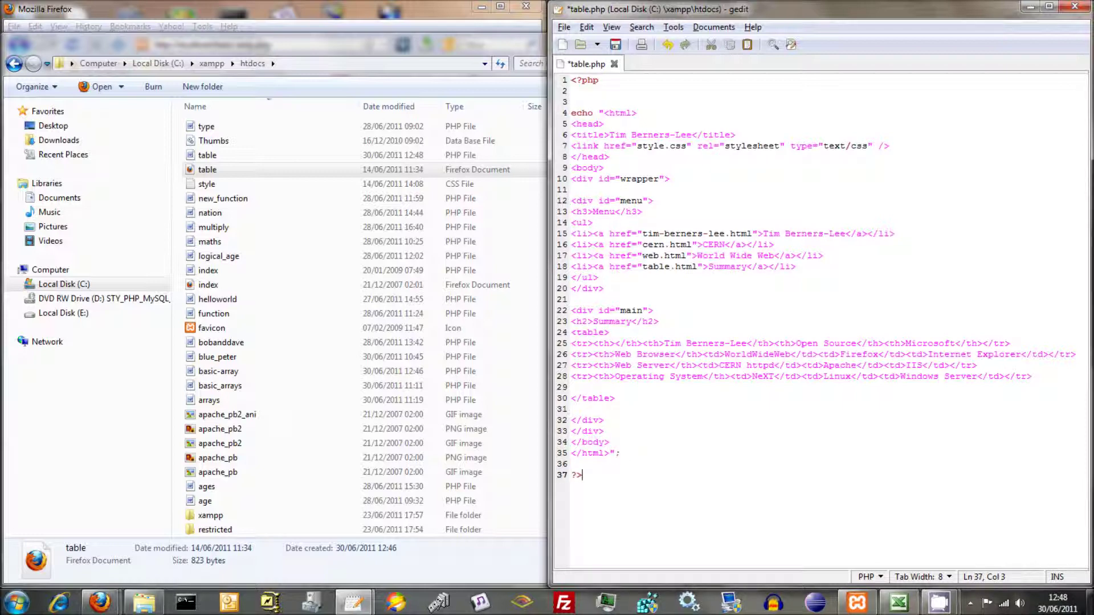
{"action": "left_click", "coordinate": [608, 442]}
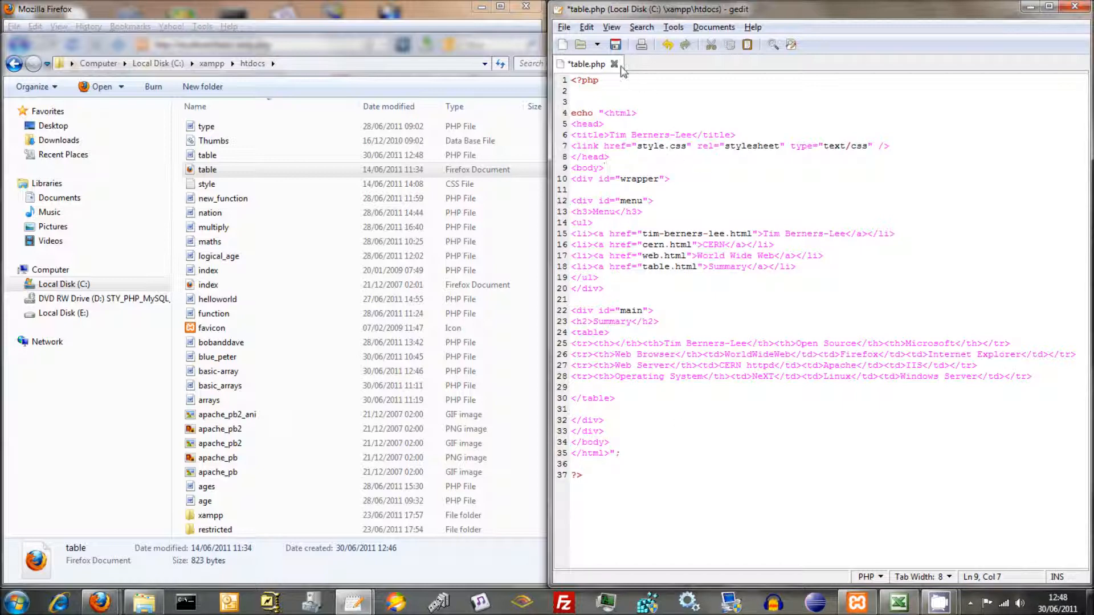
{"action": "left_click", "coordinate": [615, 44]}
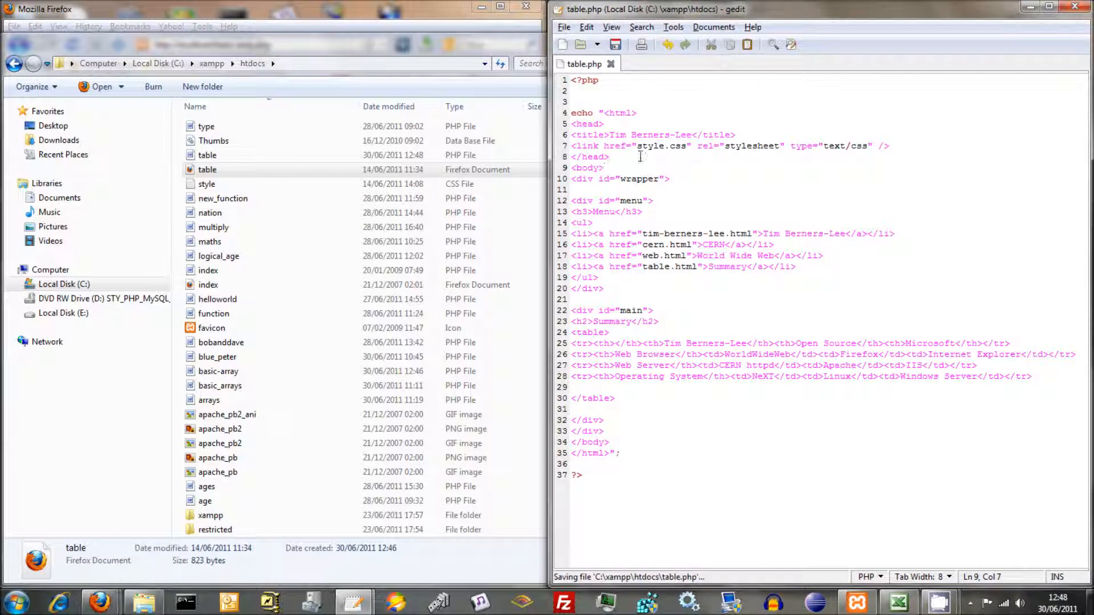
- Position at the quotes around style.css in the stylesheet link to begin escaping them
{"action": "left_click", "coordinate": [745, 146]}
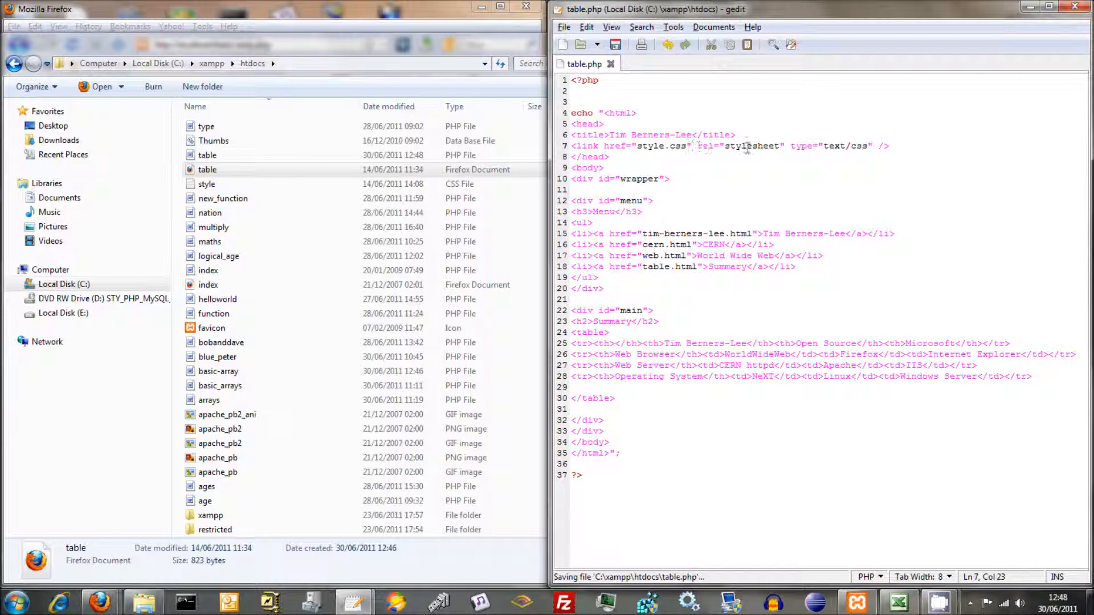
{"action": "left_click", "coordinate": [638, 146]}
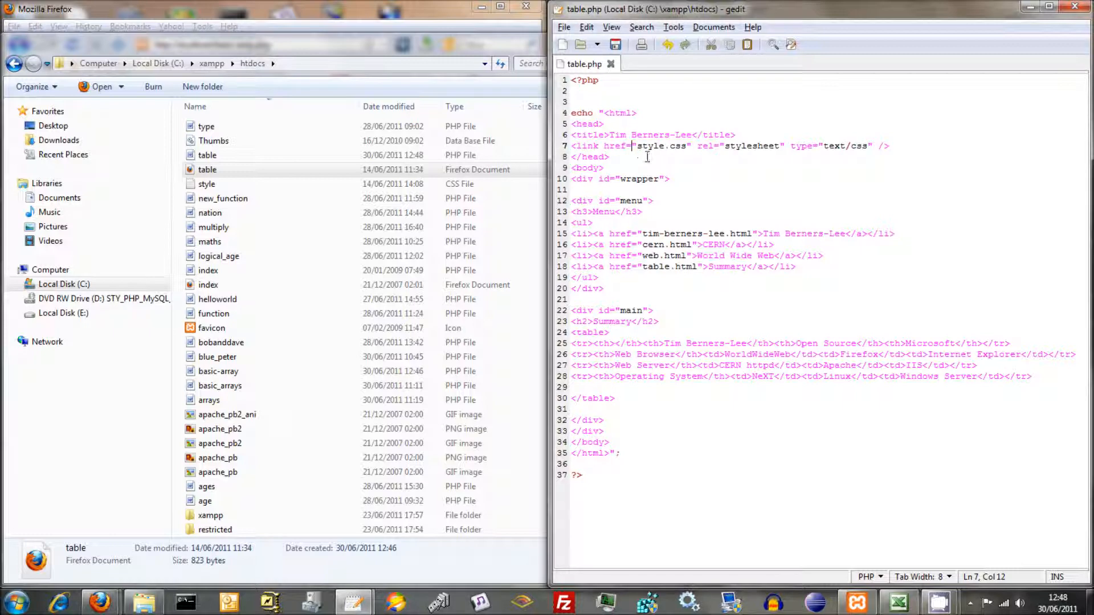
{"action": "mouse_move", "coordinate": [632, 162]}
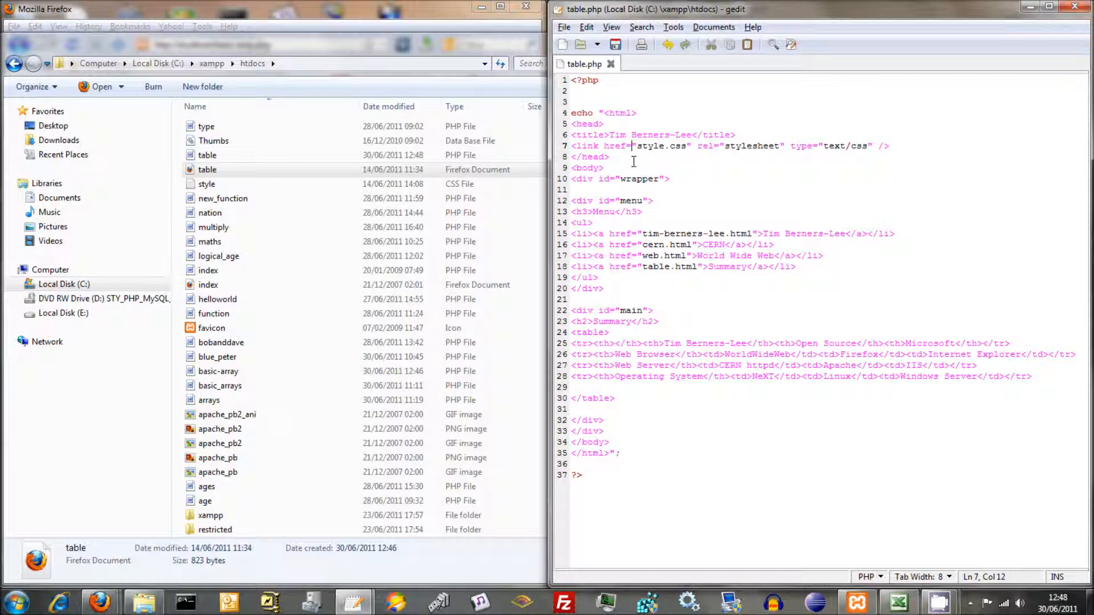
{"action": "mouse_move", "coordinate": [674, 176]}
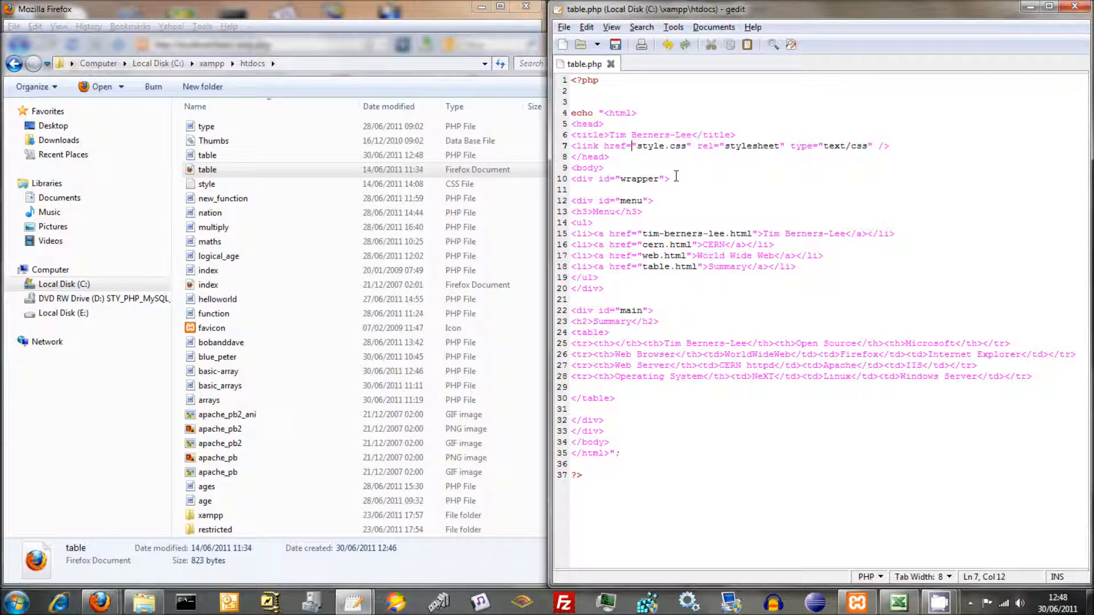
{"action": "left_click", "coordinate": [669, 179]}
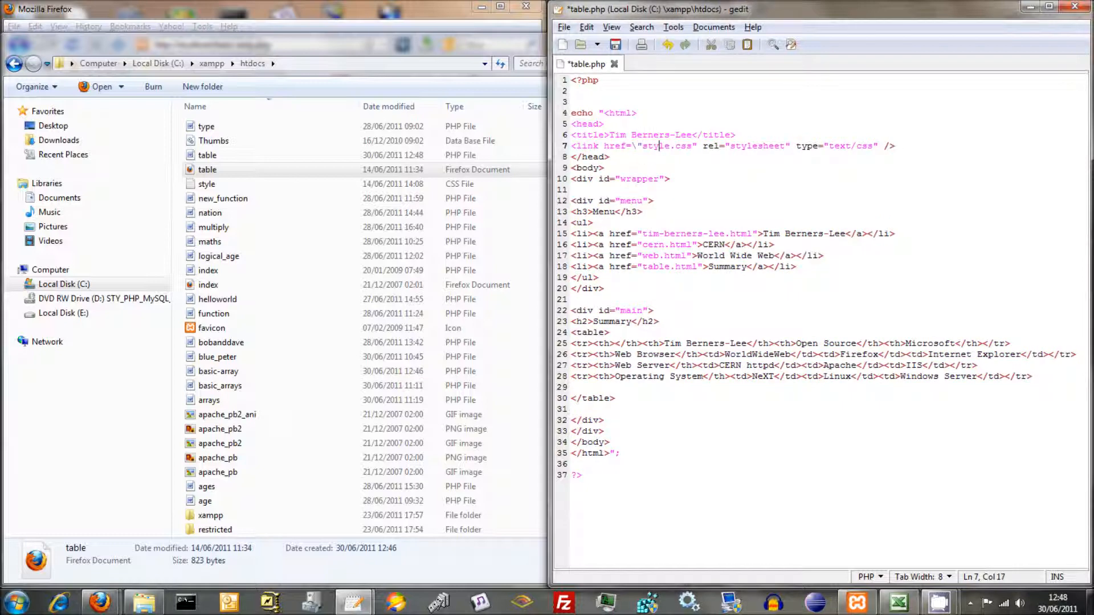
- Escape the quotes in the stylesheet link, menu link hrefs and id="main" div with backslashes, then save
{"action": "type", "text": "\\"}
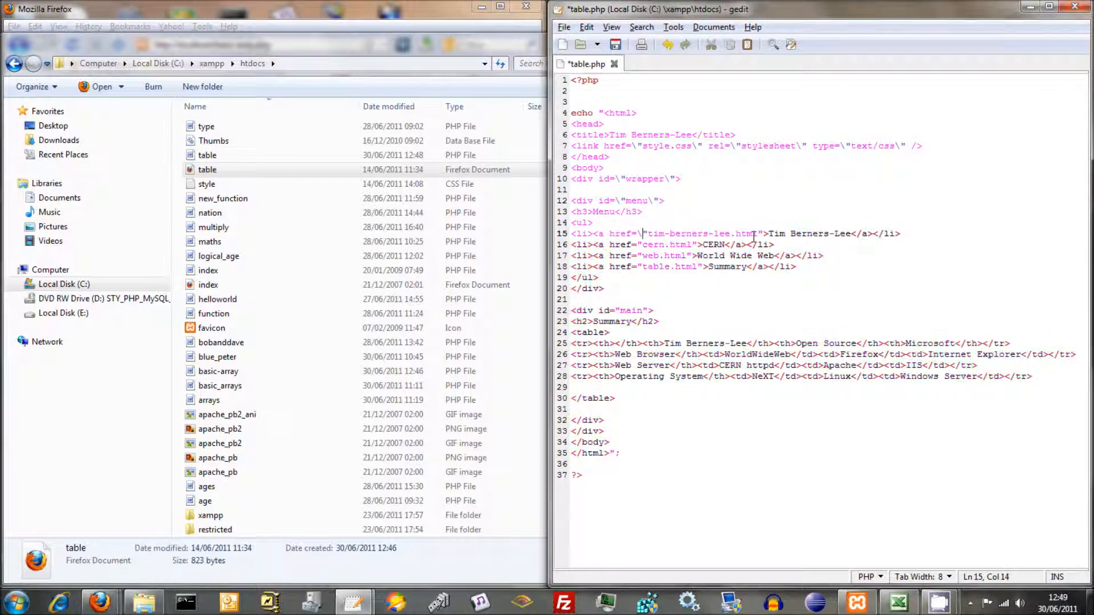
{"action": "left_click", "coordinate": [776, 243]}
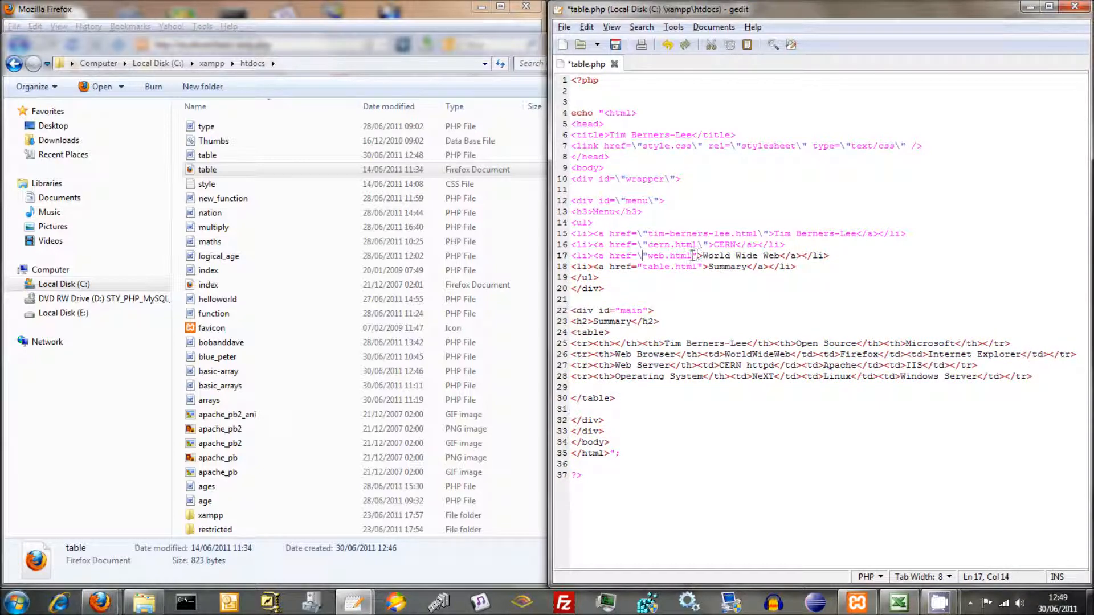
{"action": "left_click", "coordinate": [706, 255]}
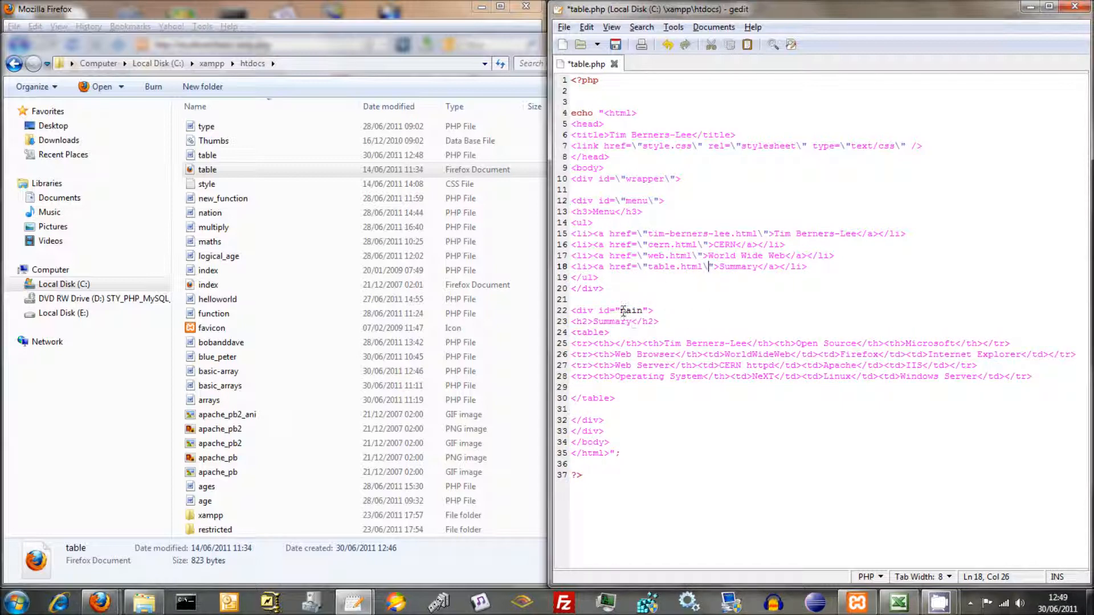
{"action": "left_click", "coordinate": [619, 310]}
{"action": "type", "text": "\\"}
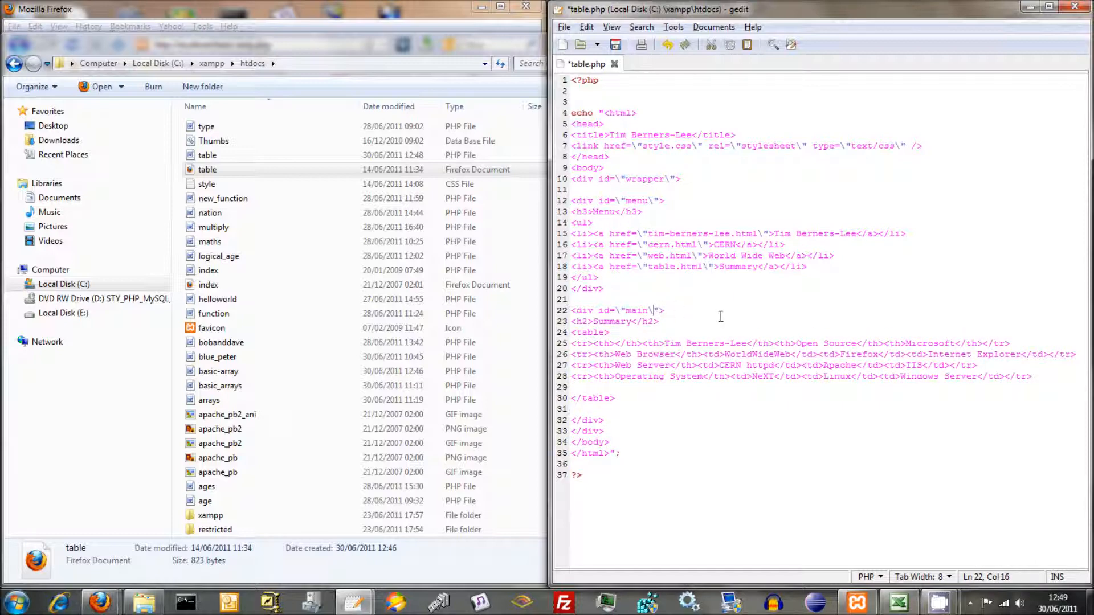
{"action": "left_click", "coordinate": [641, 475]}
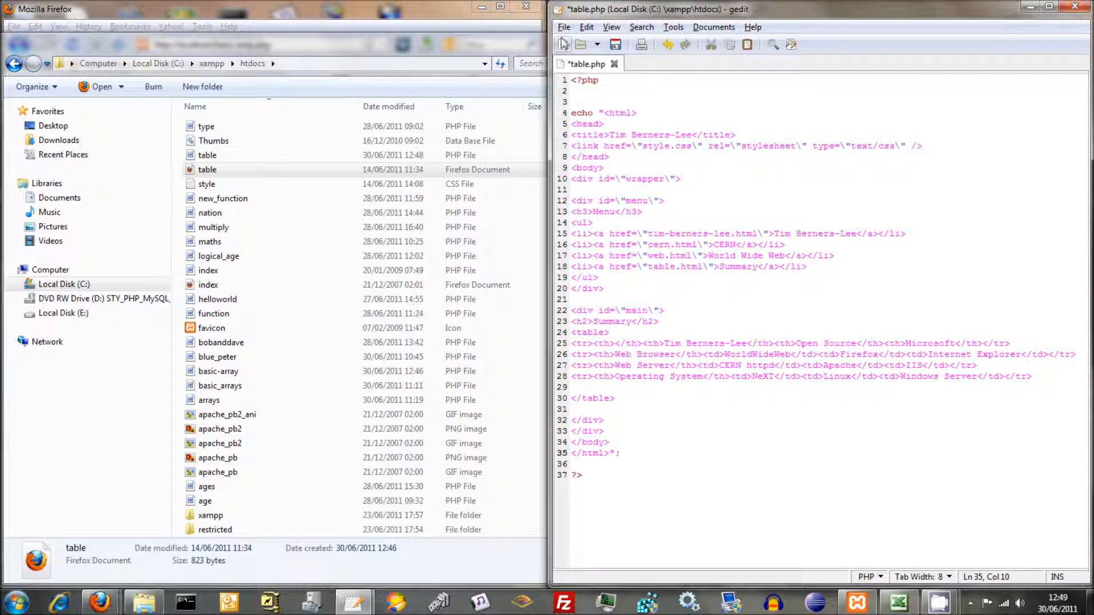
{"action": "mouse_move", "coordinate": [615, 45]}
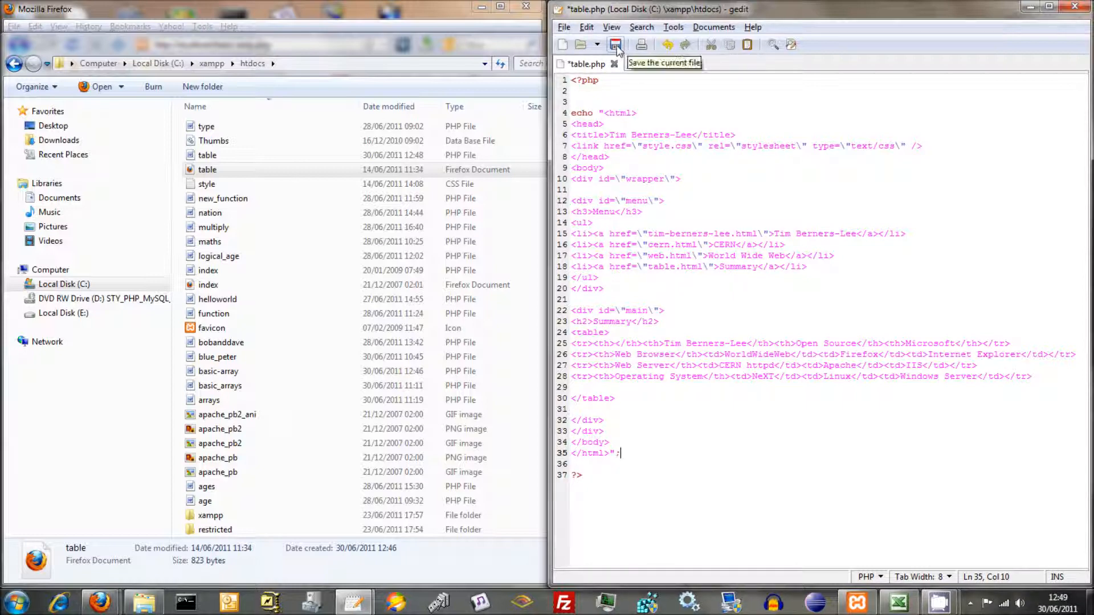
{"action": "left_click", "coordinate": [614, 45]}
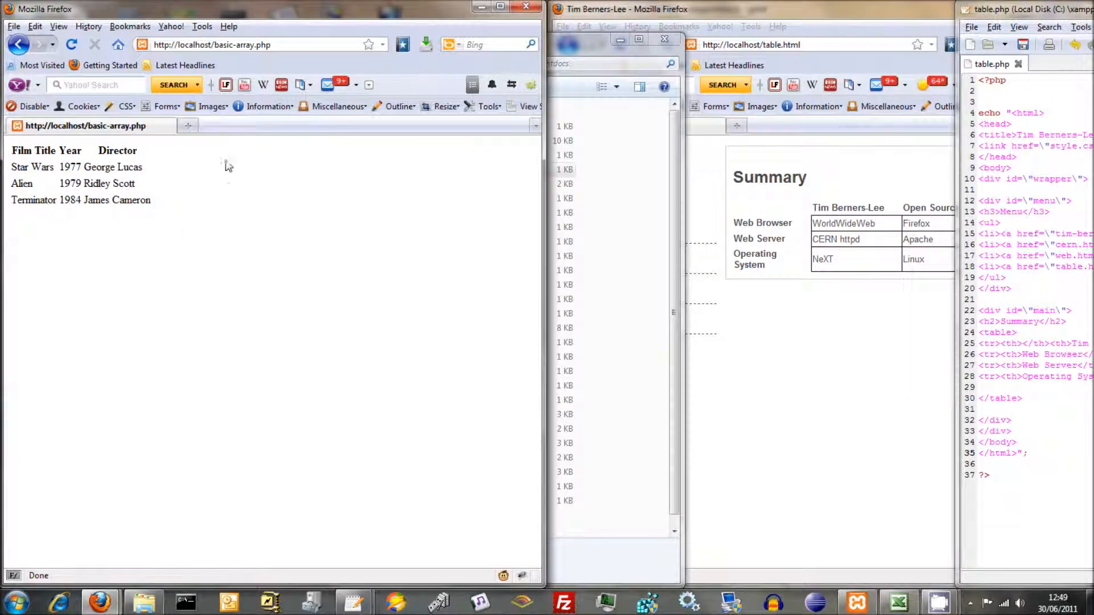
- Load localhost/table.php in Firefox and view its echoed page source
{"action": "left_click", "coordinate": [213, 44]}
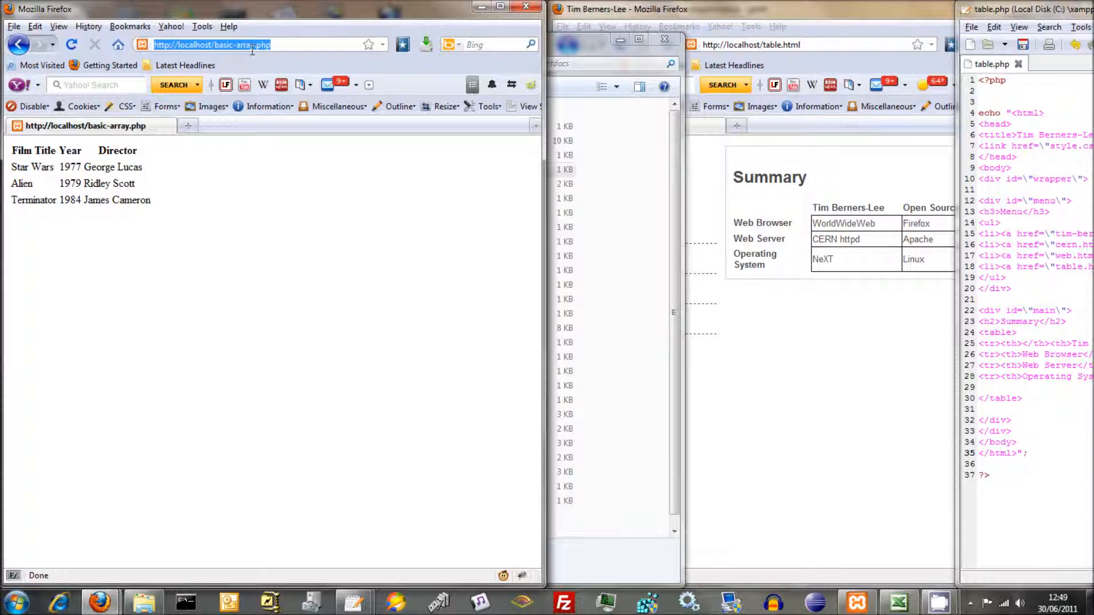
{"action": "type", "text": "localhost/ta"}
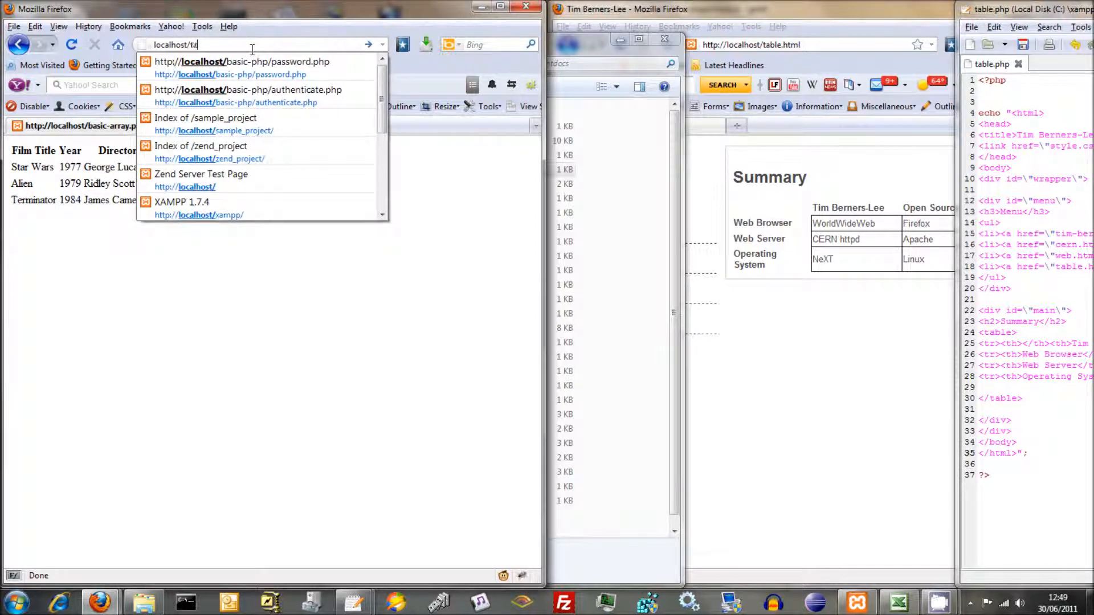
{"action": "key", "text": "Return"}
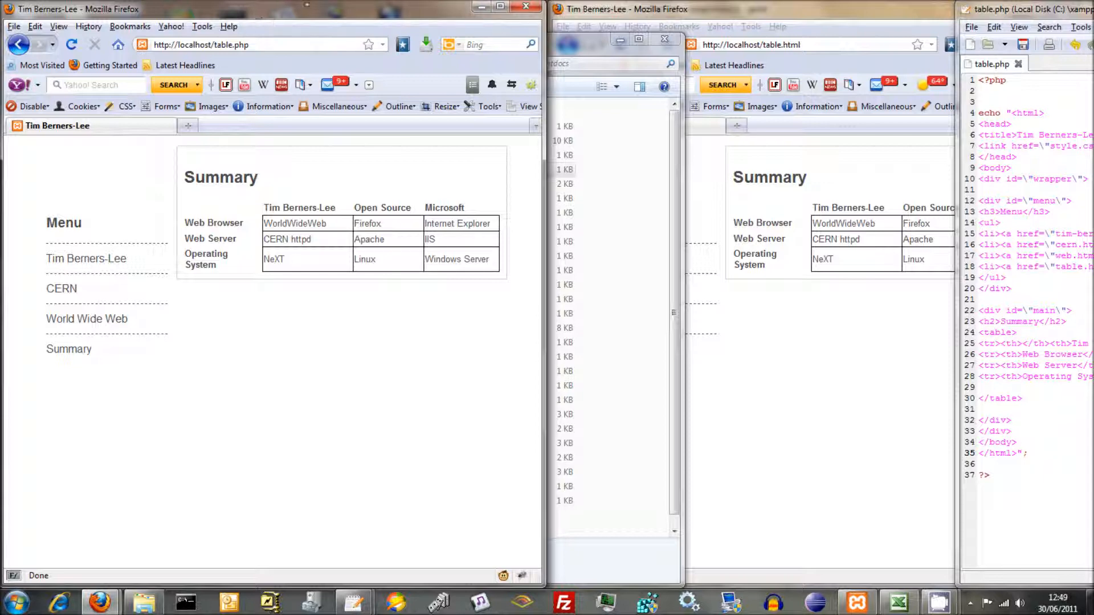
{"action": "mouse_move", "coordinate": [663, 40]}
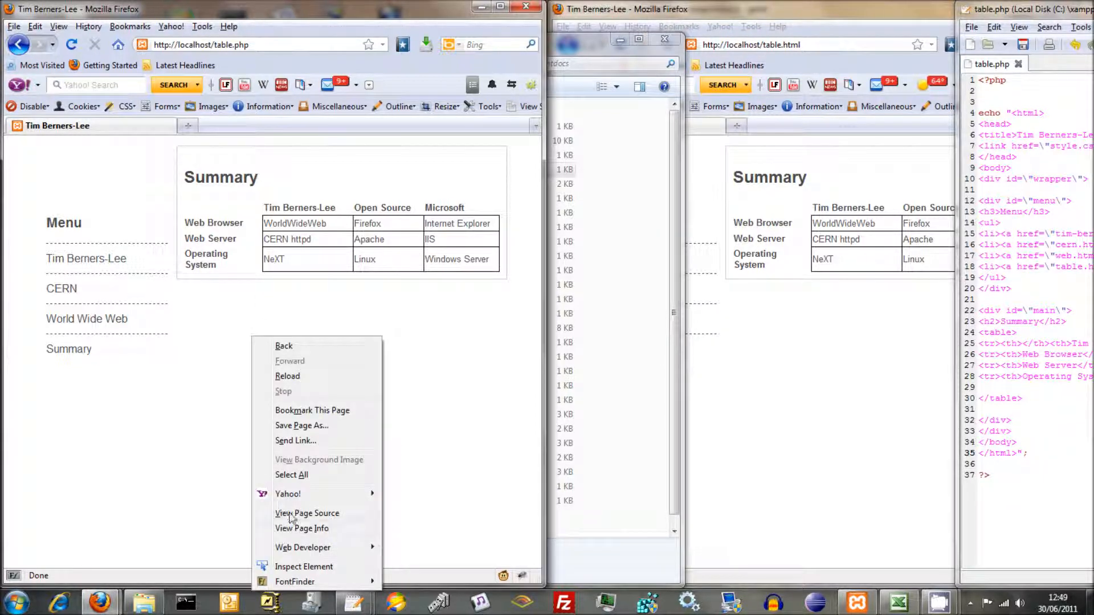
{"action": "left_click", "coordinate": [307, 512]}
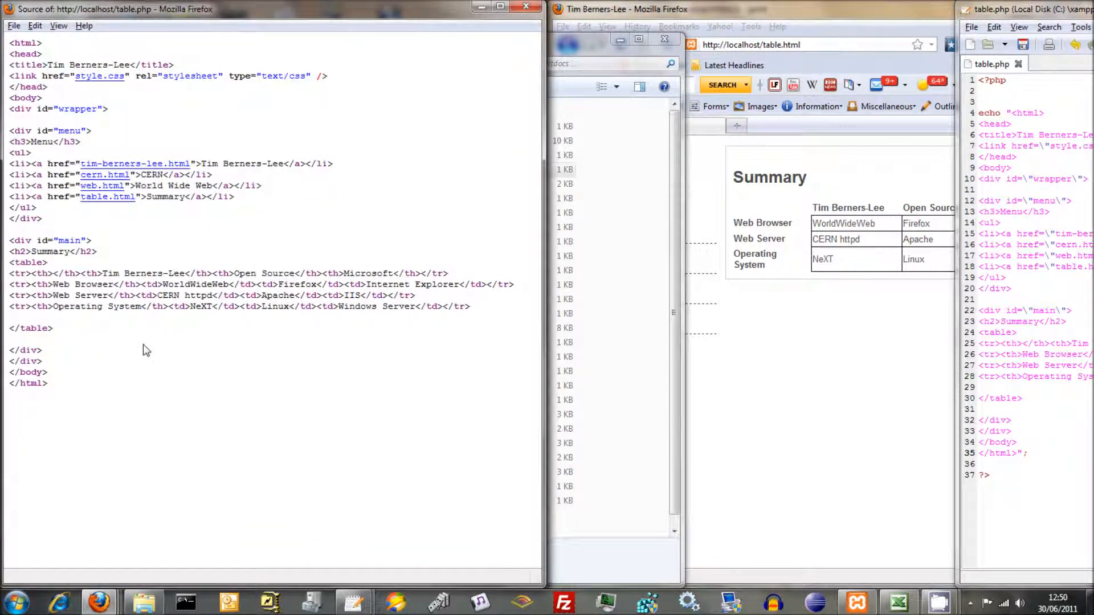
{"action": "mouse_move", "coordinate": [398, 145]}
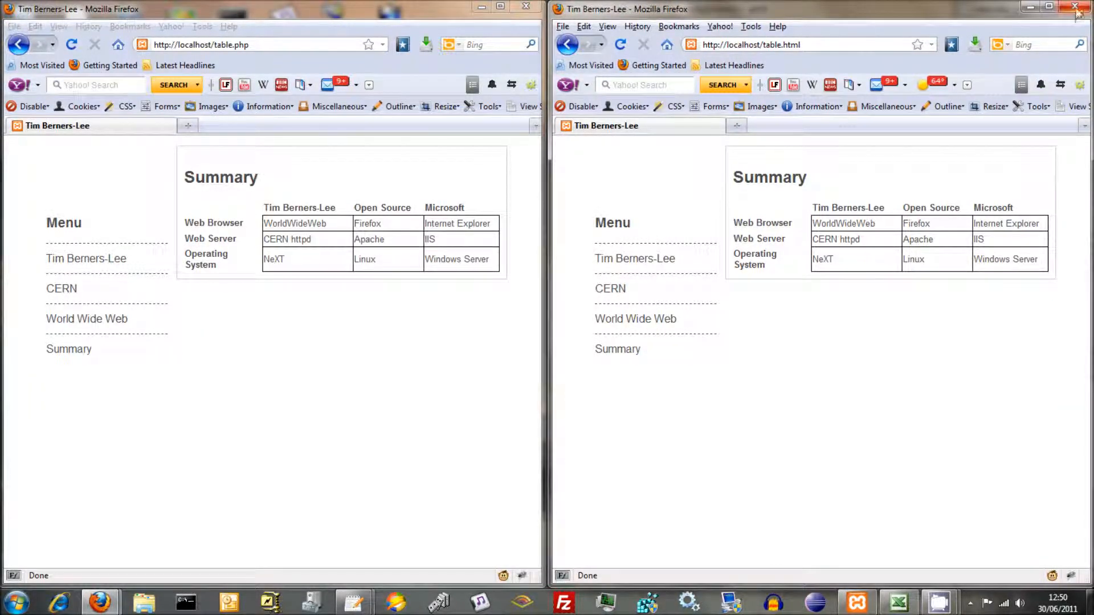
- Close the table.html window, delete the hard-coded summary table rows and start retyping the Summary heading as 'The'
{"action": "left_click", "coordinate": [1077, 8]}
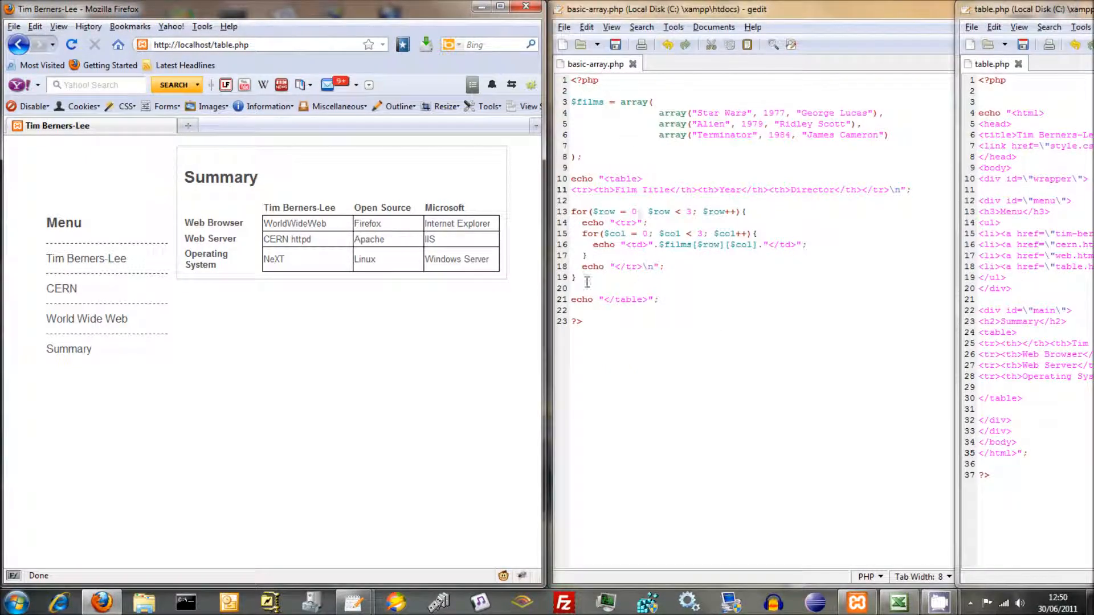
{"action": "mouse_move", "coordinate": [781, 10]}
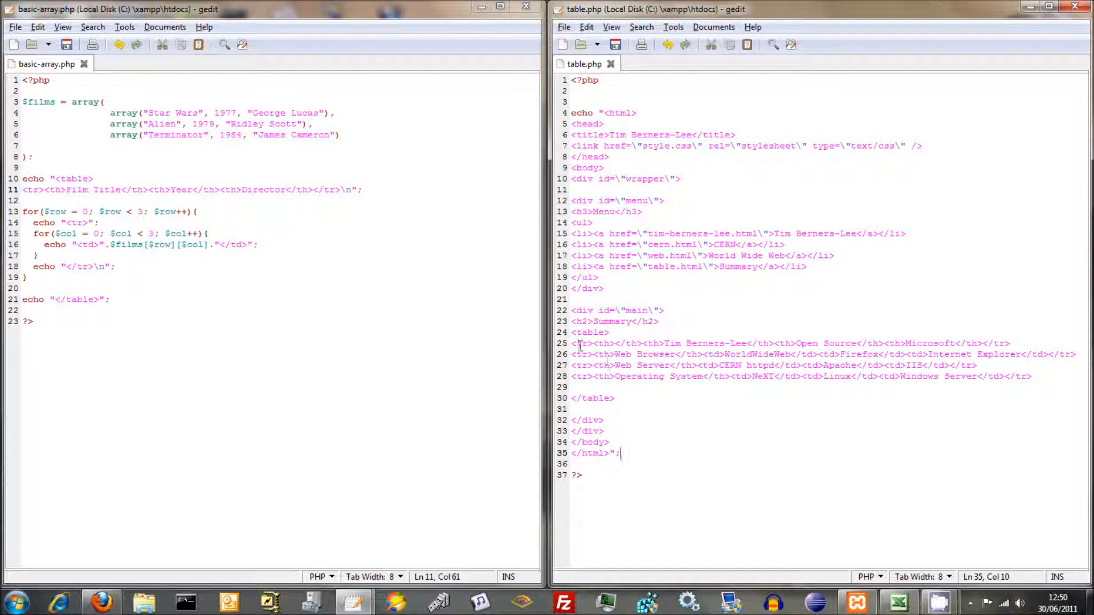
{"action": "mouse_move", "coordinate": [274, 274]}
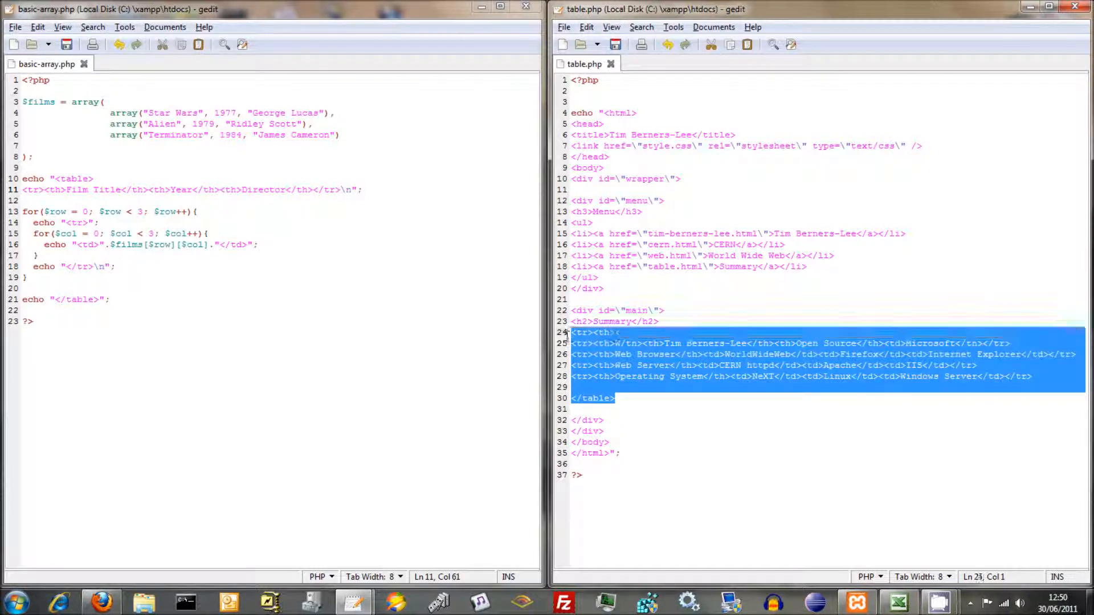
{"action": "key", "text": "Delete"}
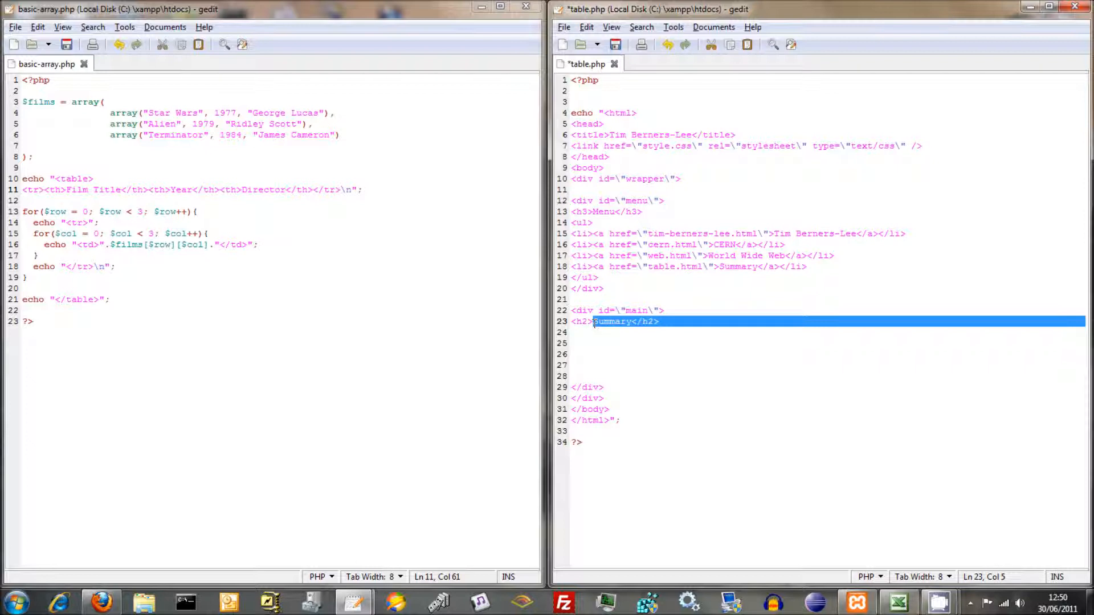
{"action": "double_click", "coordinate": [611, 321]}
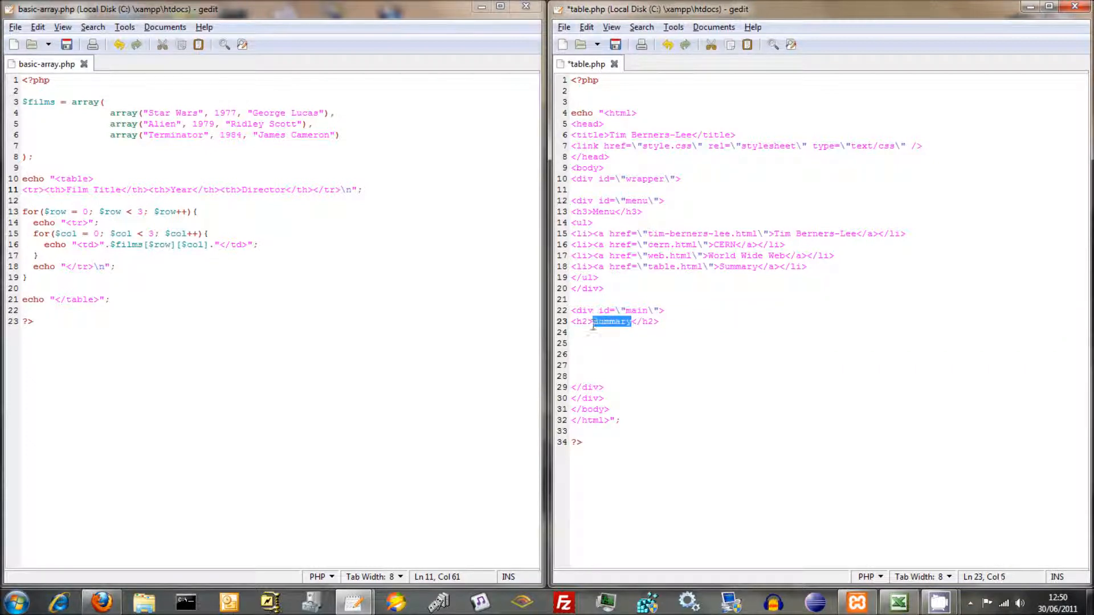
{"action": "type", "text": "The"}
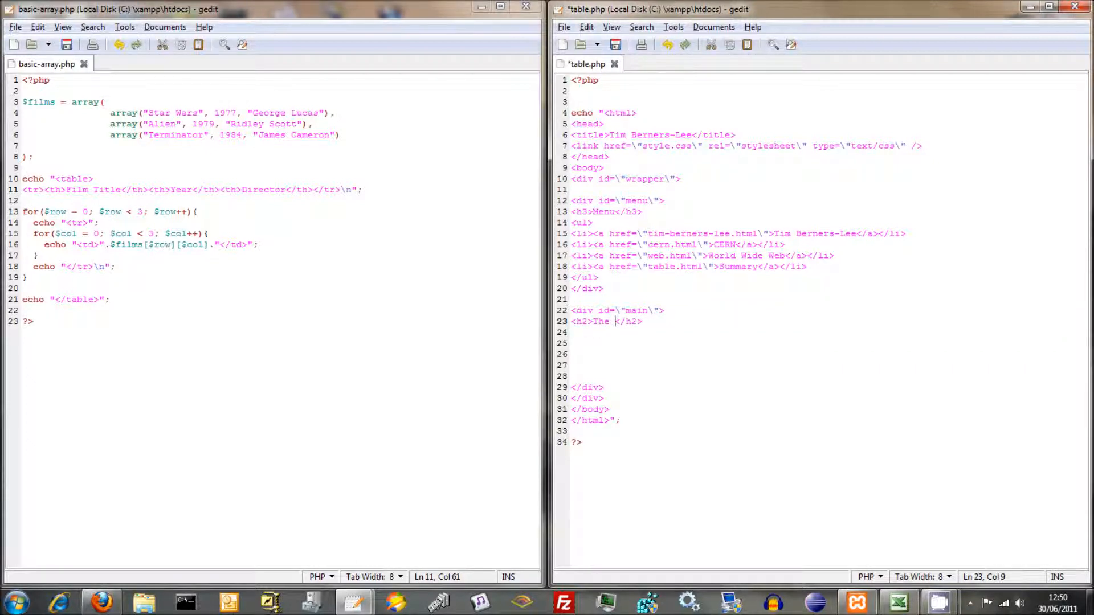
- Complete the heading as 'The Greatest Films of All Time' and add a blank line below it
{"action": "type", "text": "Greatest Films of A"}
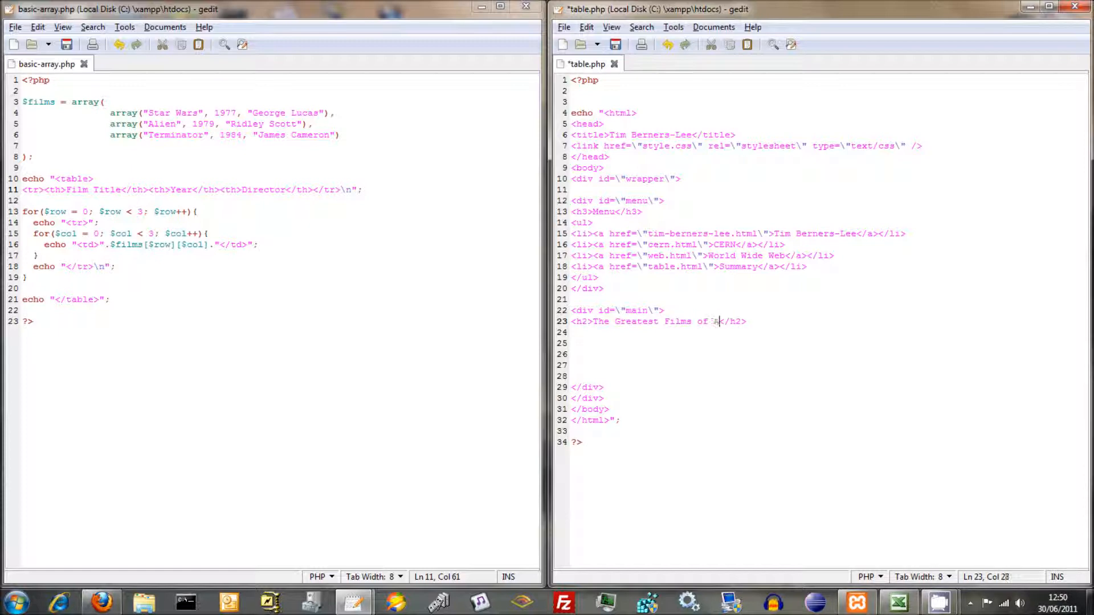
{"action": "type", "text": "ll Time"}
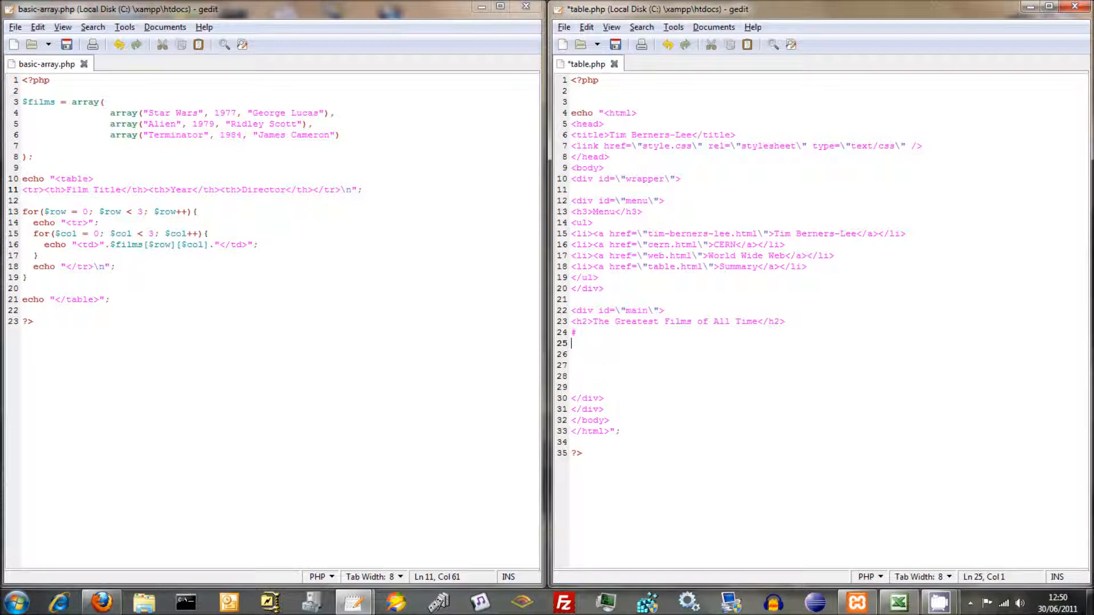
{"action": "key", "text": "Return"}
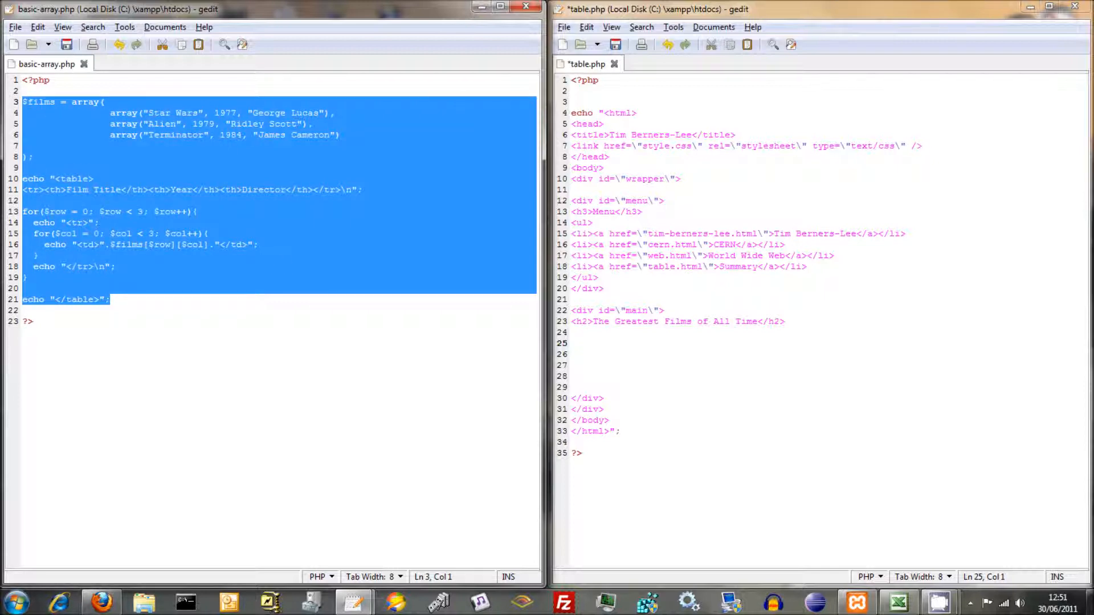
- Copy the $films array from basic-array.php and place it after <?php in table.php
{"action": "left_click", "coordinate": [24, 168]}
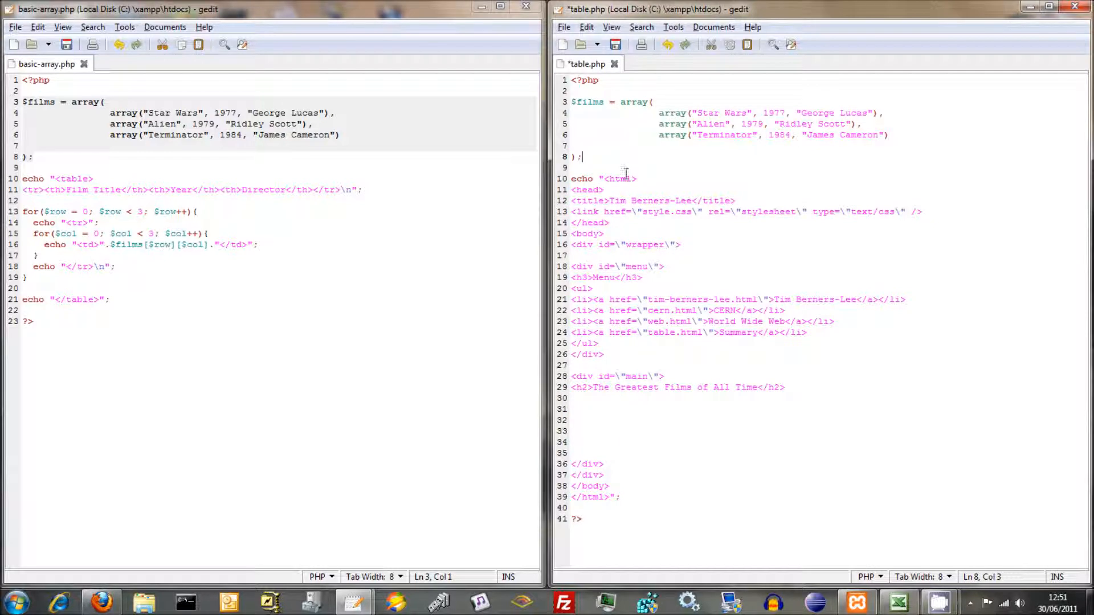
{"action": "mouse_move", "coordinate": [645, 258]}
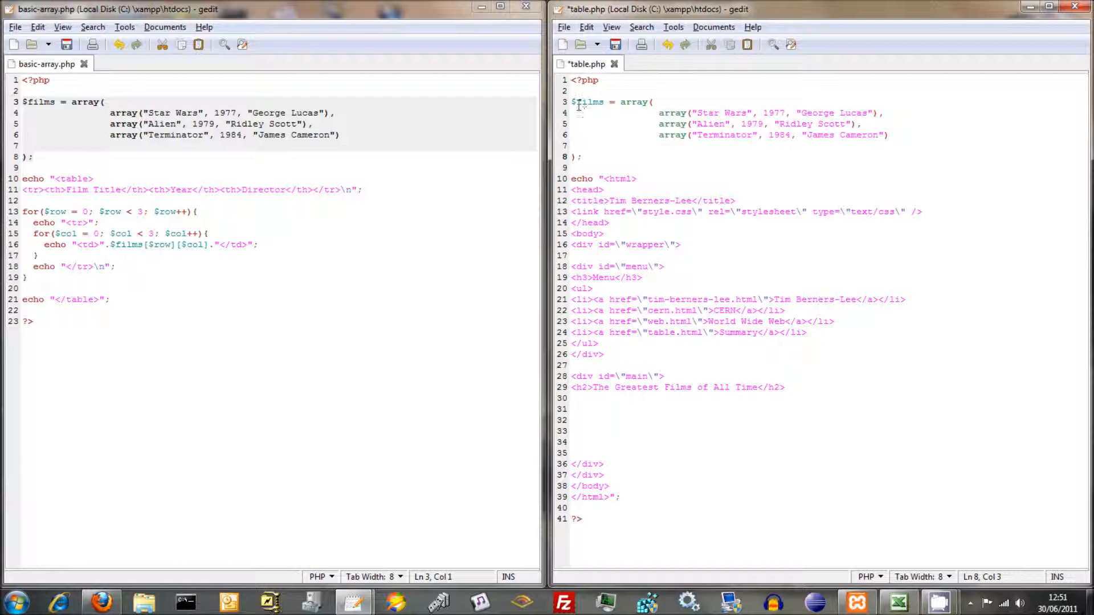
{"action": "left_click", "coordinate": [602, 418]}
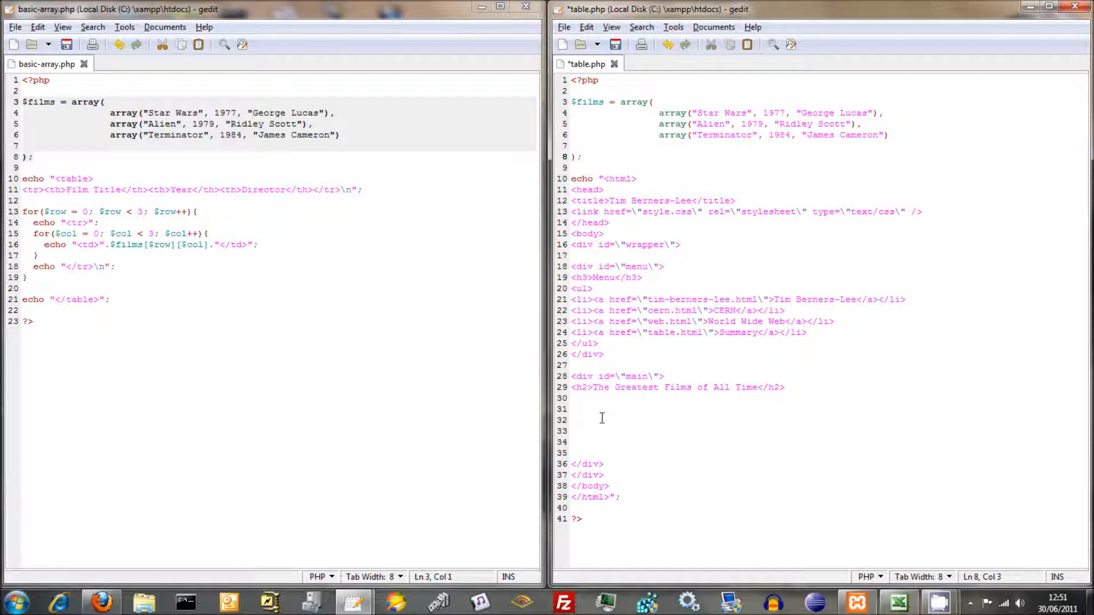
{"action": "left_click", "coordinate": [583, 156]}
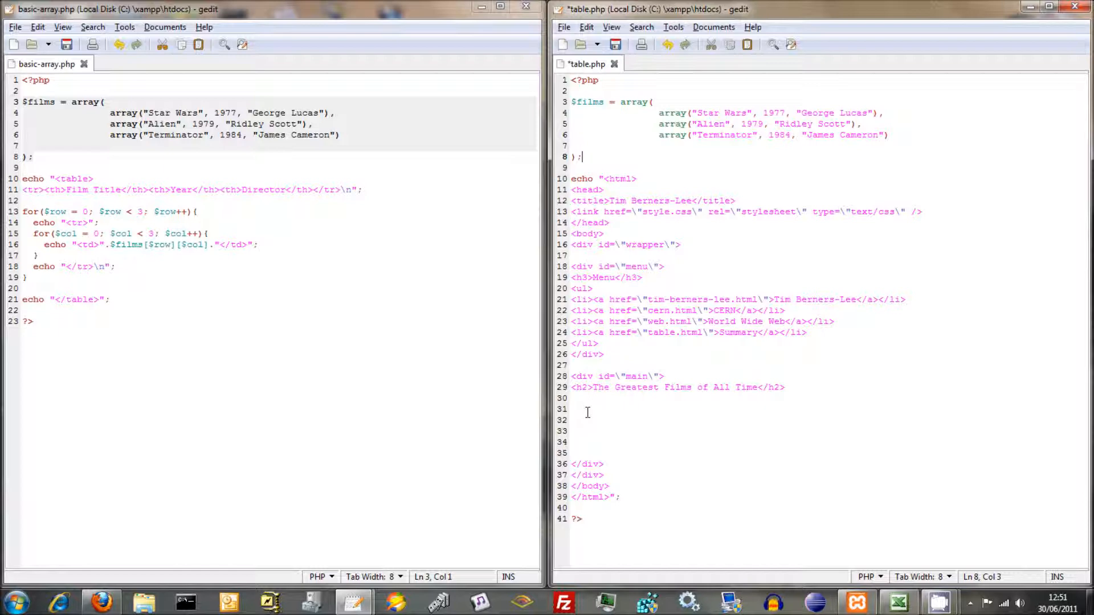
{"action": "left_click", "coordinate": [570, 409]}
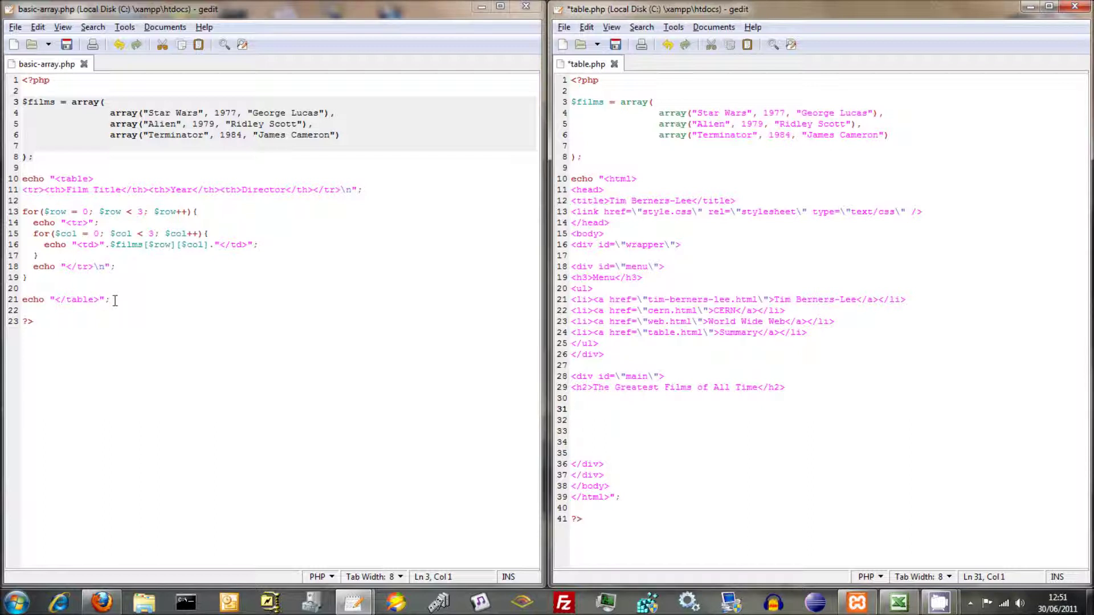
- Close the heading echo with "; and begin a new echo line for the films table
{"action": "left_click", "coordinate": [117, 266]}
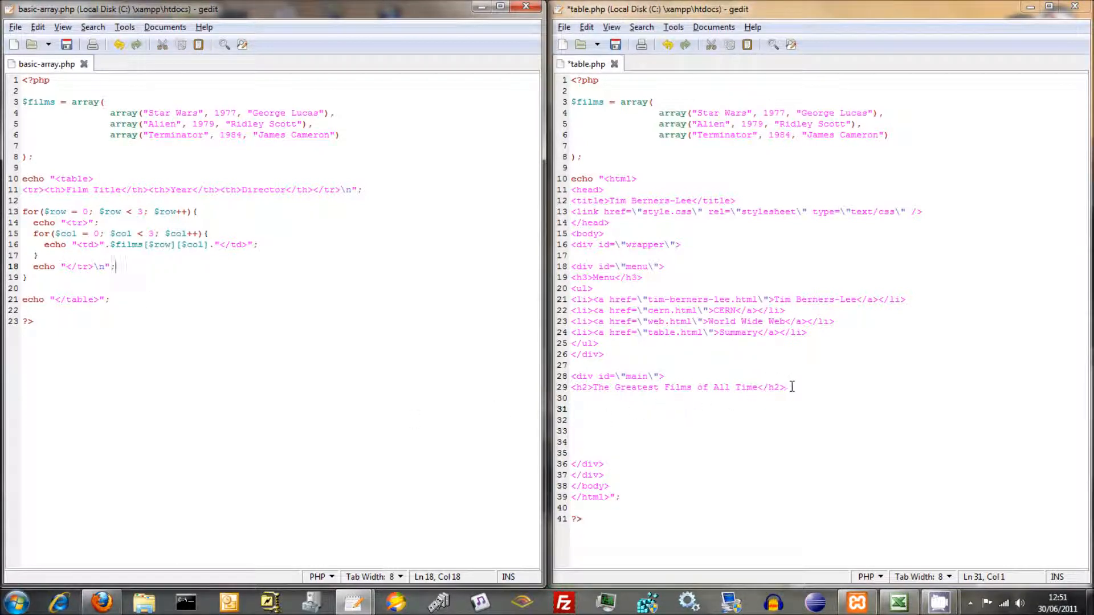
{"action": "left_click", "coordinate": [785, 387]}
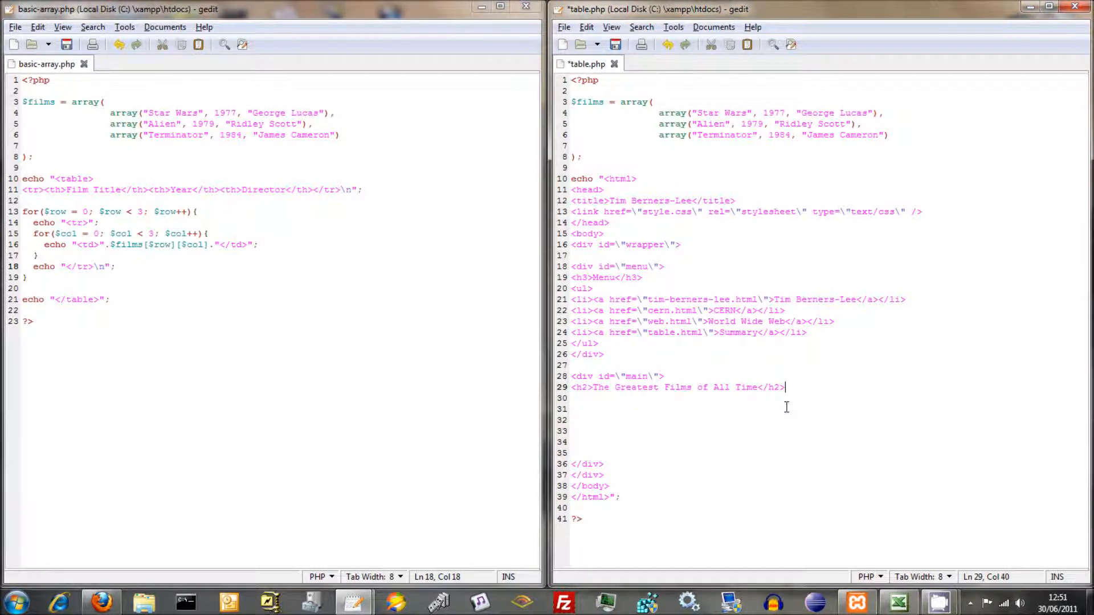
{"action": "type", "text": "\";"}
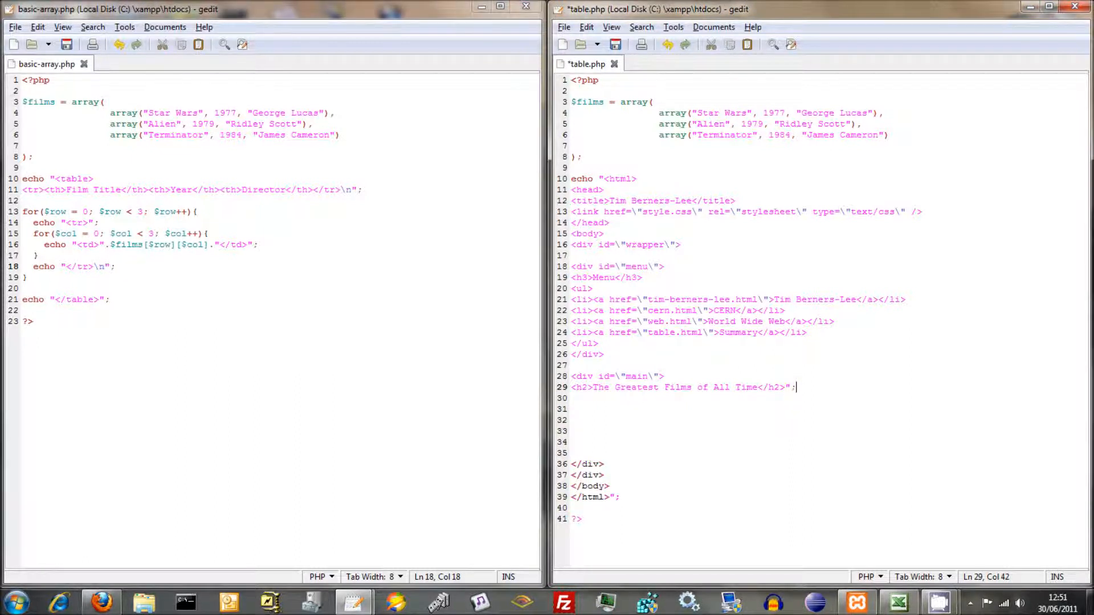
{"action": "left_click", "coordinate": [635, 463]}
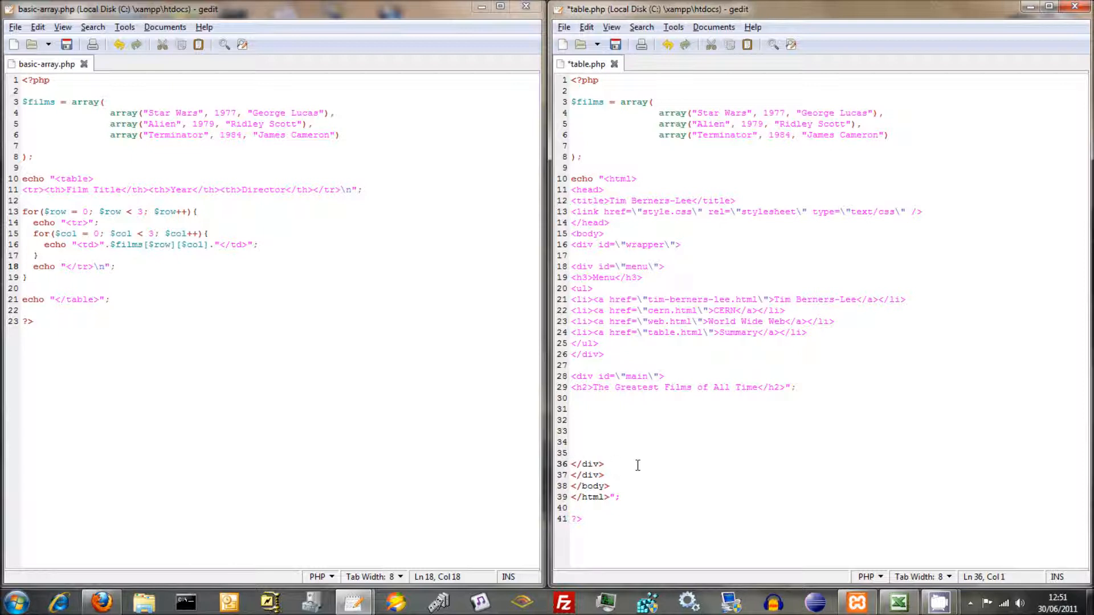
{"action": "type", "text": "echo \"</table>\";"}
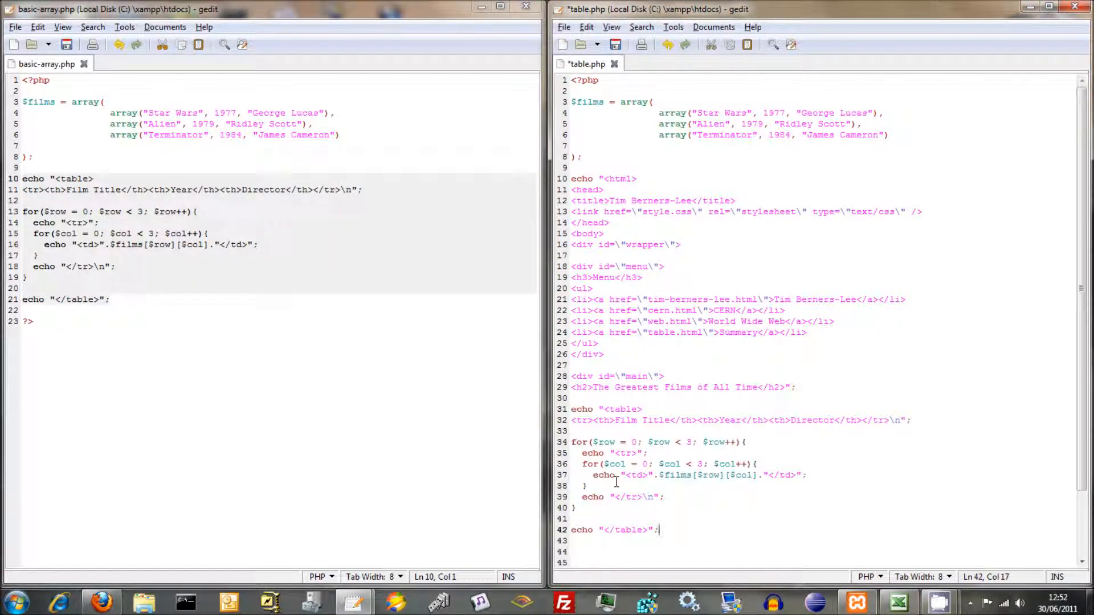
- Paste the table-building loop under the h2 line and save table.php
{"action": "left_click", "coordinate": [706, 503]}
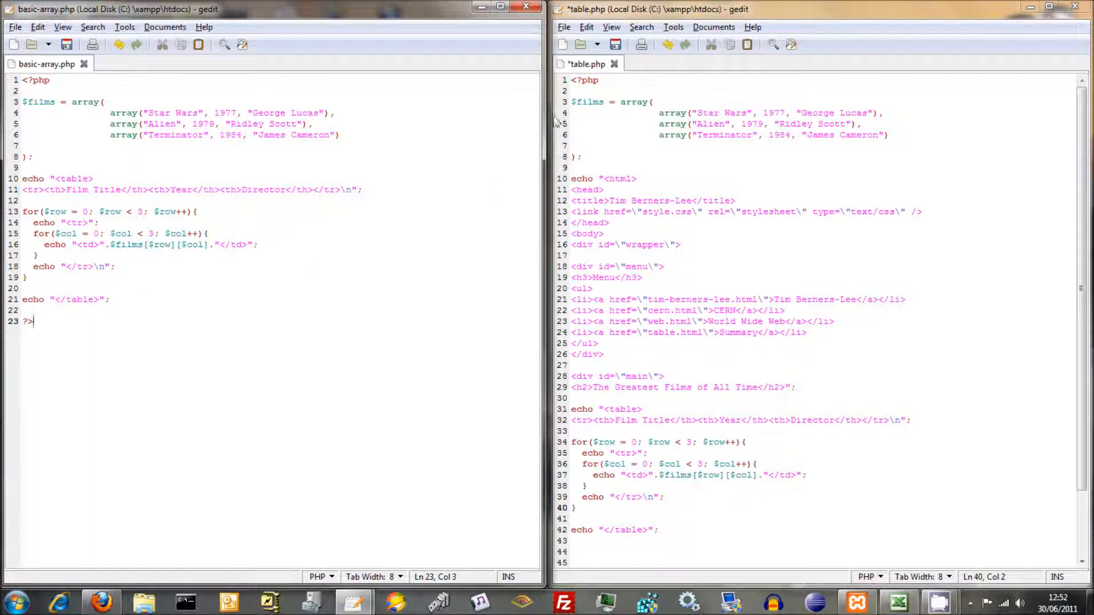
{"action": "key", "text": "ctrl+s"}
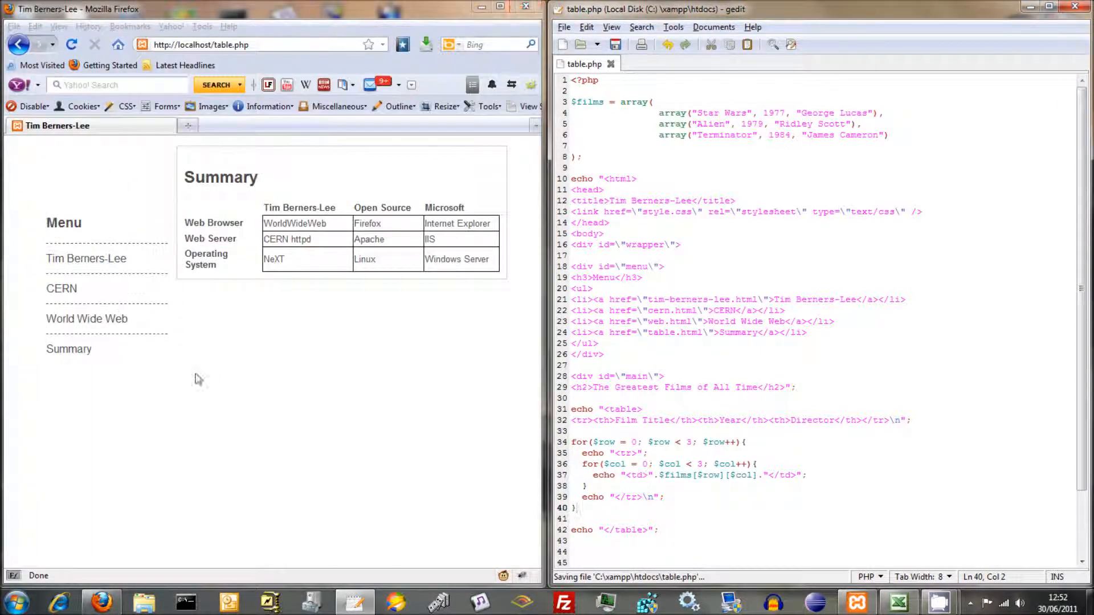
- Reload localhost/table.php to show the heading and three-film table from the array
{"action": "left_click", "coordinate": [71, 45]}
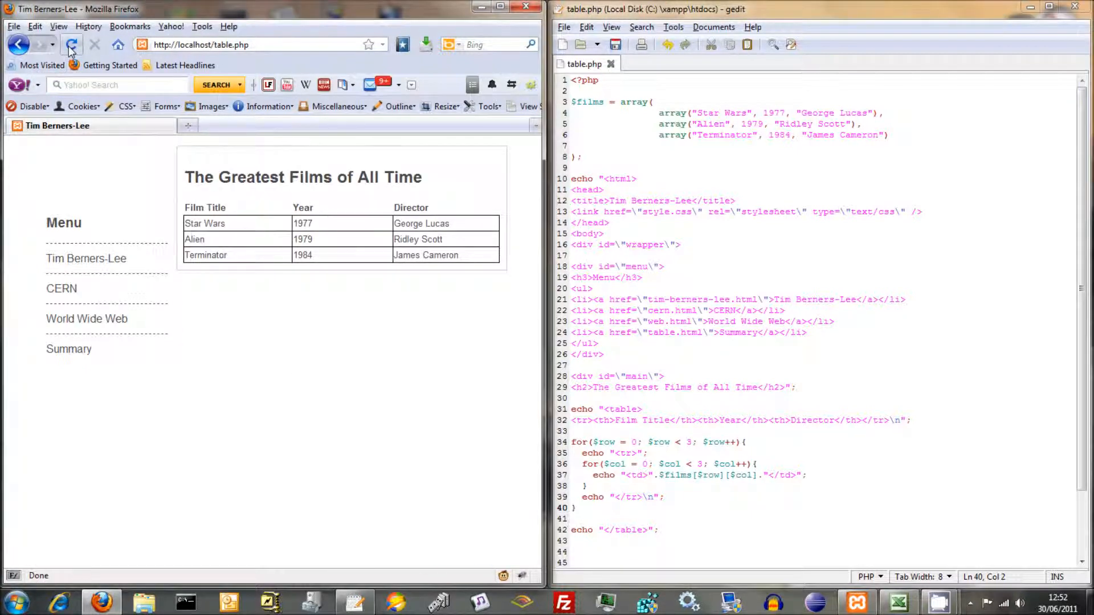
{"action": "left_click", "coordinate": [70, 44]}
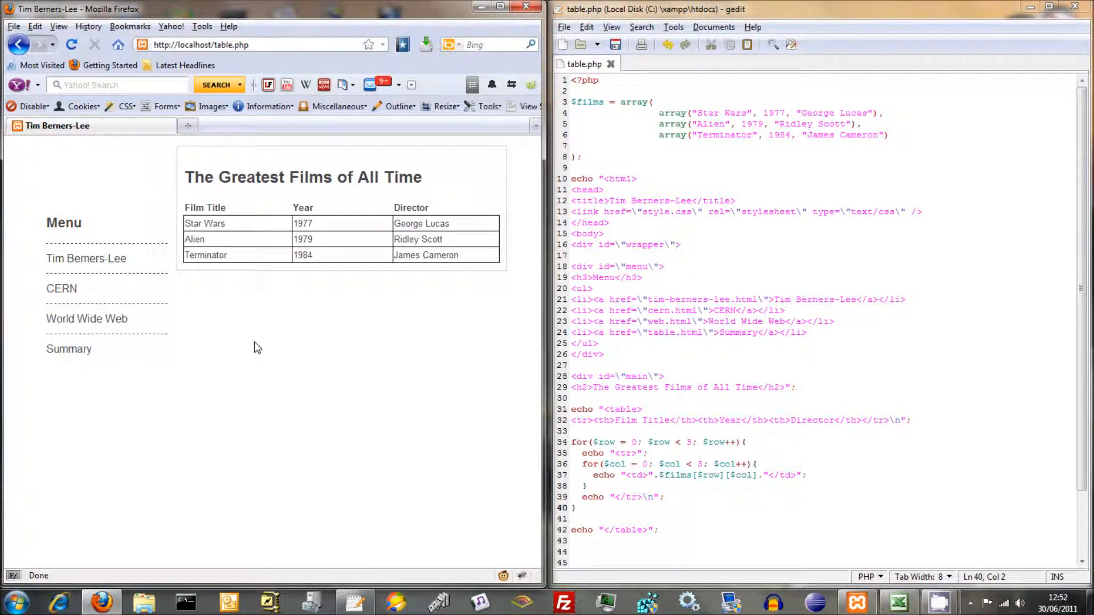
{"action": "mouse_move", "coordinate": [303, 399]}
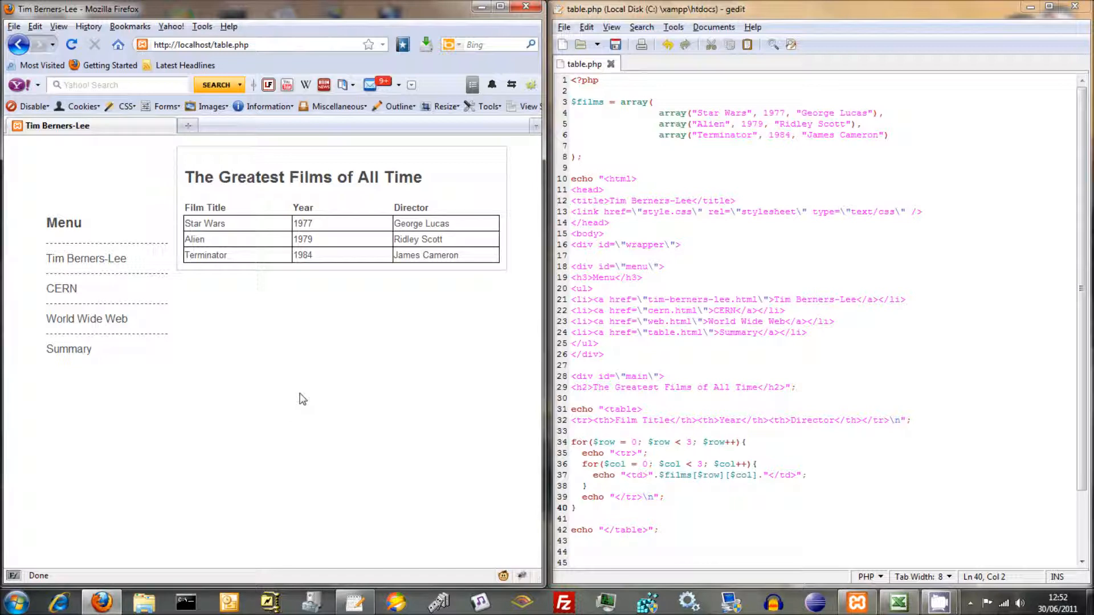
{"action": "mouse_move", "coordinate": [306, 406]}
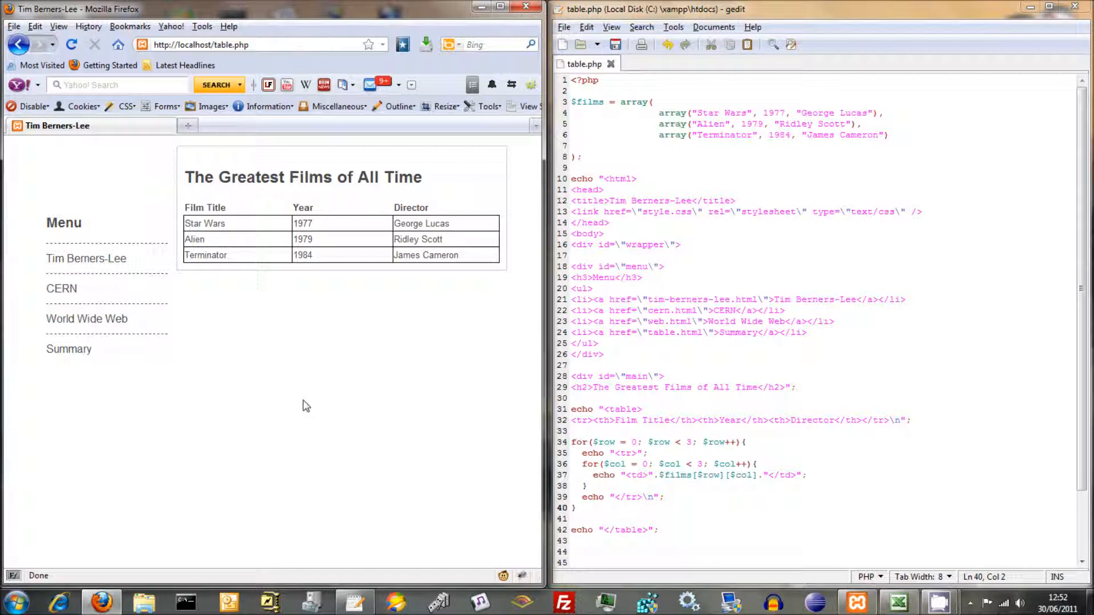
{"action": "mouse_move", "coordinate": [270, 325]}
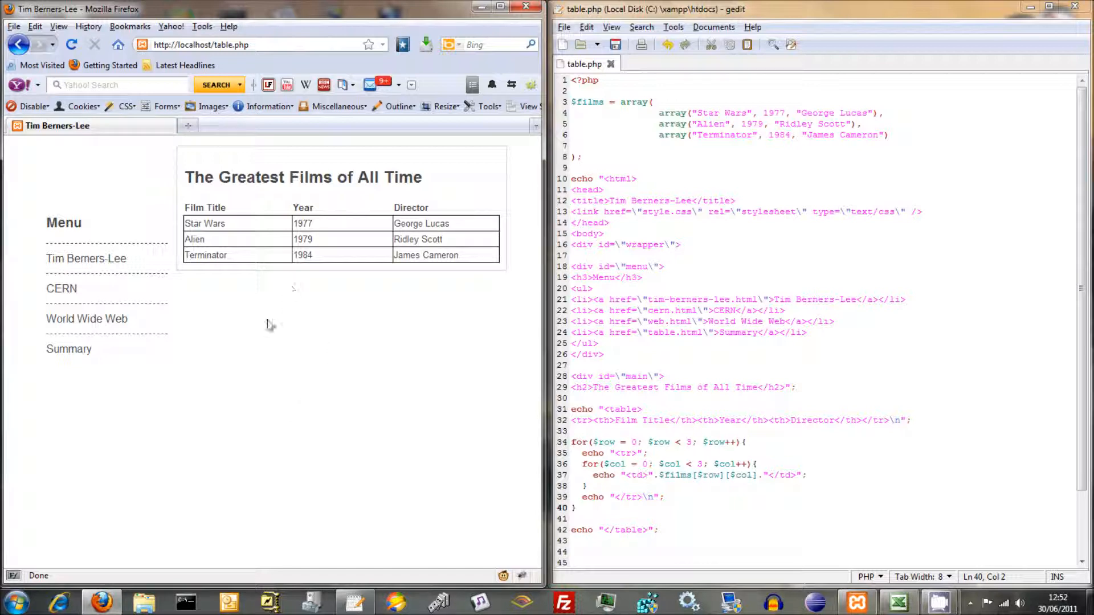
{"action": "mouse_move", "coordinate": [342, 422]}
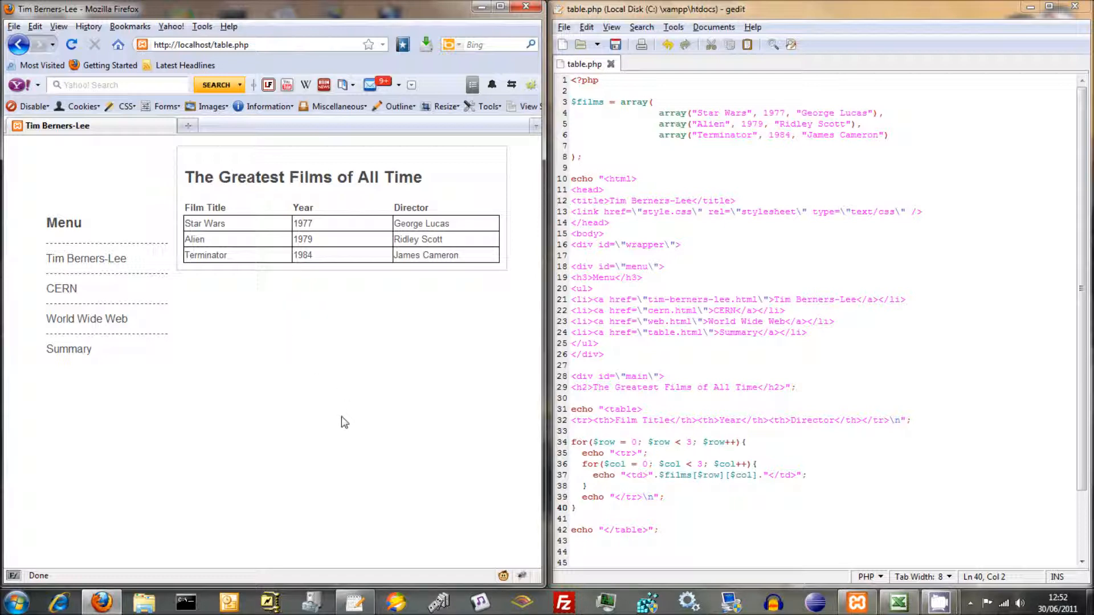
{"action": "mouse_move", "coordinate": [320, 393]}
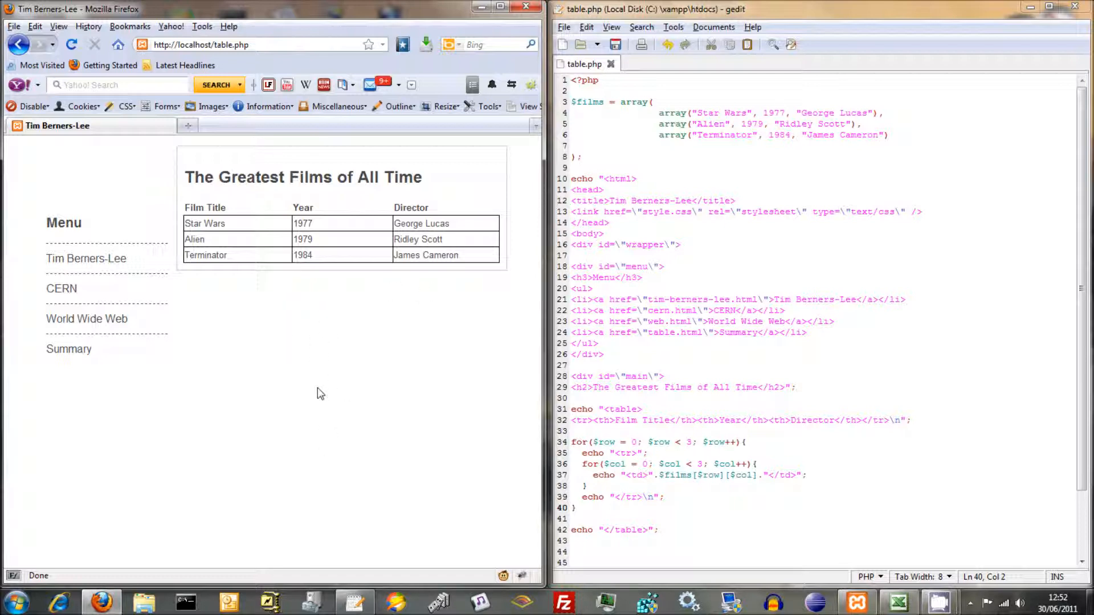
{"action": "mouse_move", "coordinate": [328, 359]}
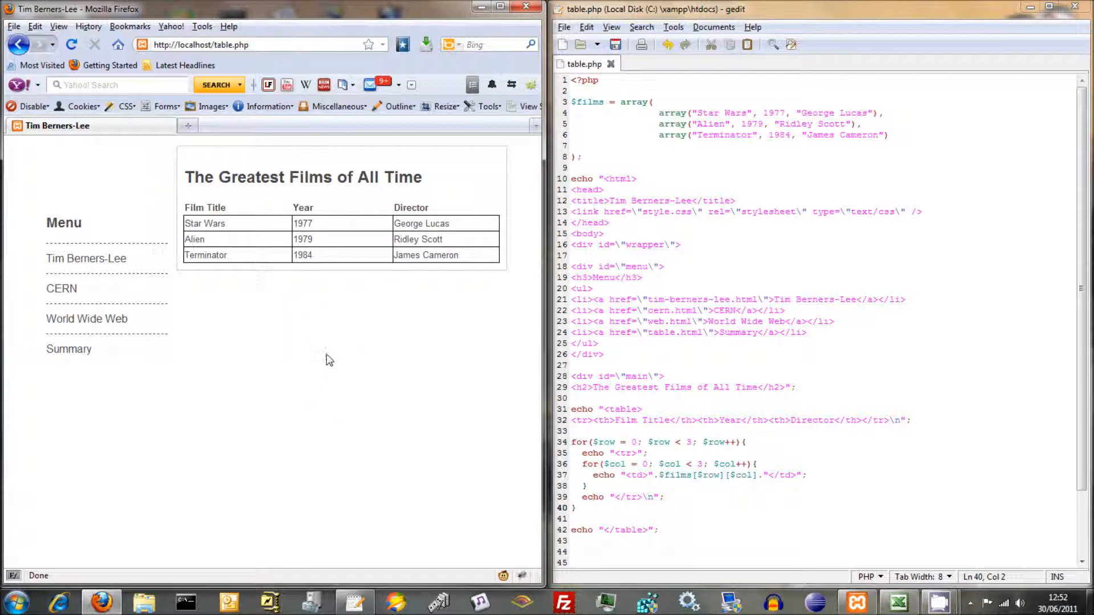
{"action": "mouse_move", "coordinate": [253, 228]}
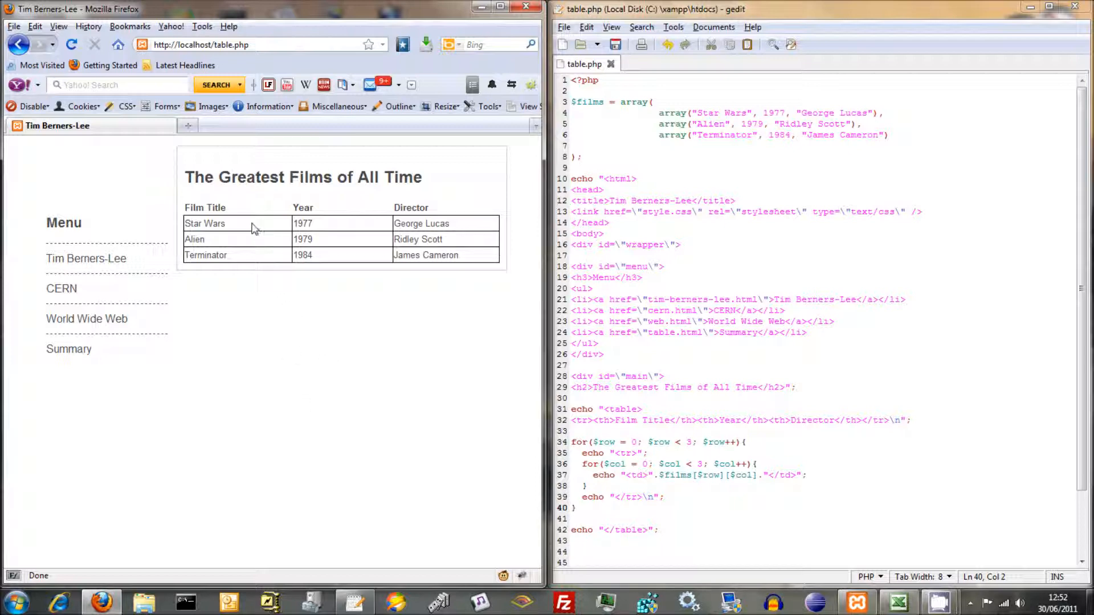
{"action": "mouse_move", "coordinate": [180, 203]}
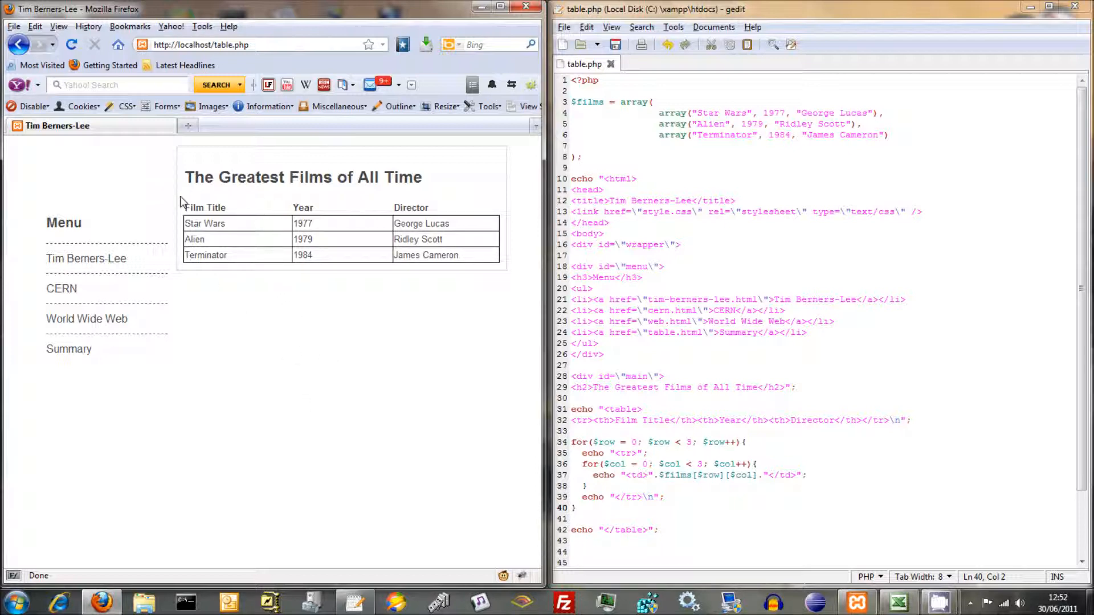
{"action": "mouse_move", "coordinate": [332, 392]}
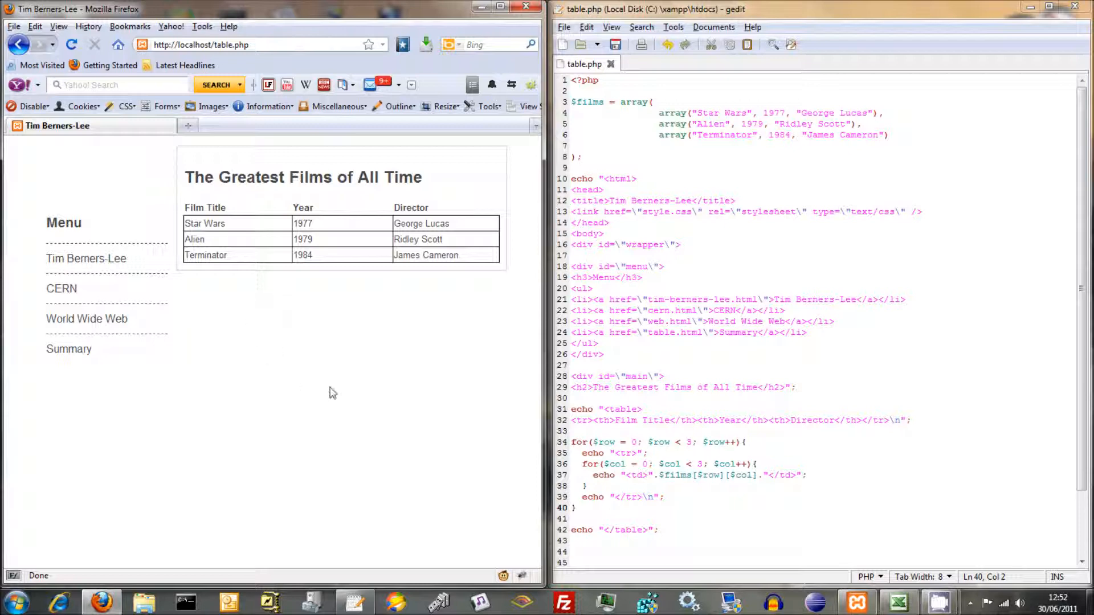
{"action": "mouse_move", "coordinate": [210, 342]}
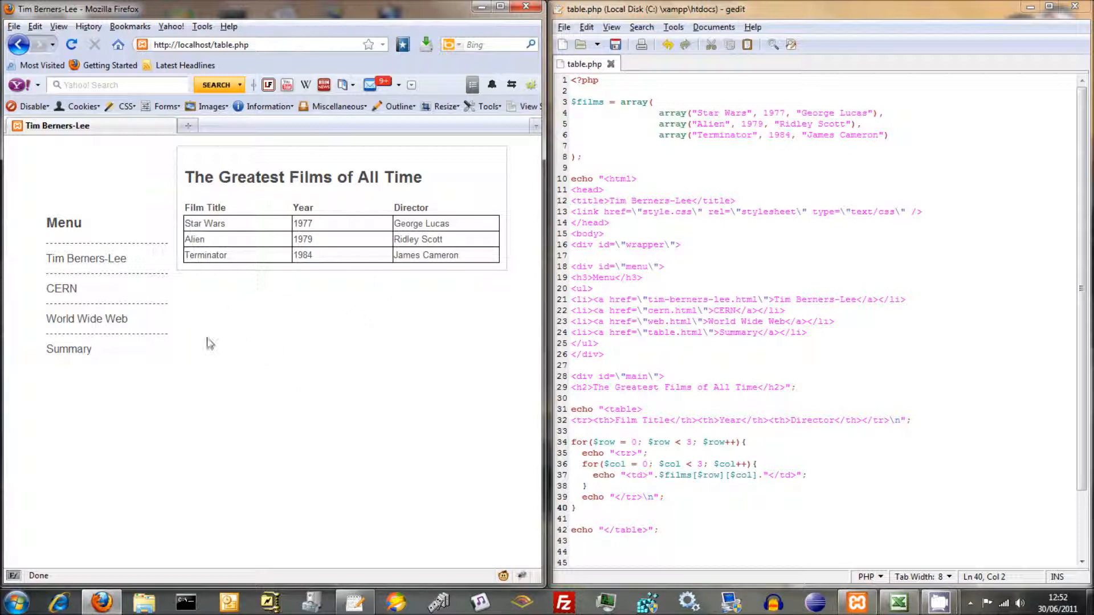
{"action": "left_click", "coordinate": [663, 376]}
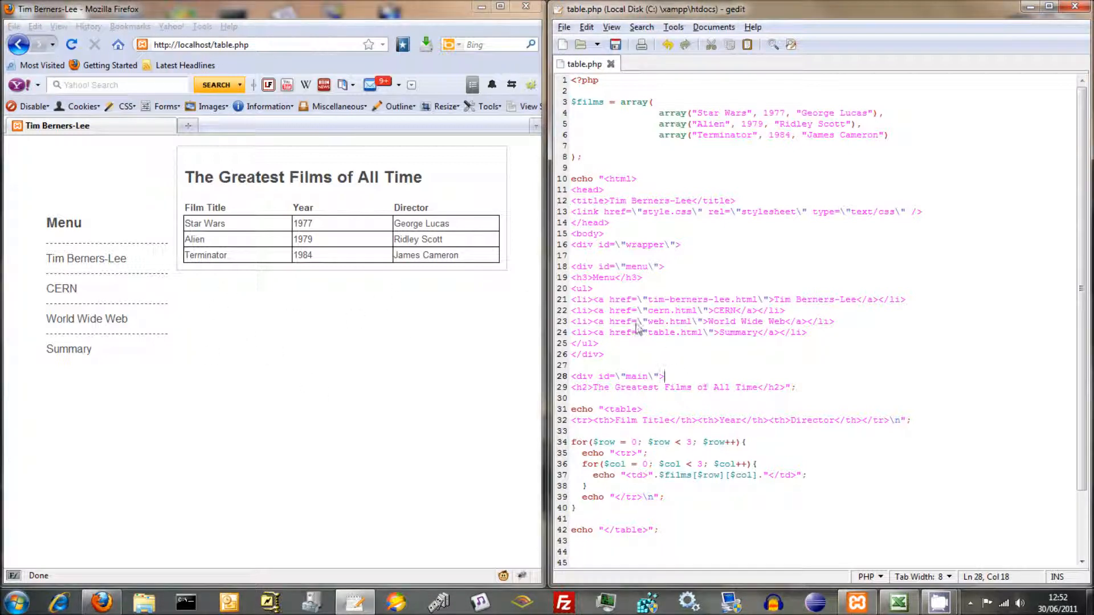
{"action": "scroll", "scroll_direction": "down", "scroll_amount": 3}
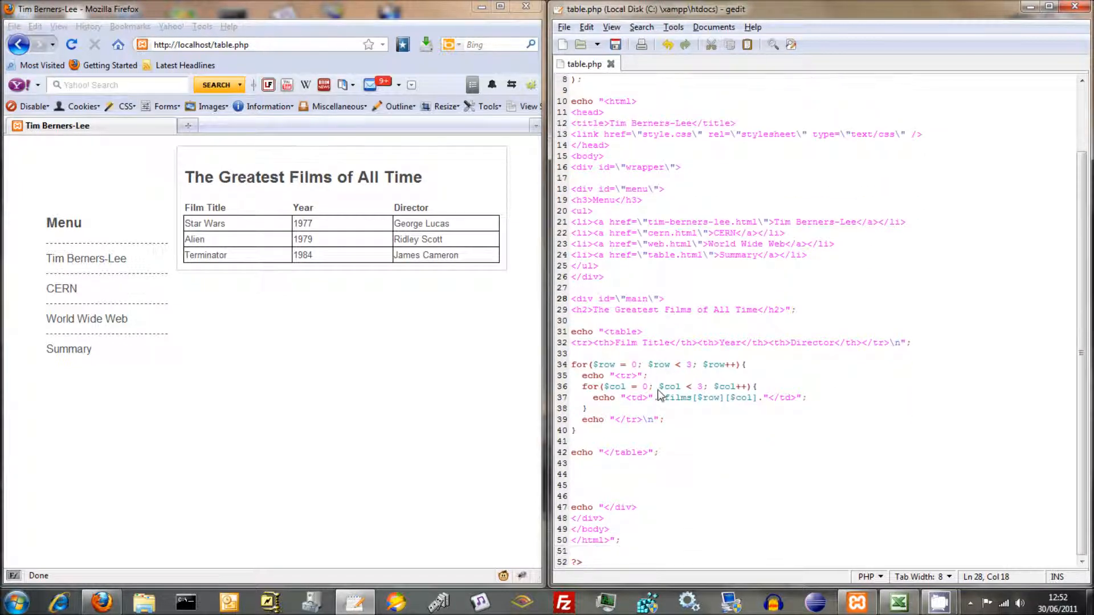
{"action": "scroll", "scroll_direction": "up", "scroll_amount": 3}
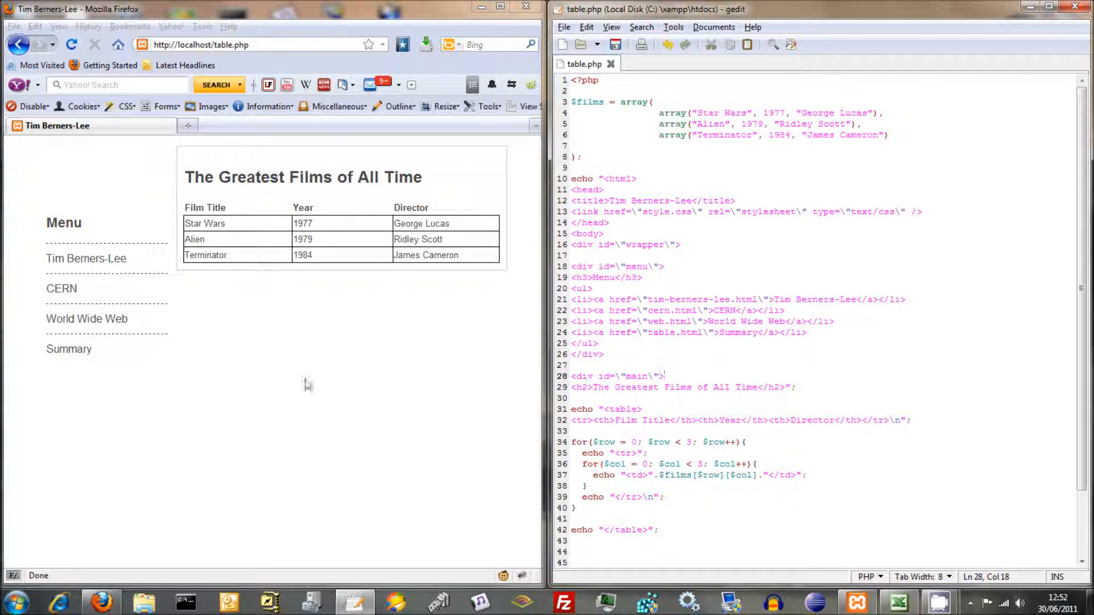
{"action": "mouse_move", "coordinate": [237, 299]}
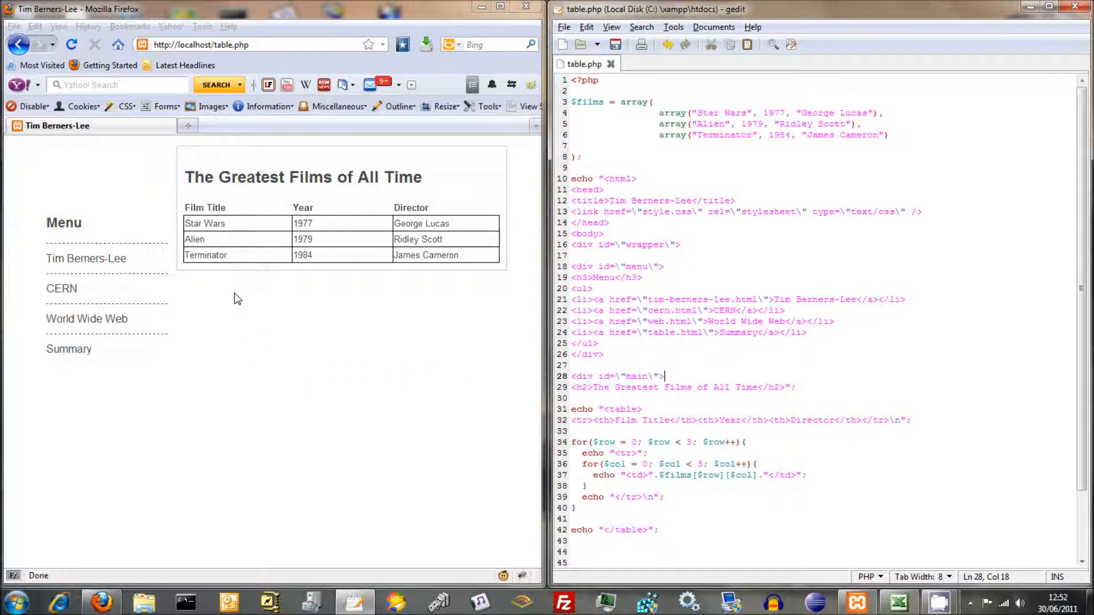
{"action": "mouse_move", "coordinate": [284, 278]}
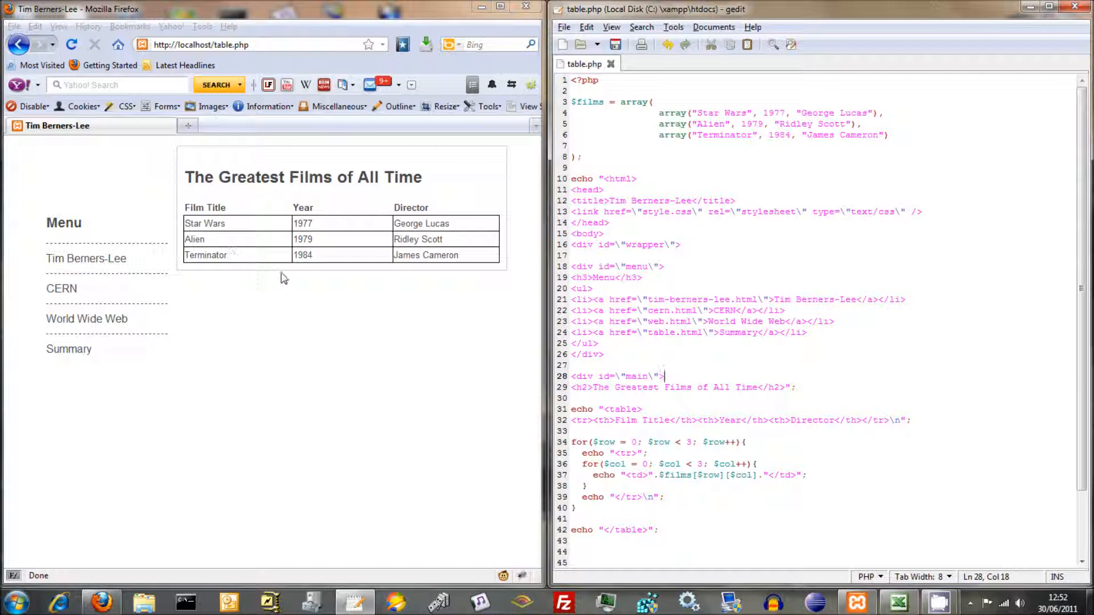
{"action": "mouse_move", "coordinate": [269, 377]}
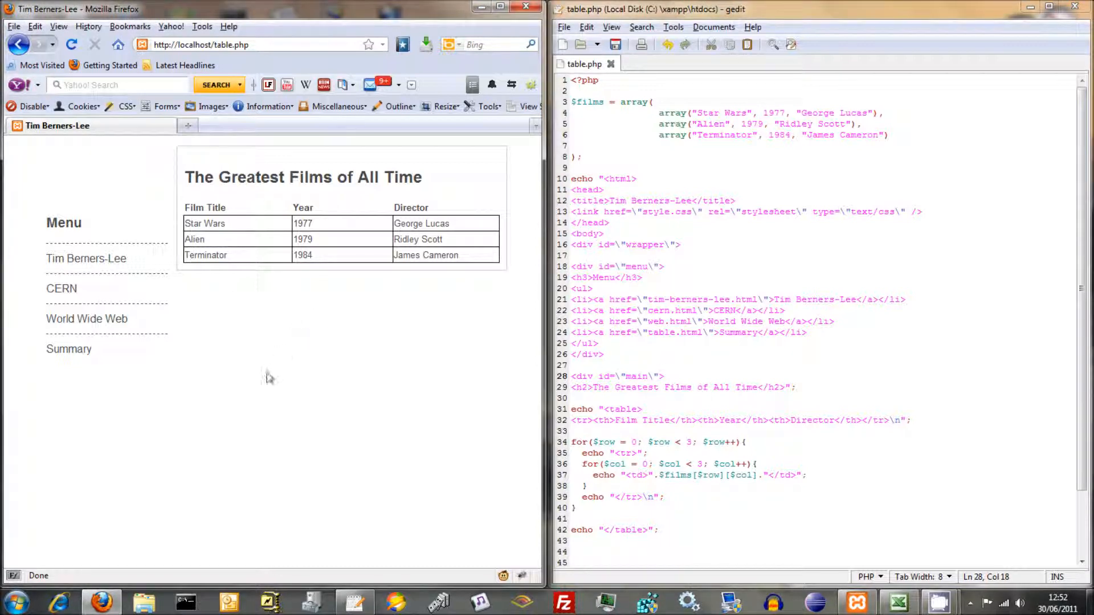
{"action": "mouse_move", "coordinate": [312, 396]}
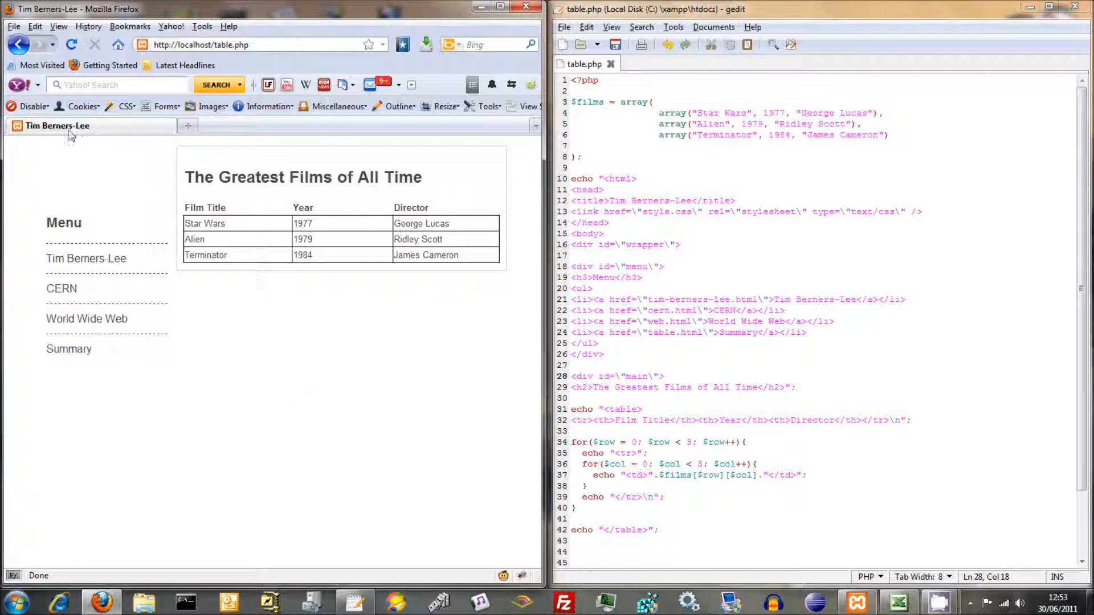
{"action": "mouse_move", "coordinate": [69, 468]}
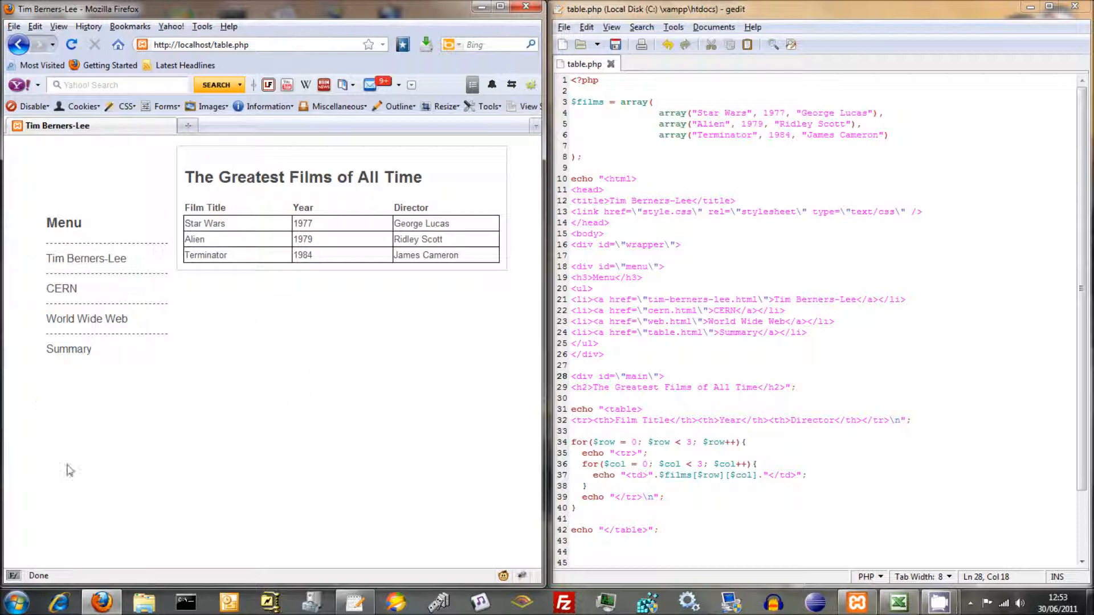
{"action": "mouse_move", "coordinate": [293, 399]}
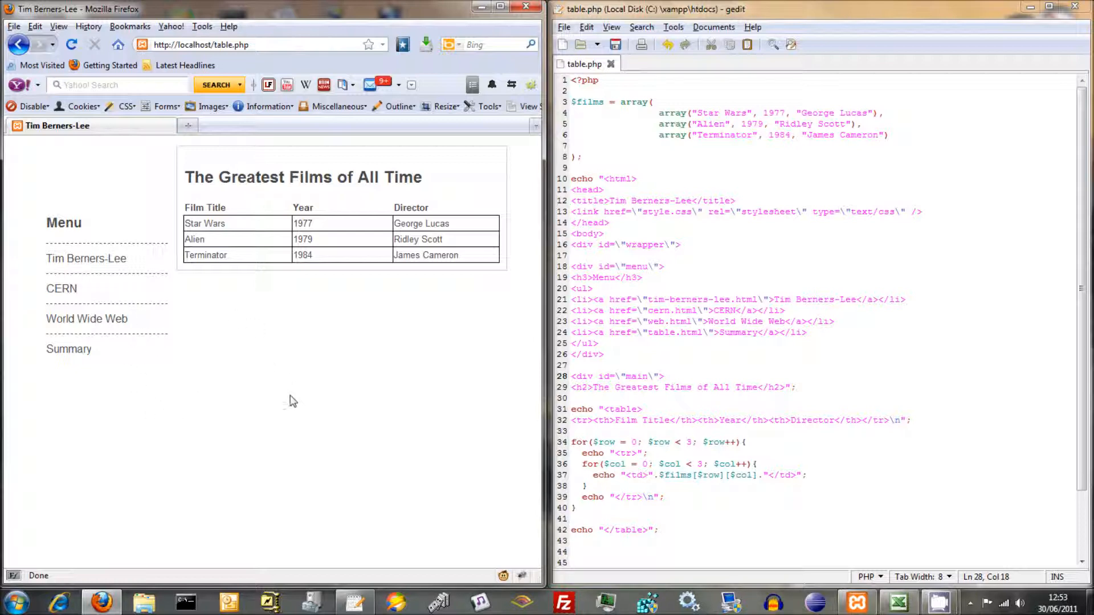